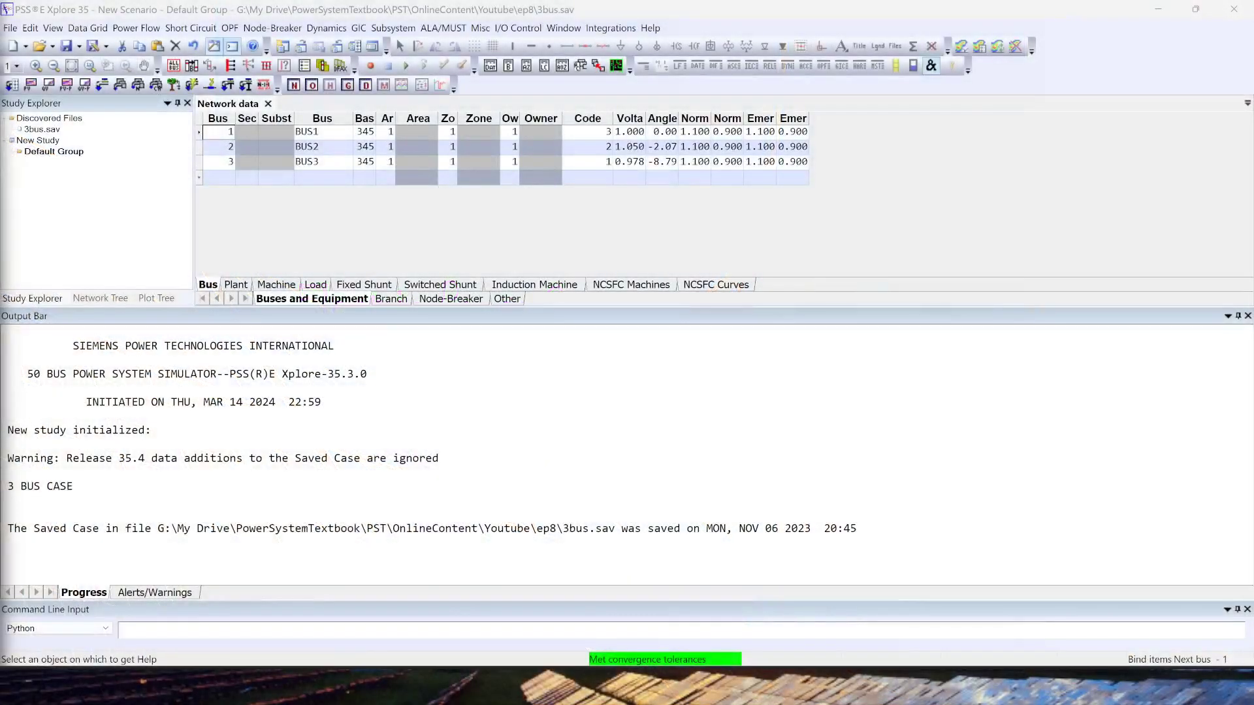
mouse_move(345, 251)
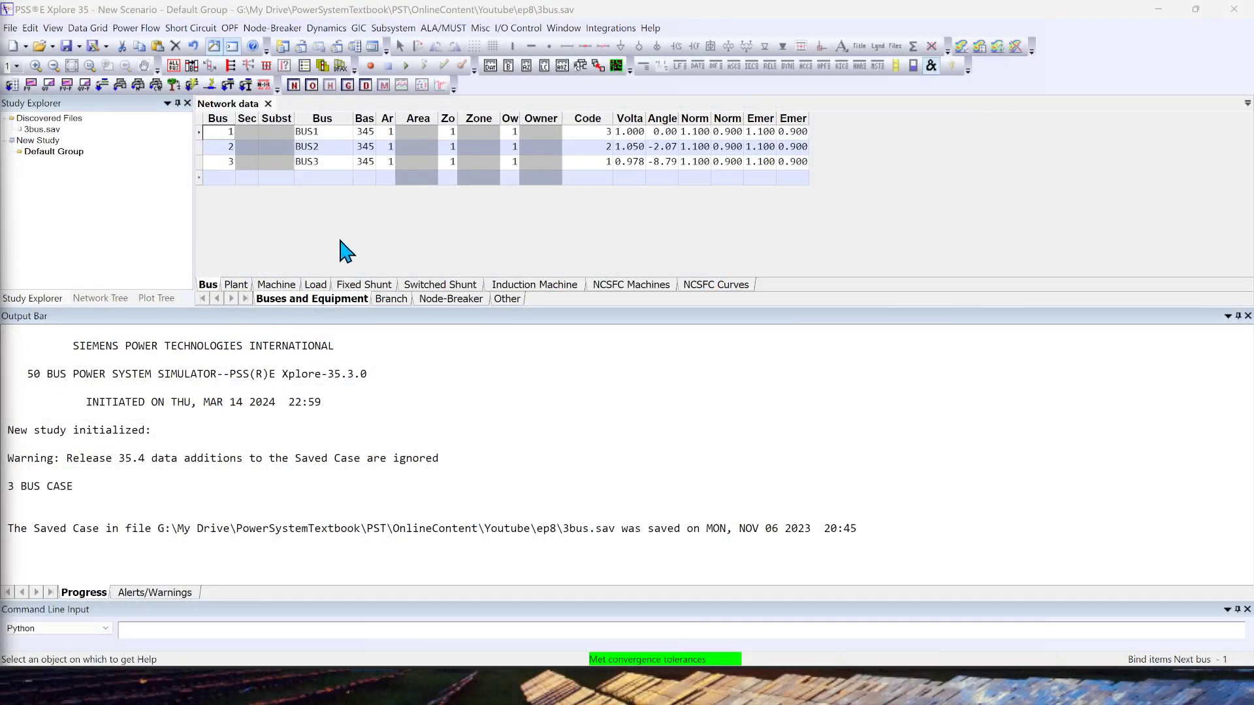
mouse_move(389, 230)
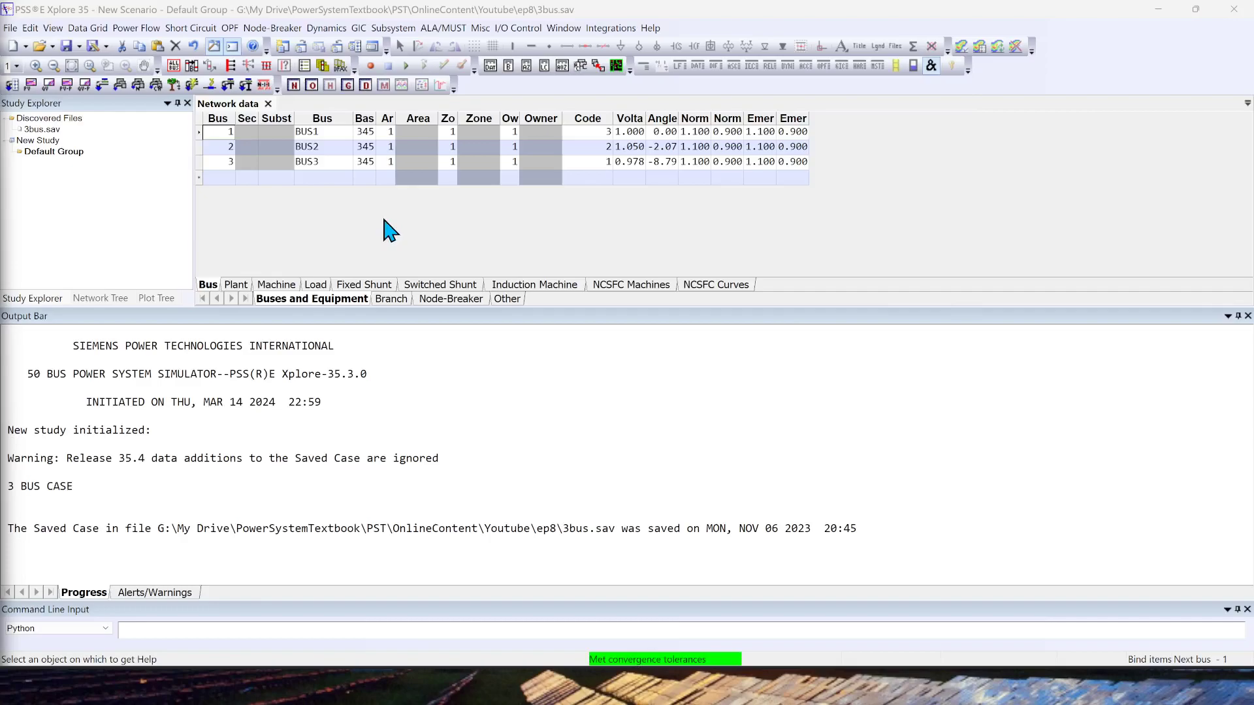
mouse_move(374, 226)
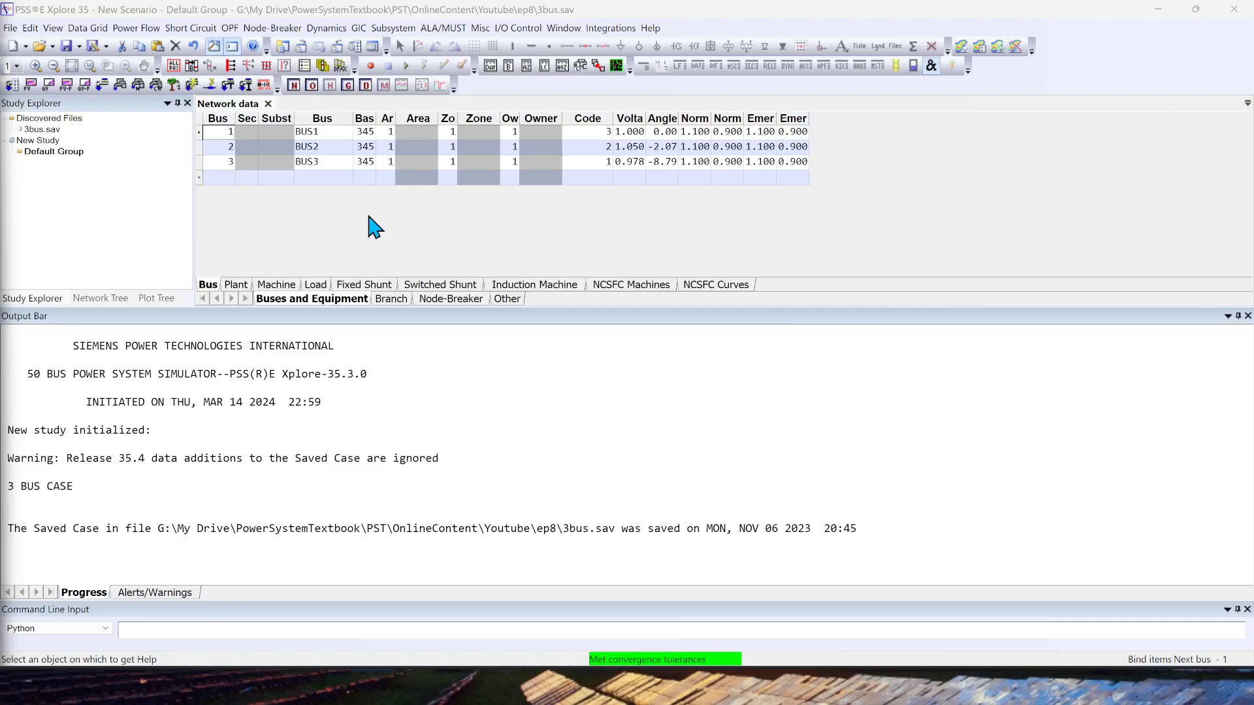
mouse_move(135, 27)
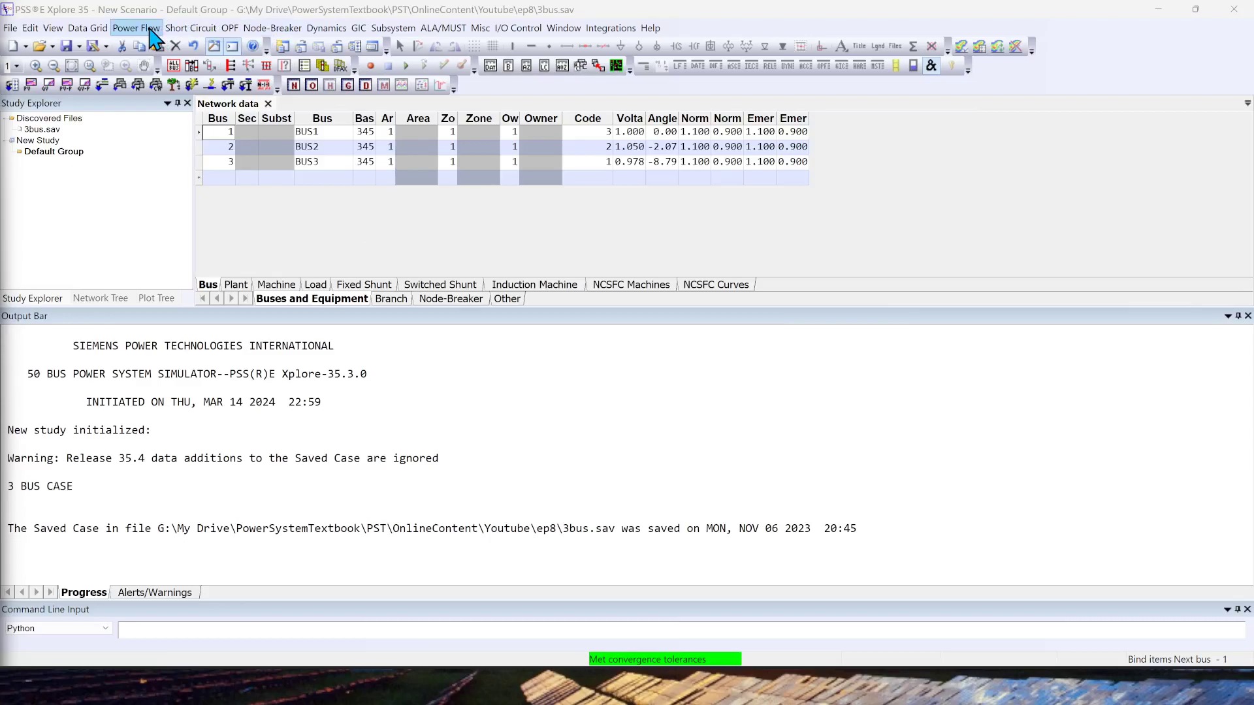
Run the DCLF DC network solution for all buses with Include loss estimates unchecked.
click(136, 27)
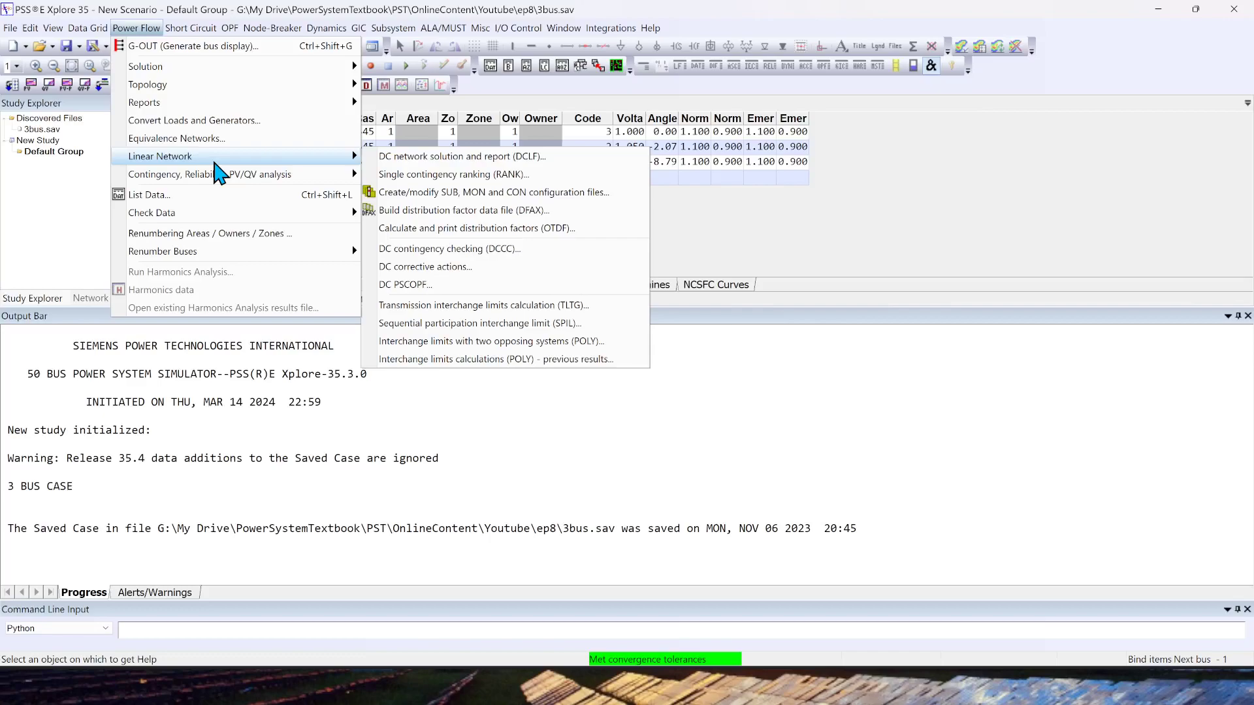
mouse_move(145, 48)
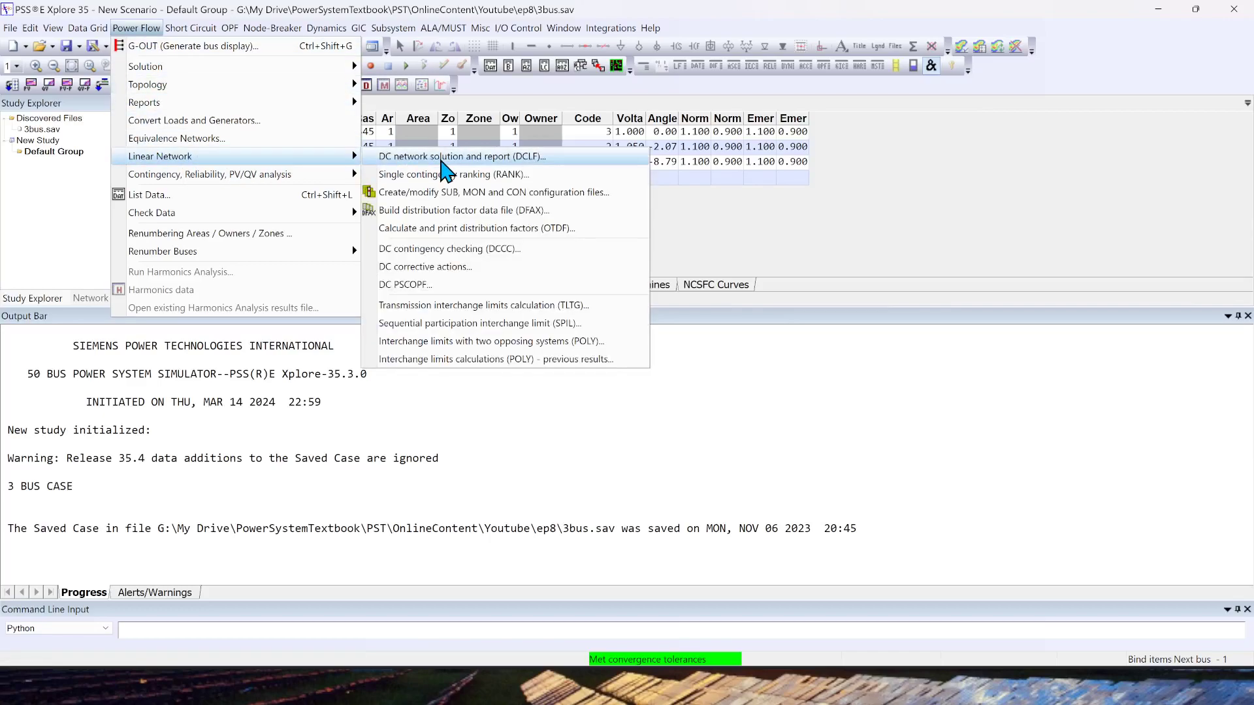
click(462, 156)
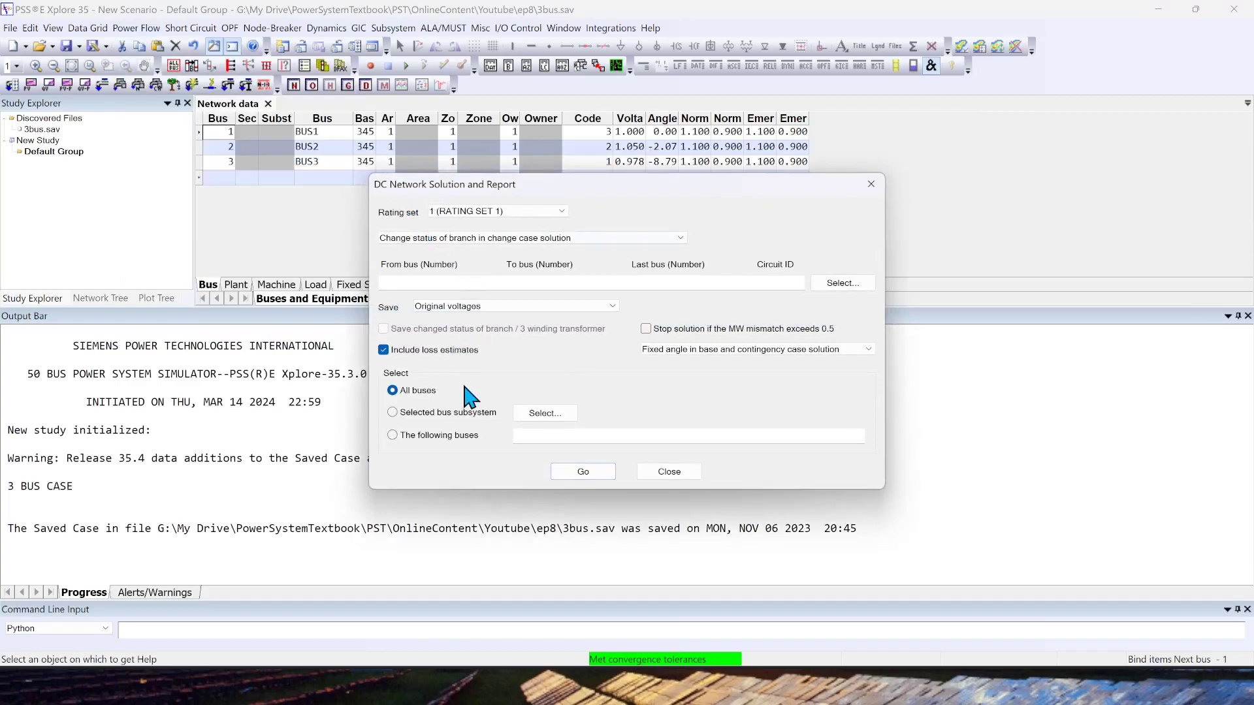
click(383, 350)
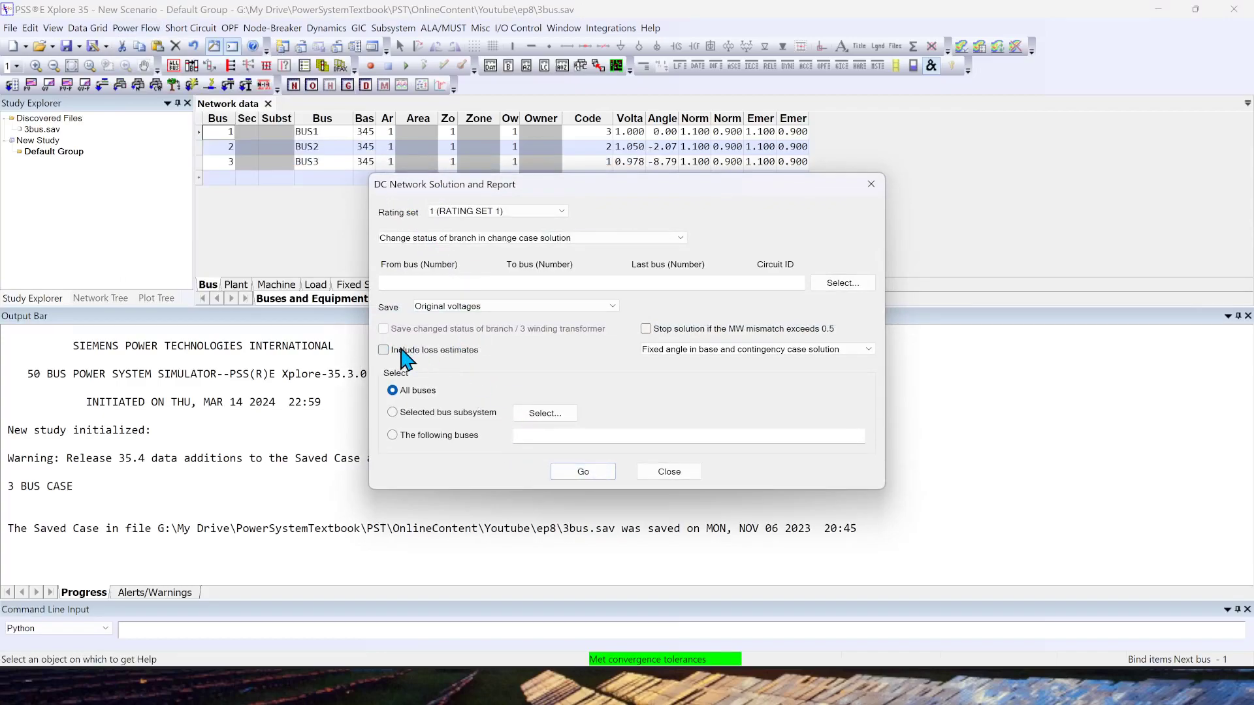
mouse_move(416, 360)
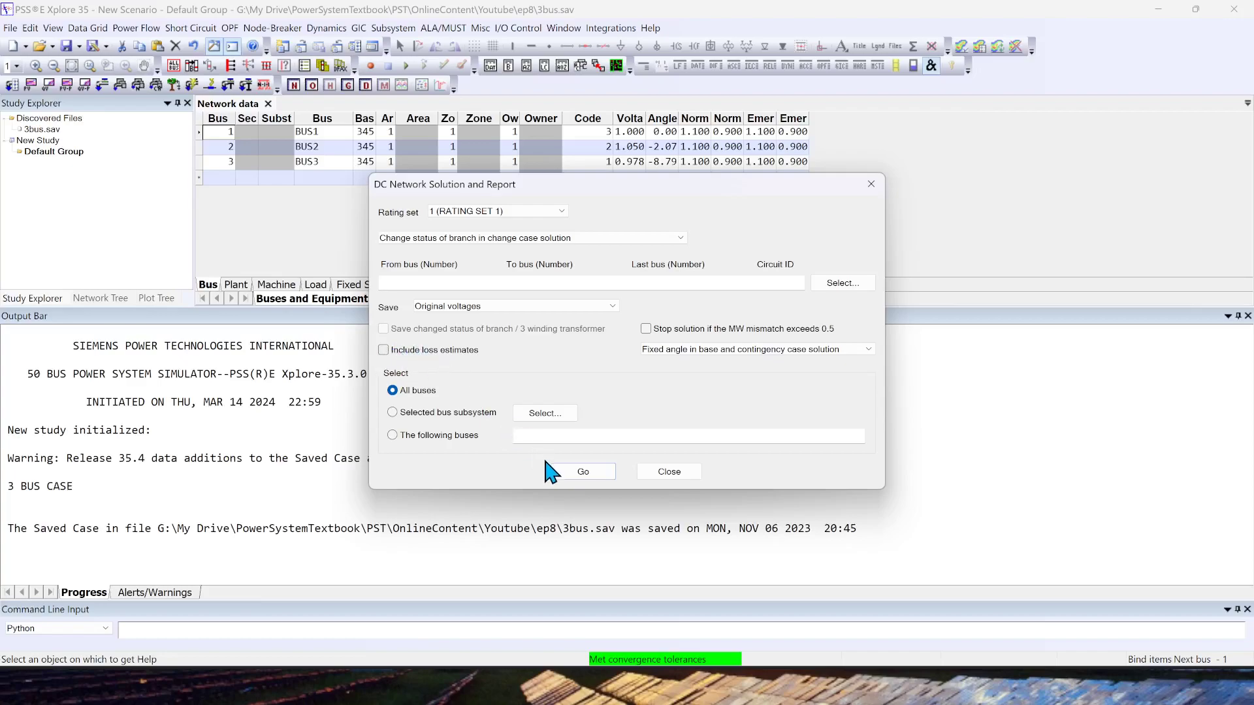
mouse_move(501, 442)
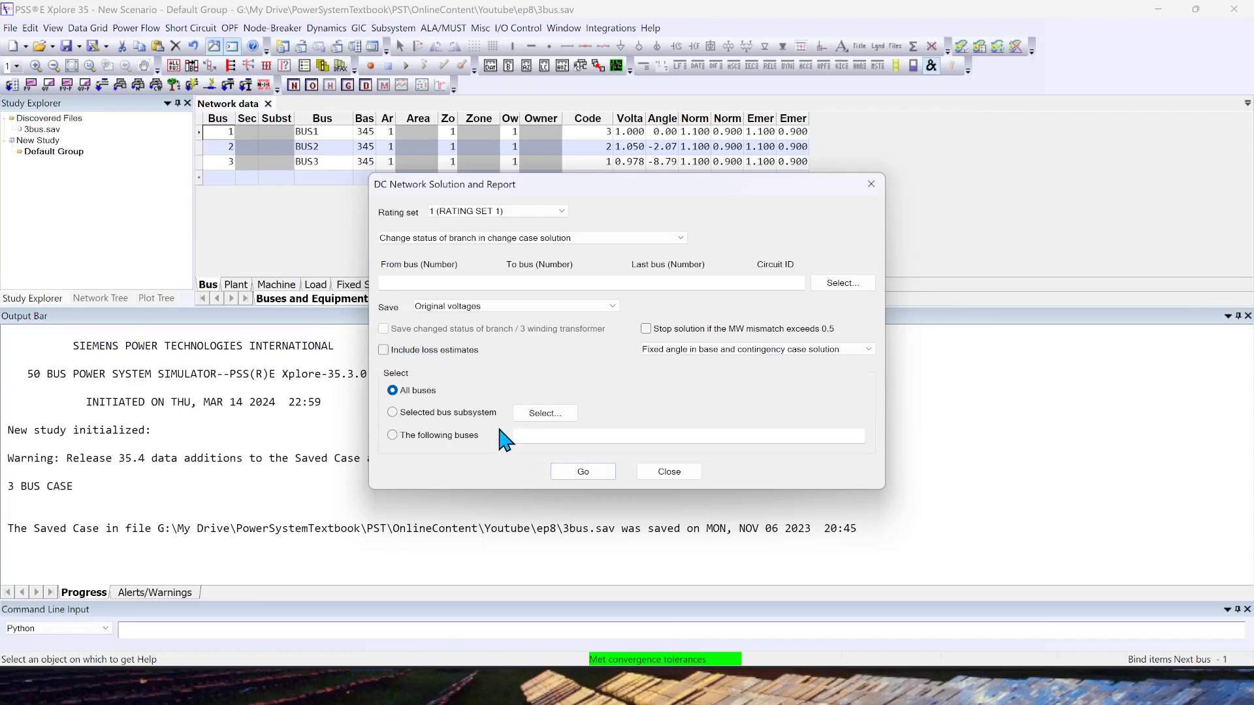
mouse_move(582, 472)
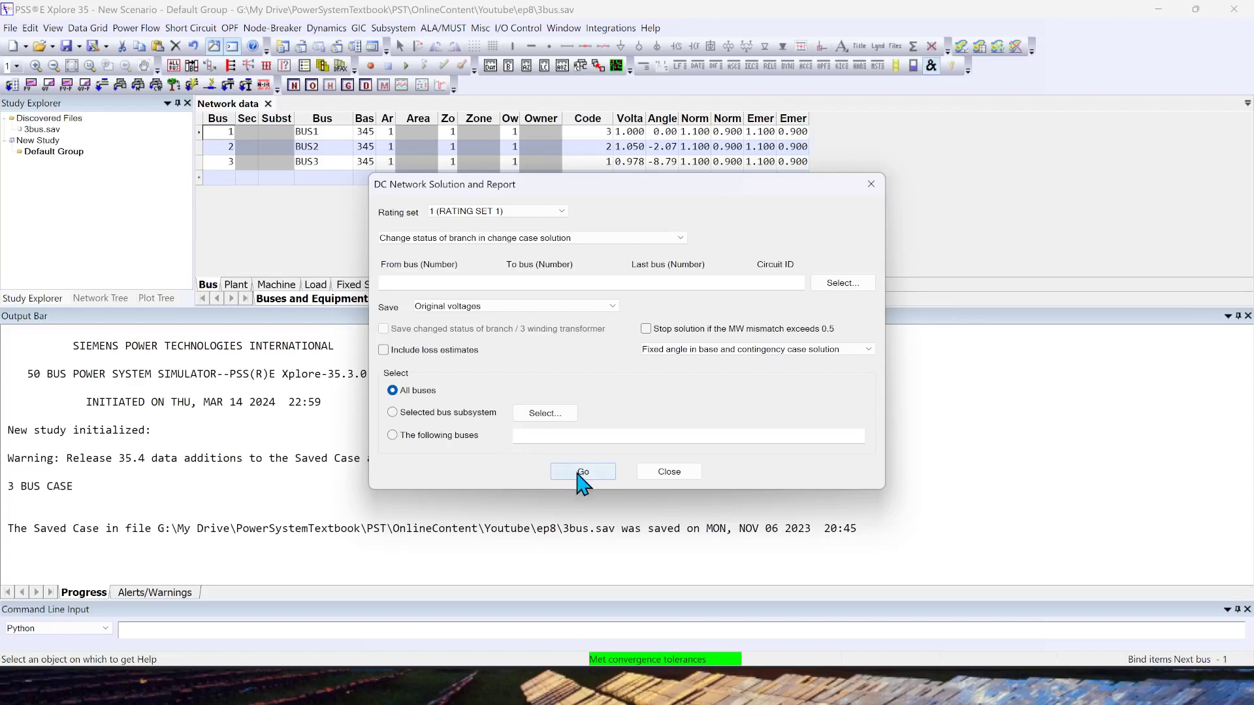
click(582, 472)
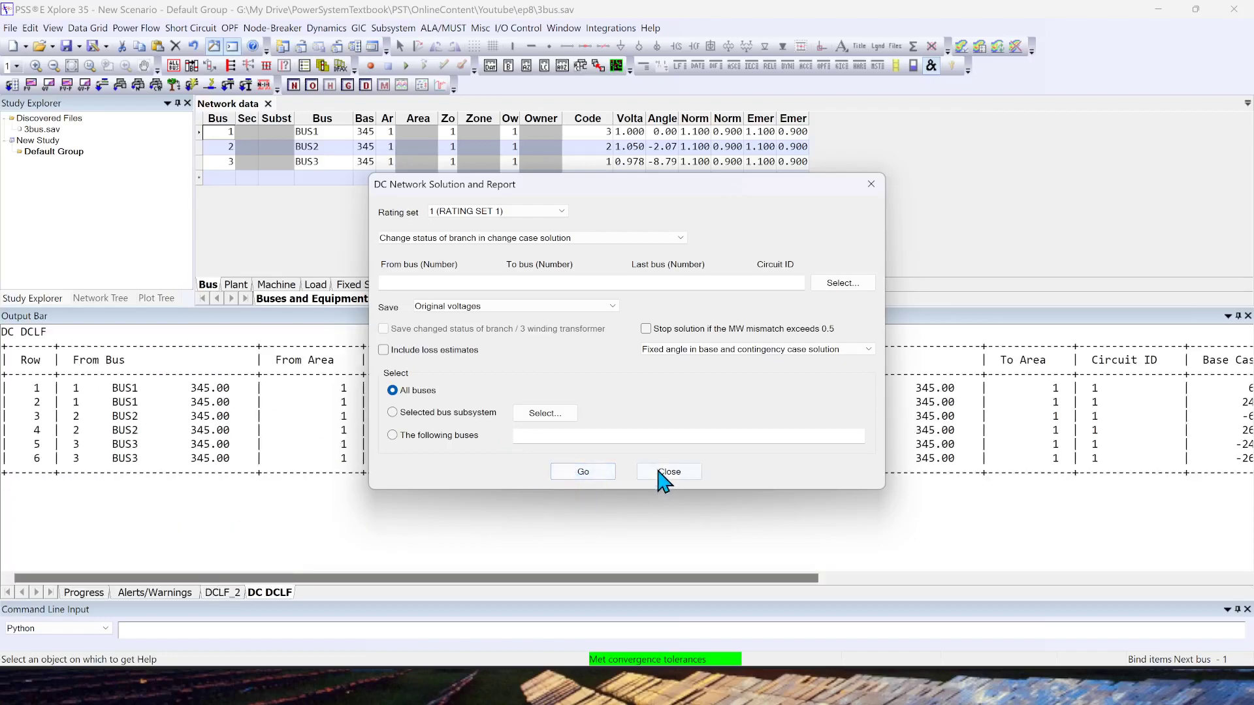
click(668, 471)
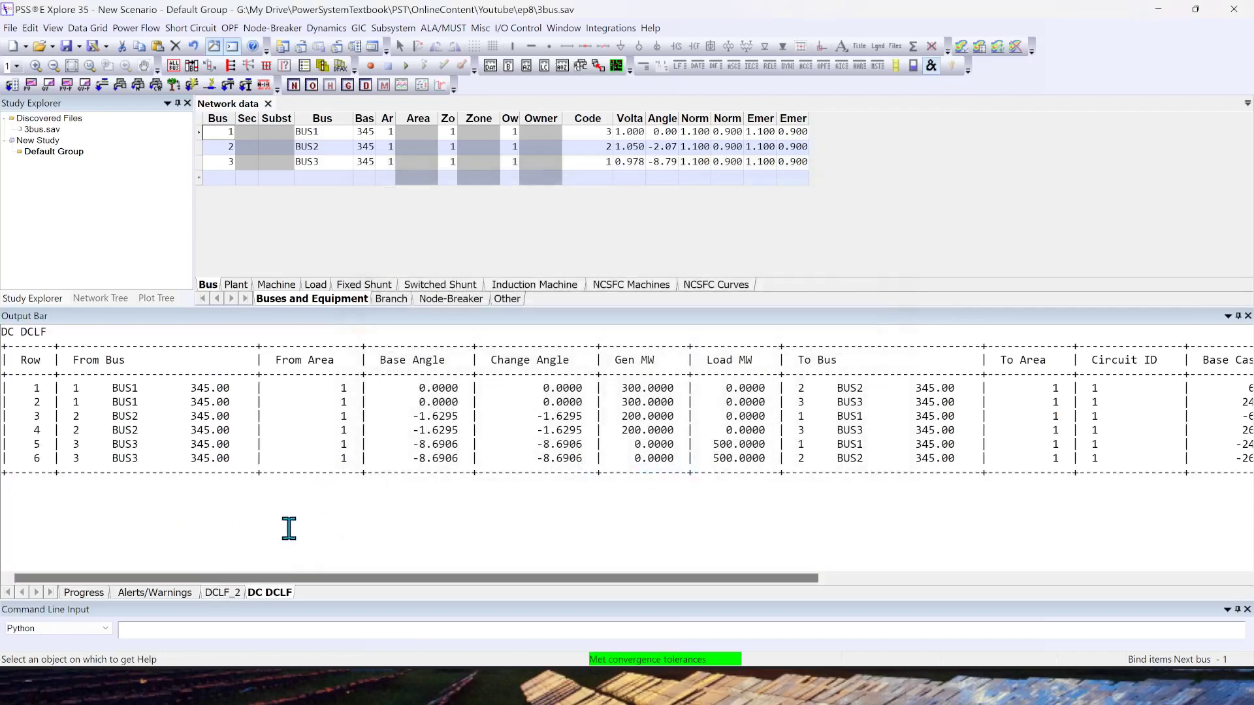
click(222, 592)
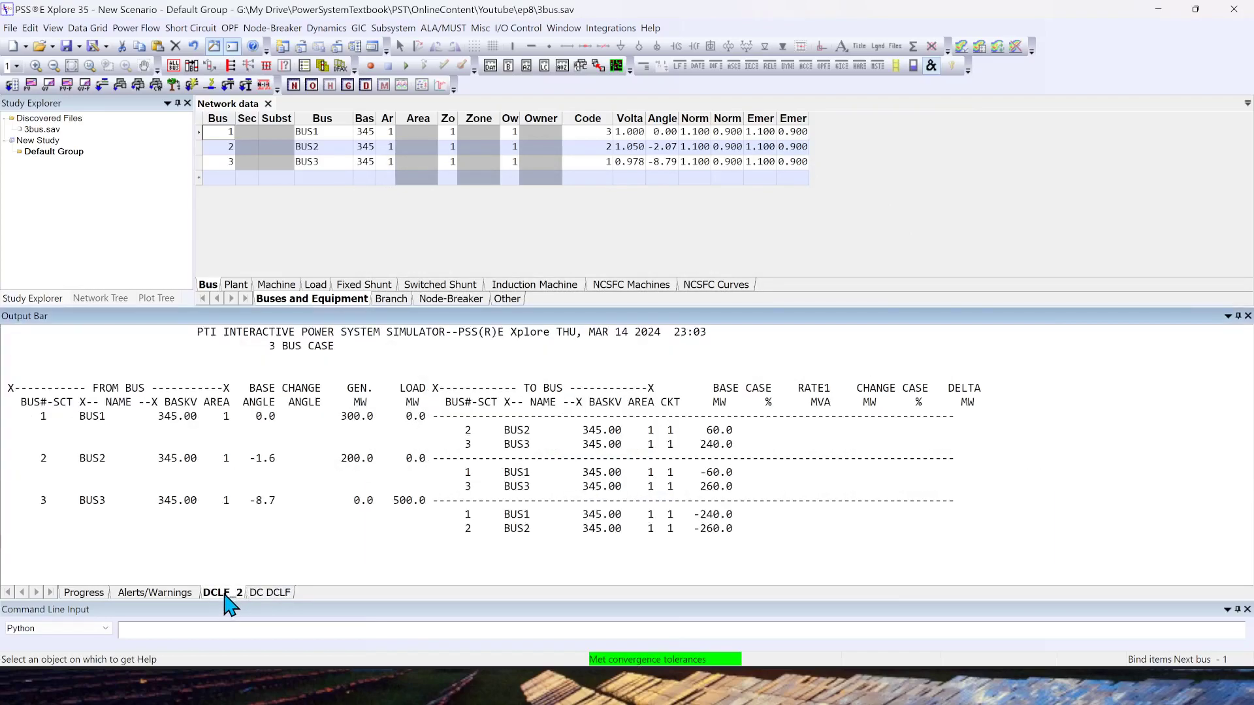
click(269, 591)
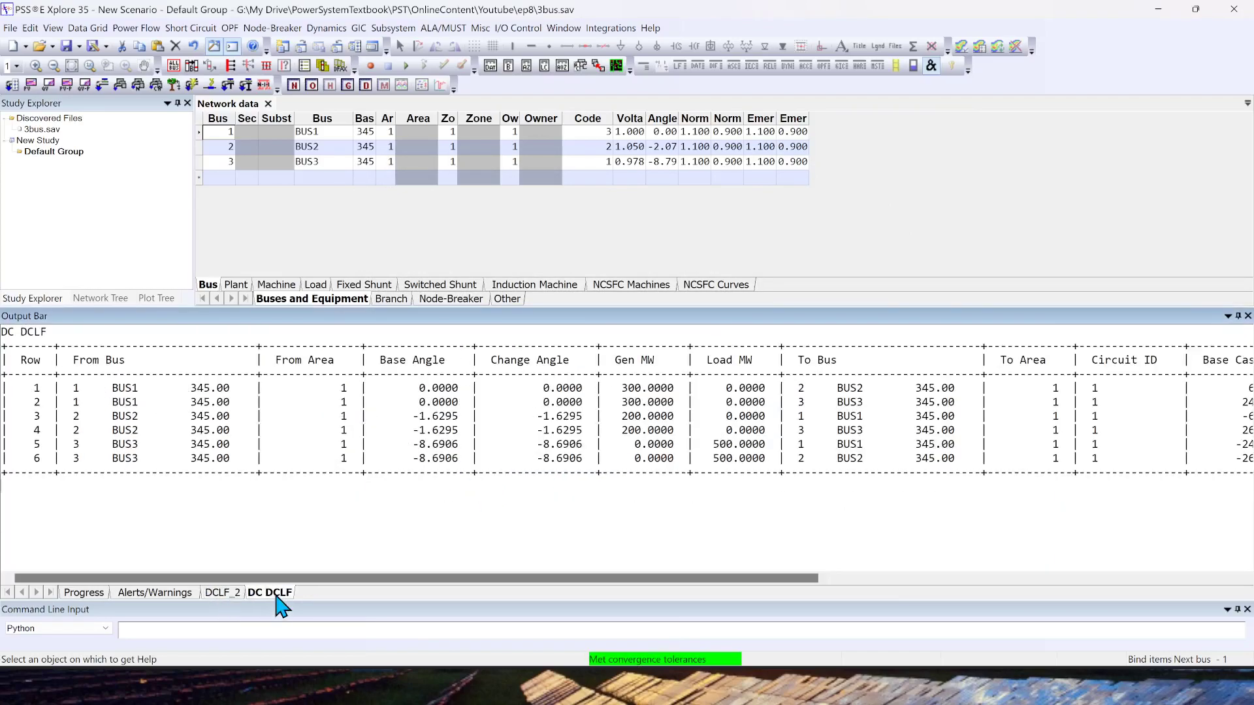
mouse_move(411, 578)
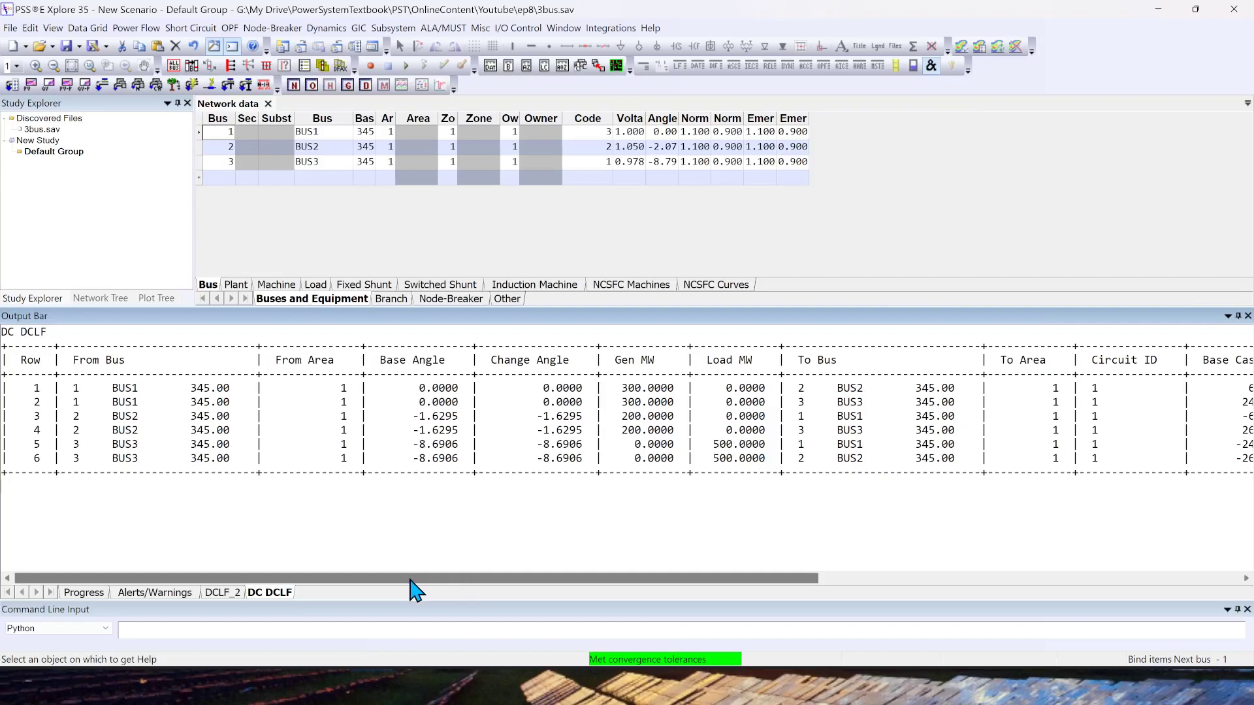
scroll(right, 3)
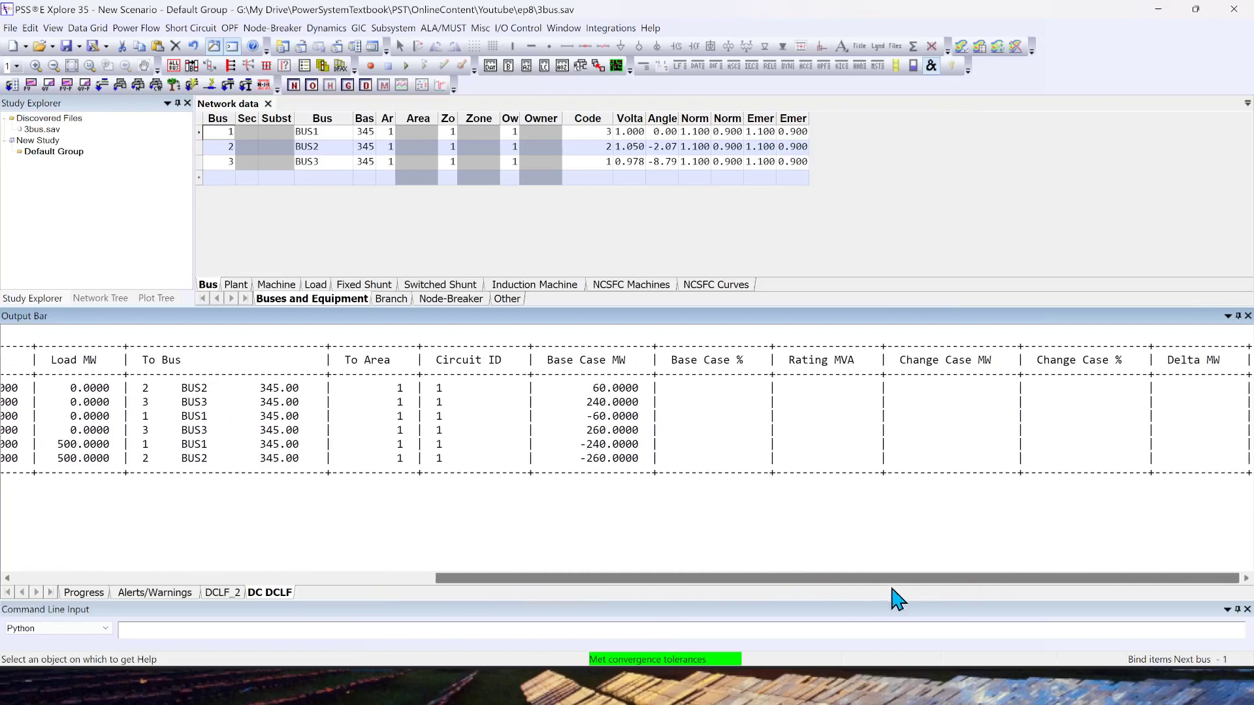
click(269, 591)
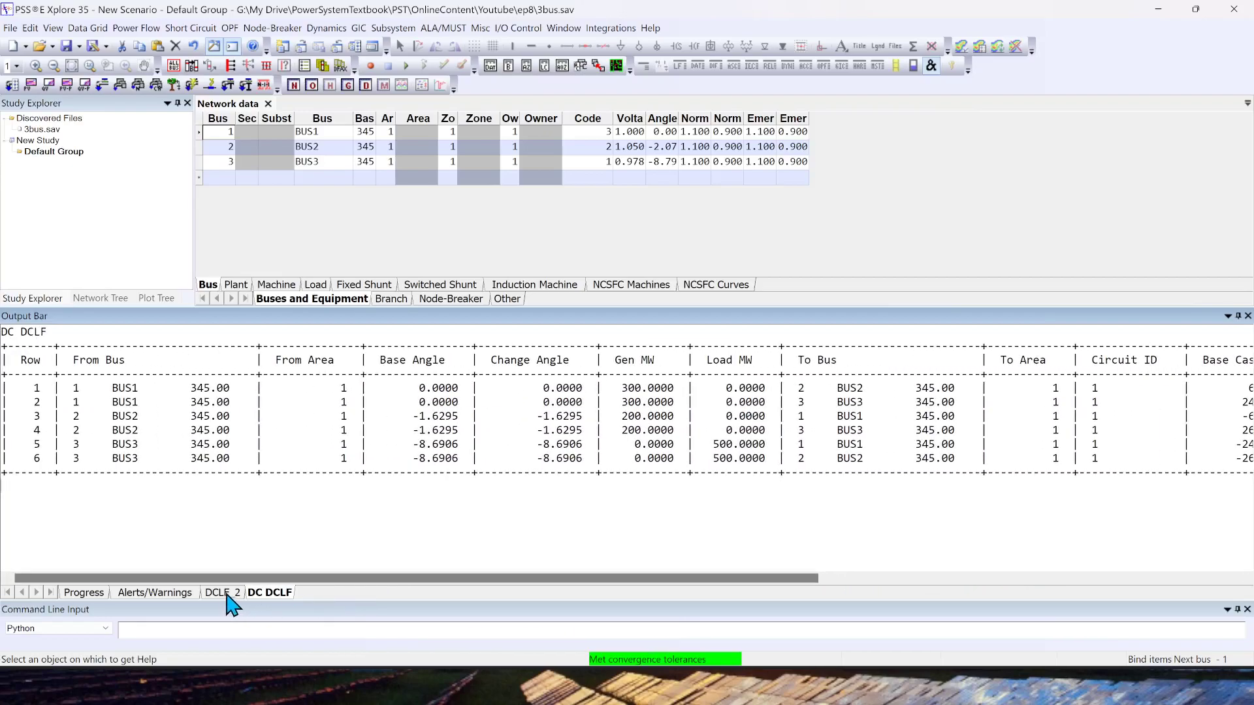
click(218, 592)
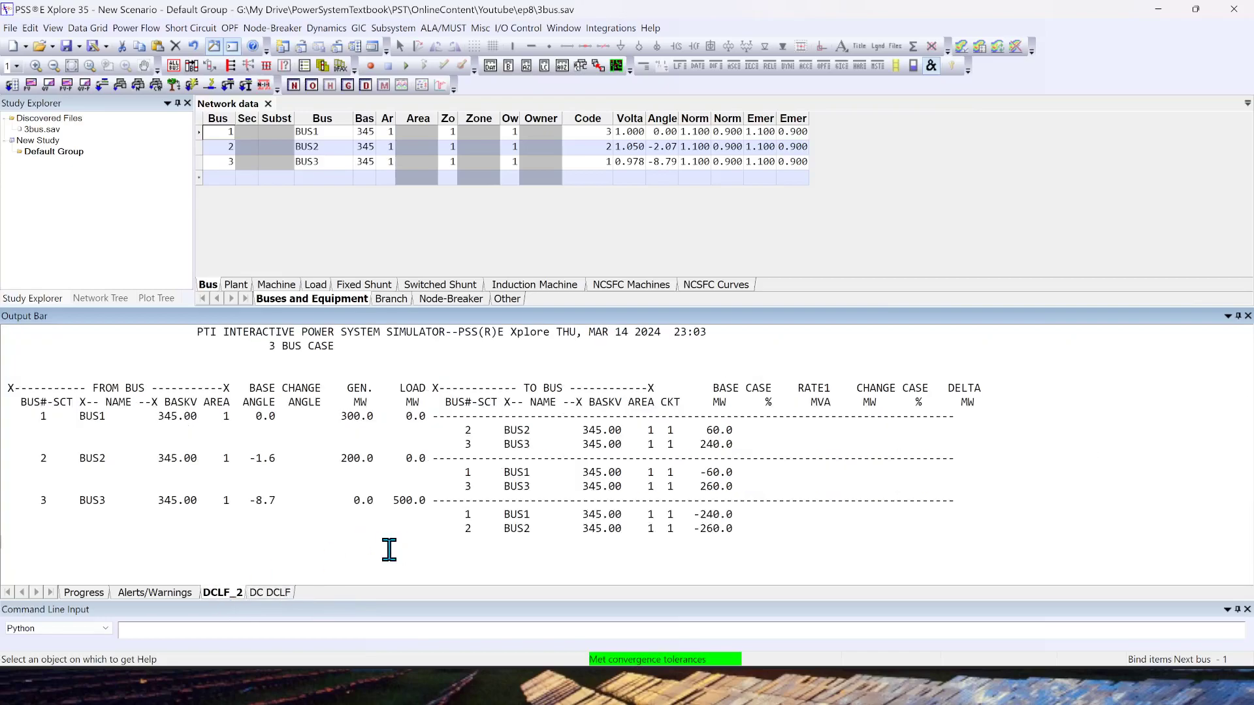
mouse_move(292, 444)
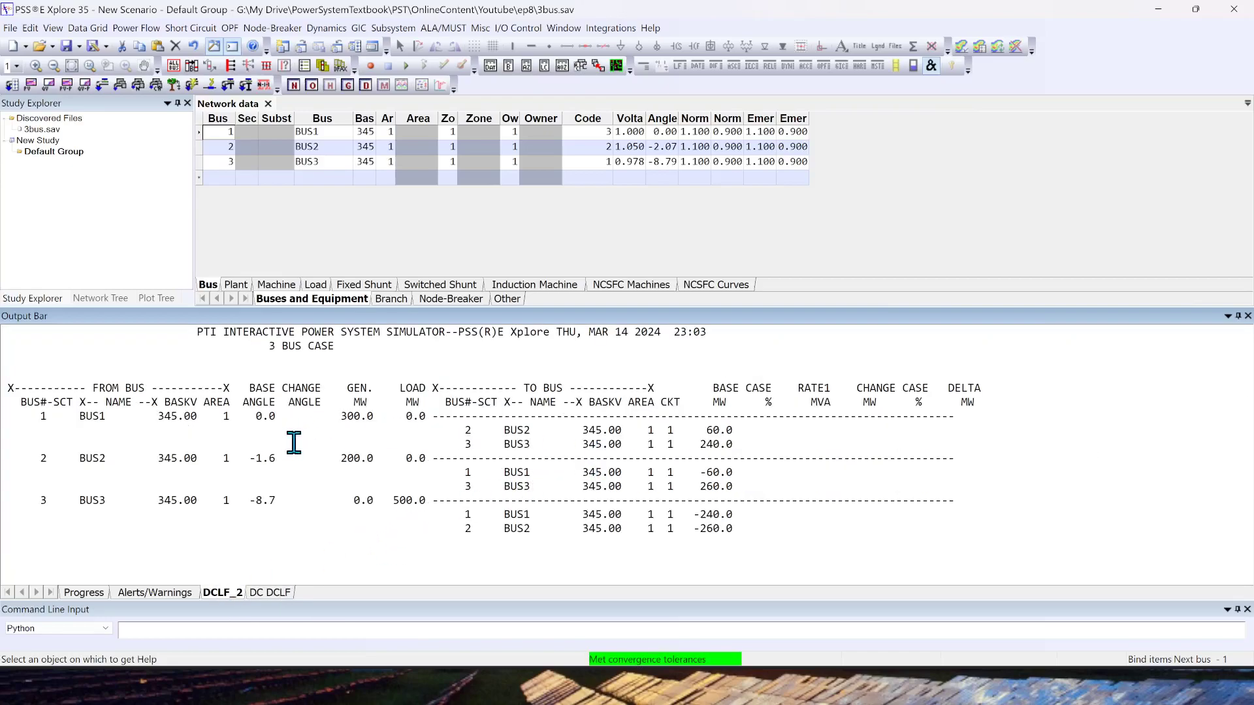
mouse_move(337, 415)
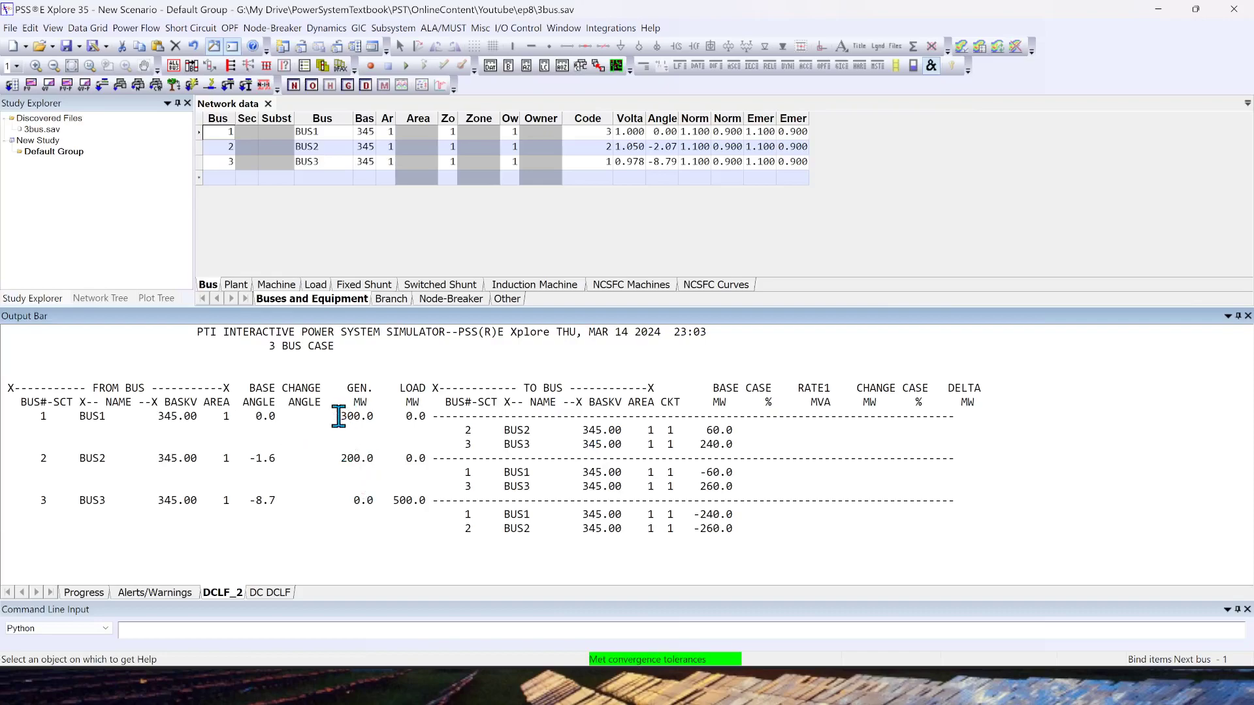
mouse_move(339, 459)
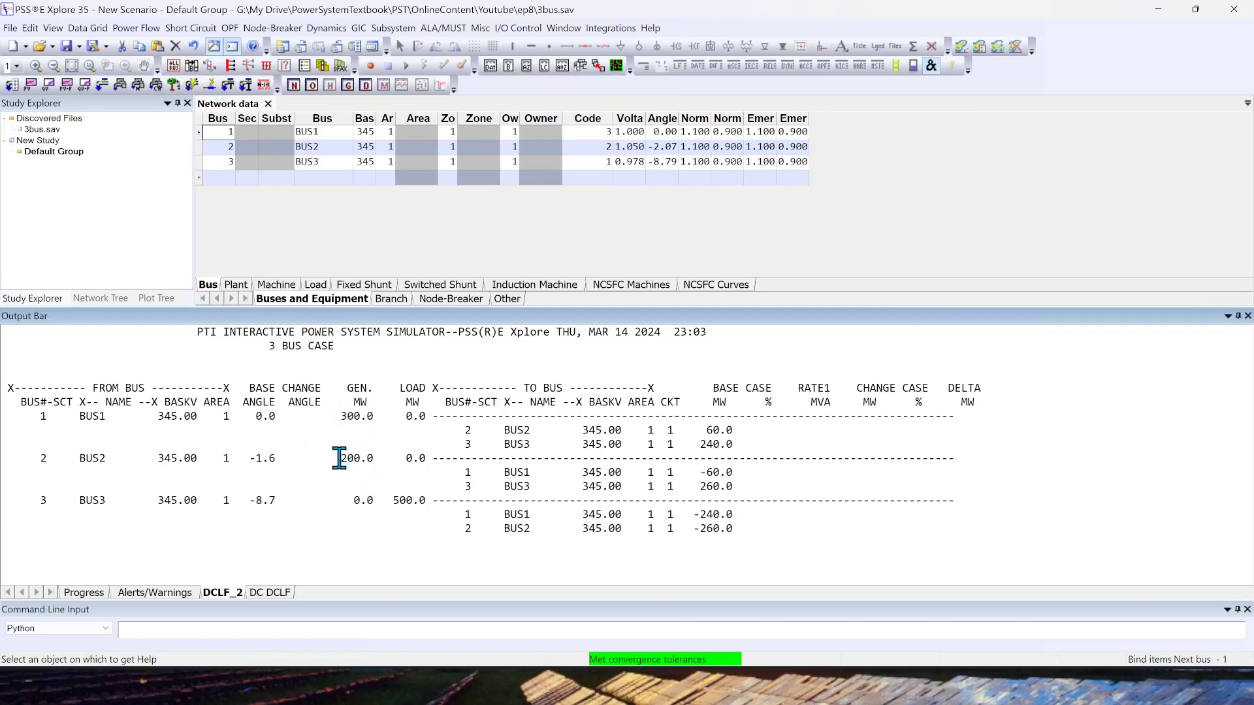
double_click(357, 458)
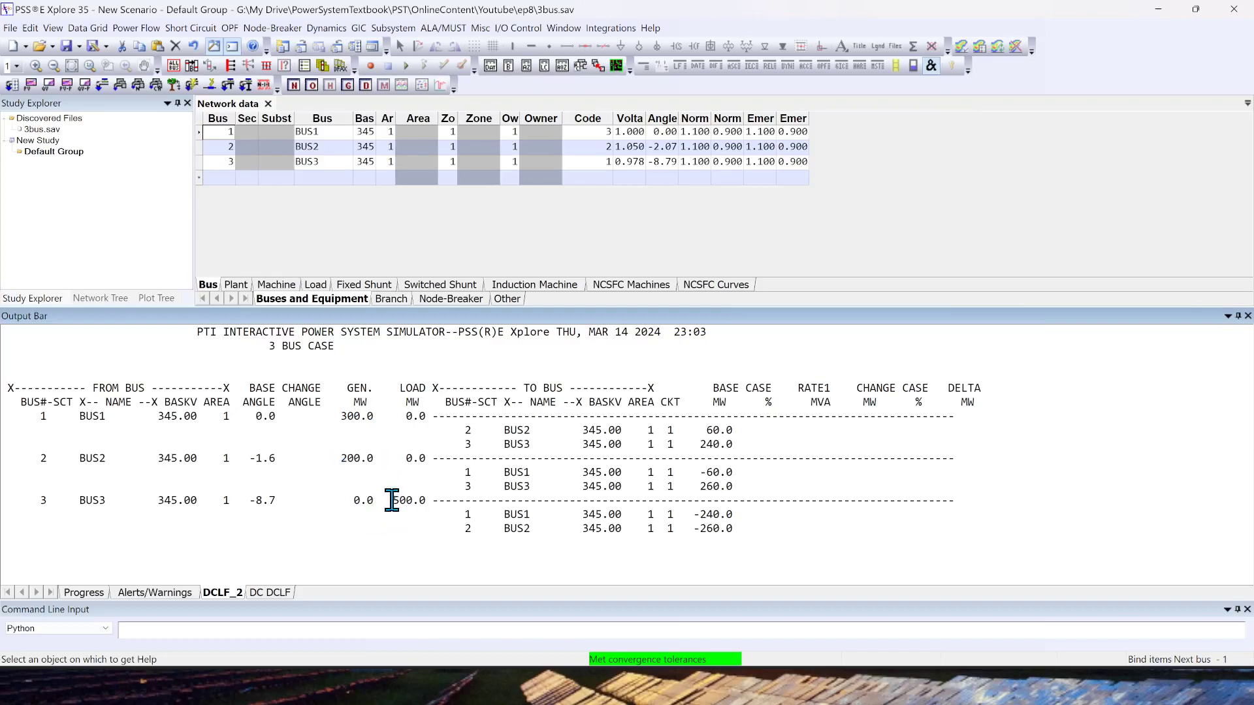
double_click(410, 500)
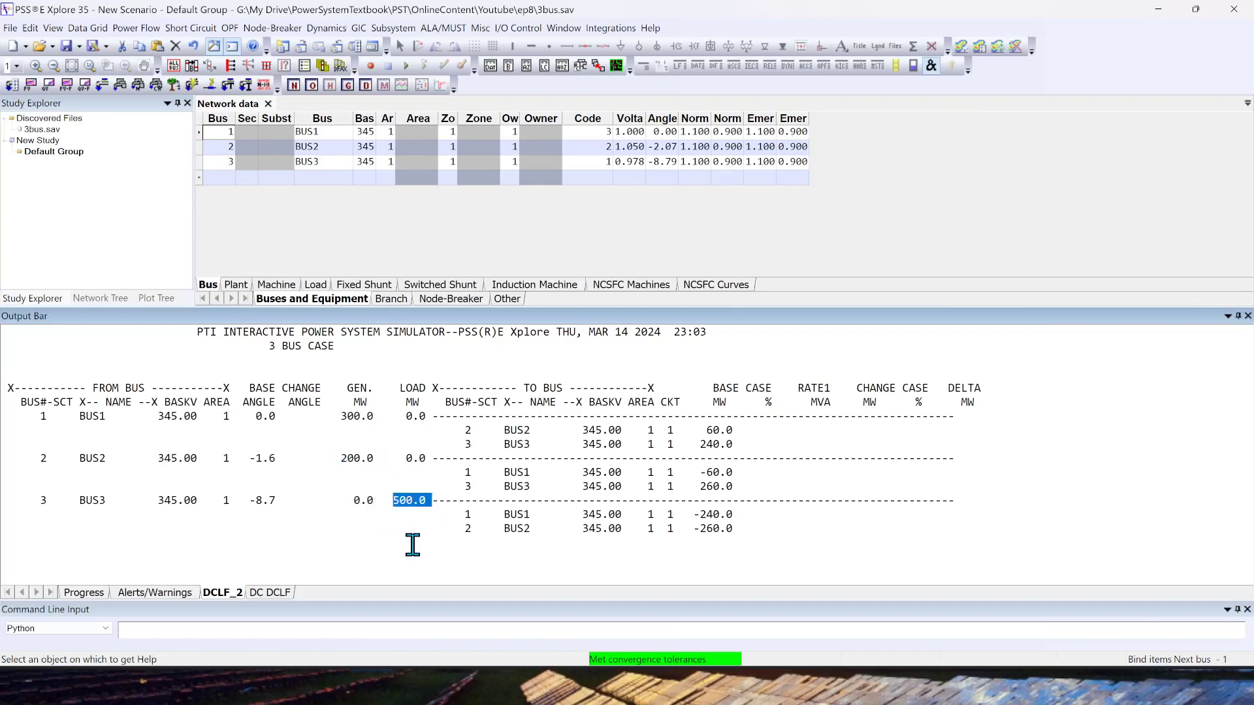
mouse_move(404, 540)
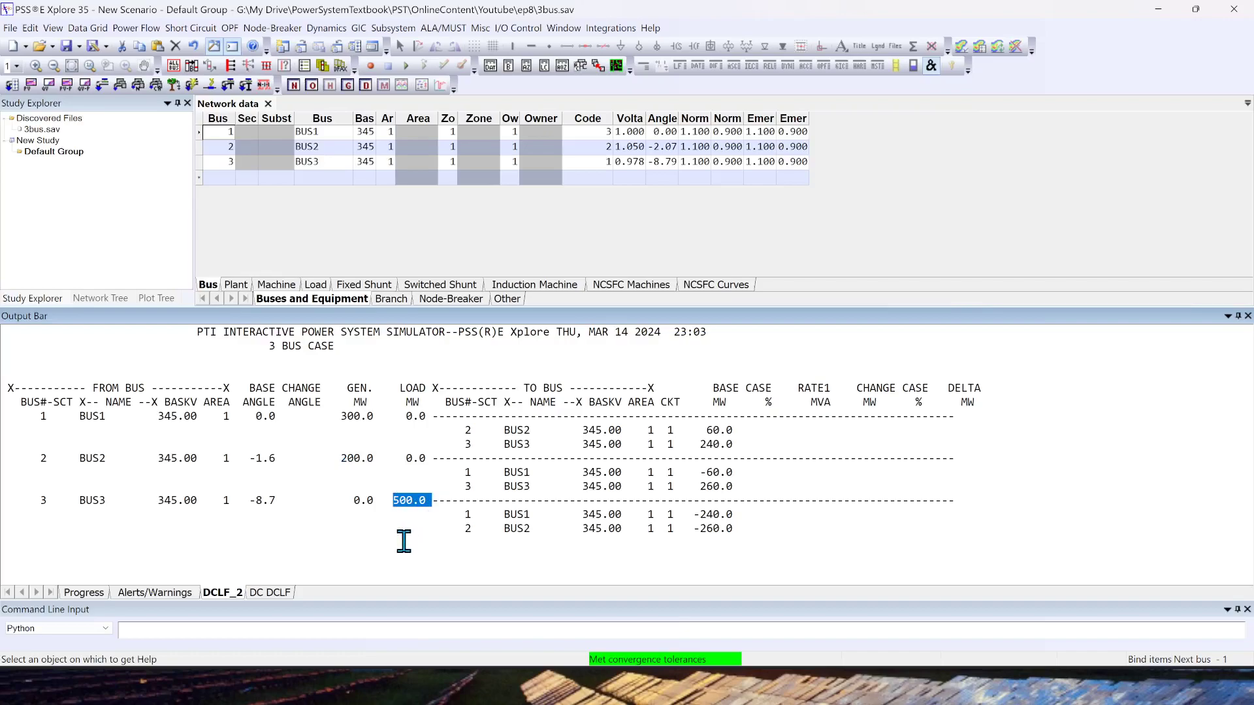
mouse_move(698, 439)
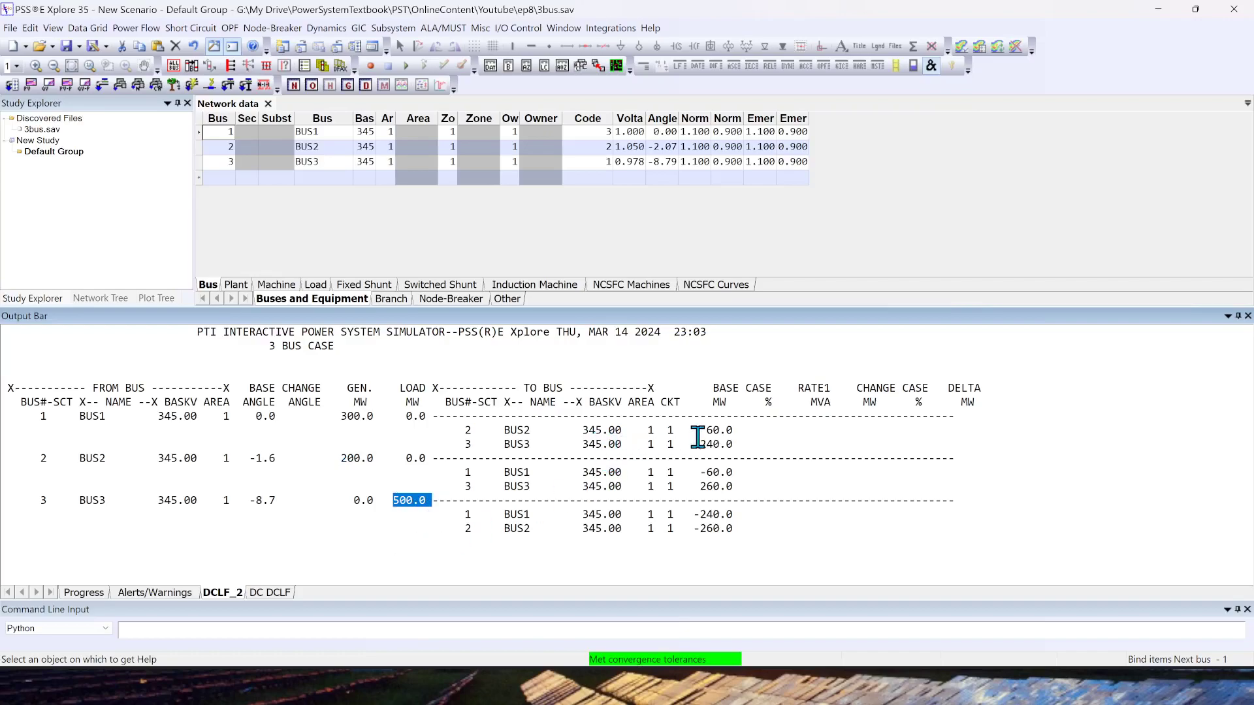
mouse_move(162, 439)
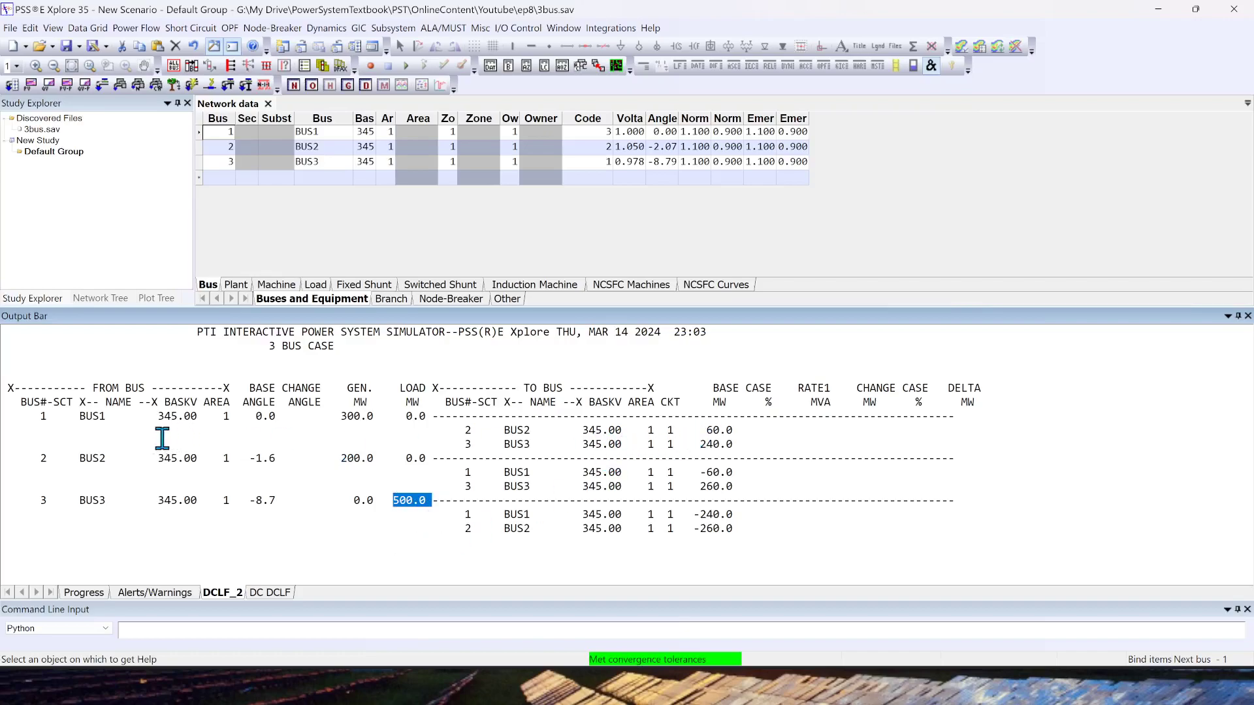
click(467, 429)
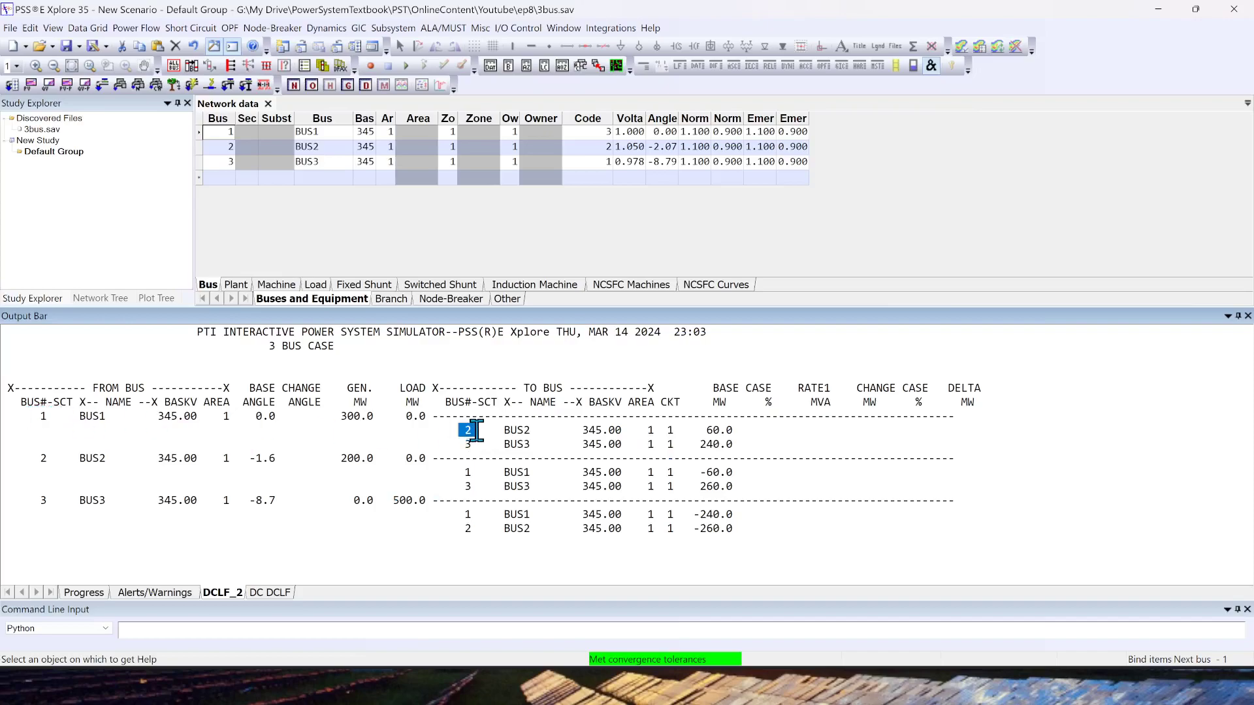
click(718, 430)
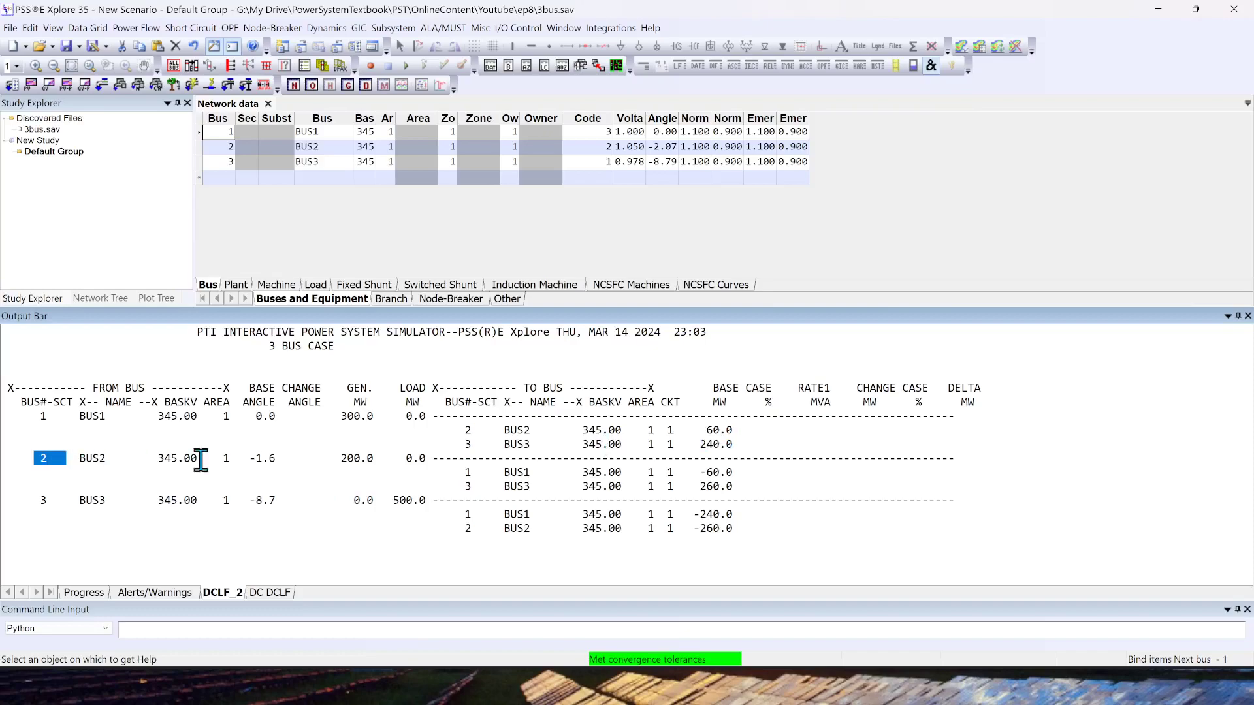
click(466, 471)
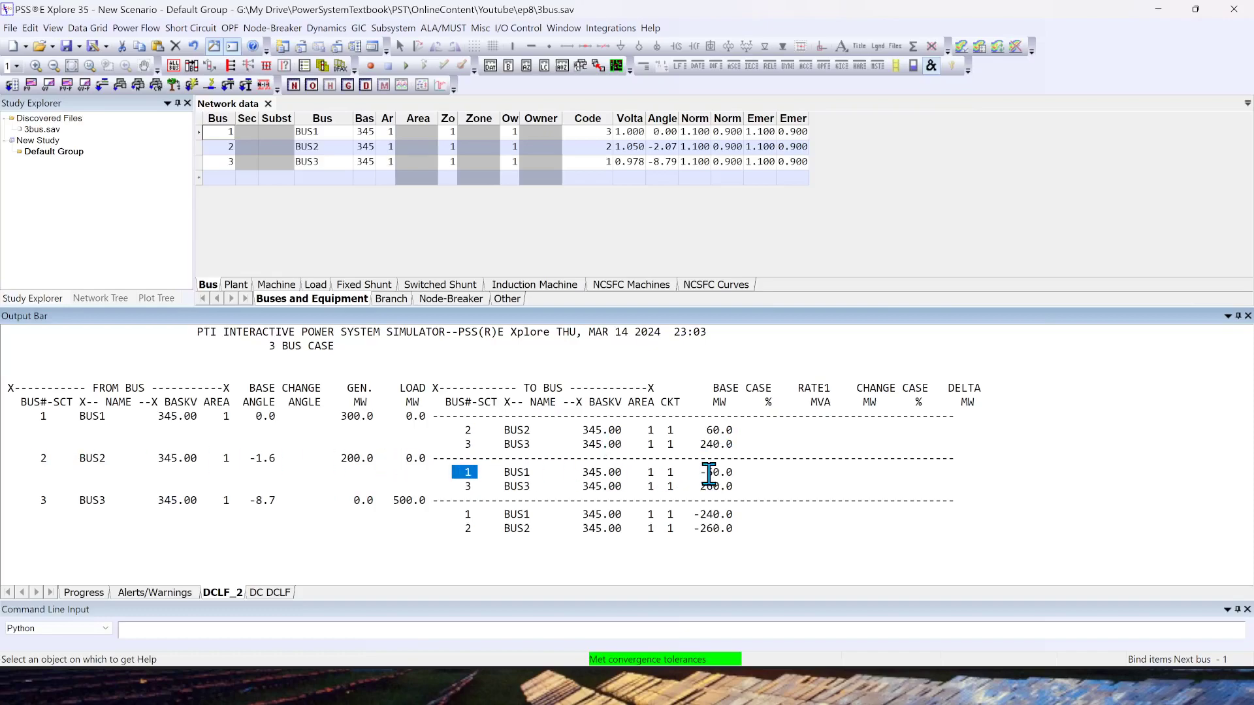
click(715, 471)
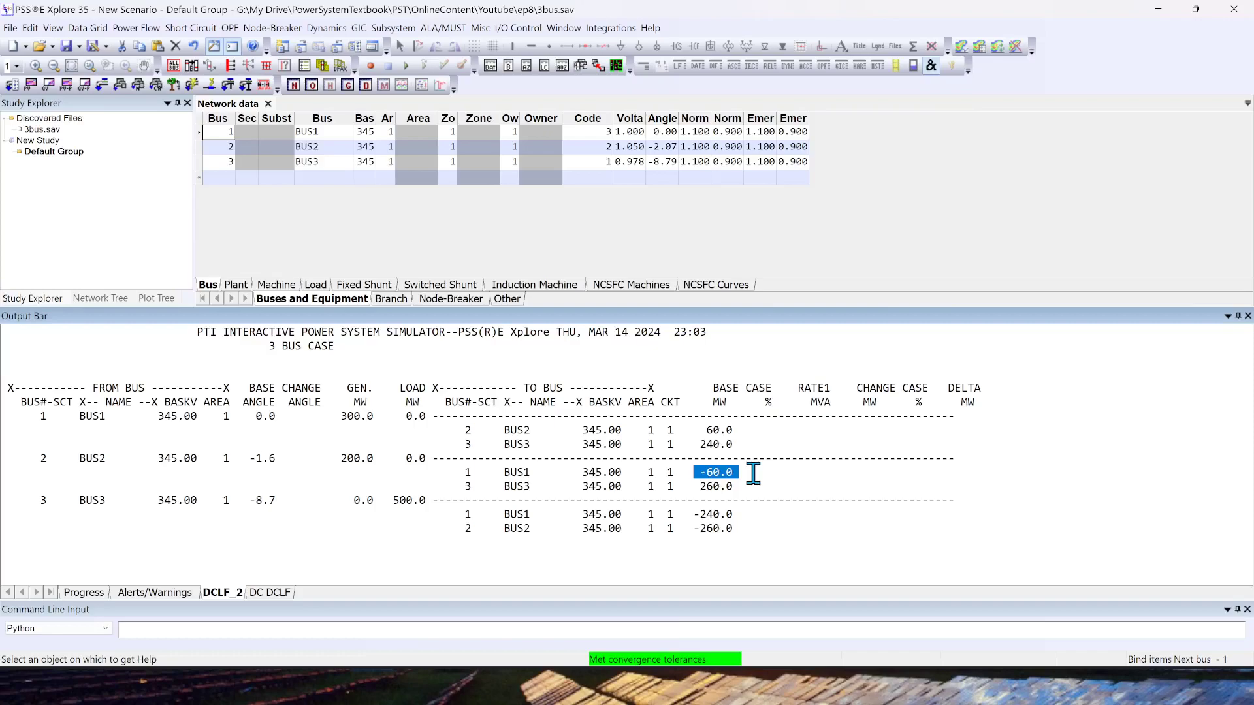
mouse_move(158, 183)
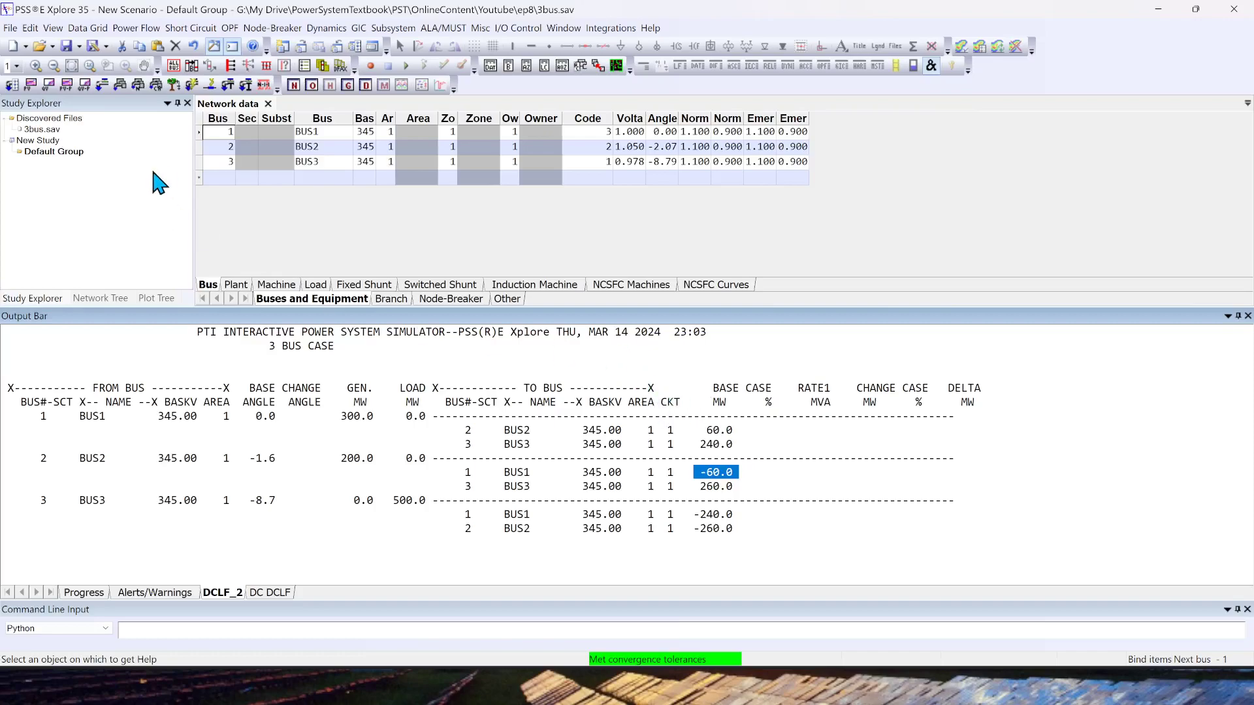
Rerun the DCLF DC network solution with Include loss estimates ticked.
click(136, 27)
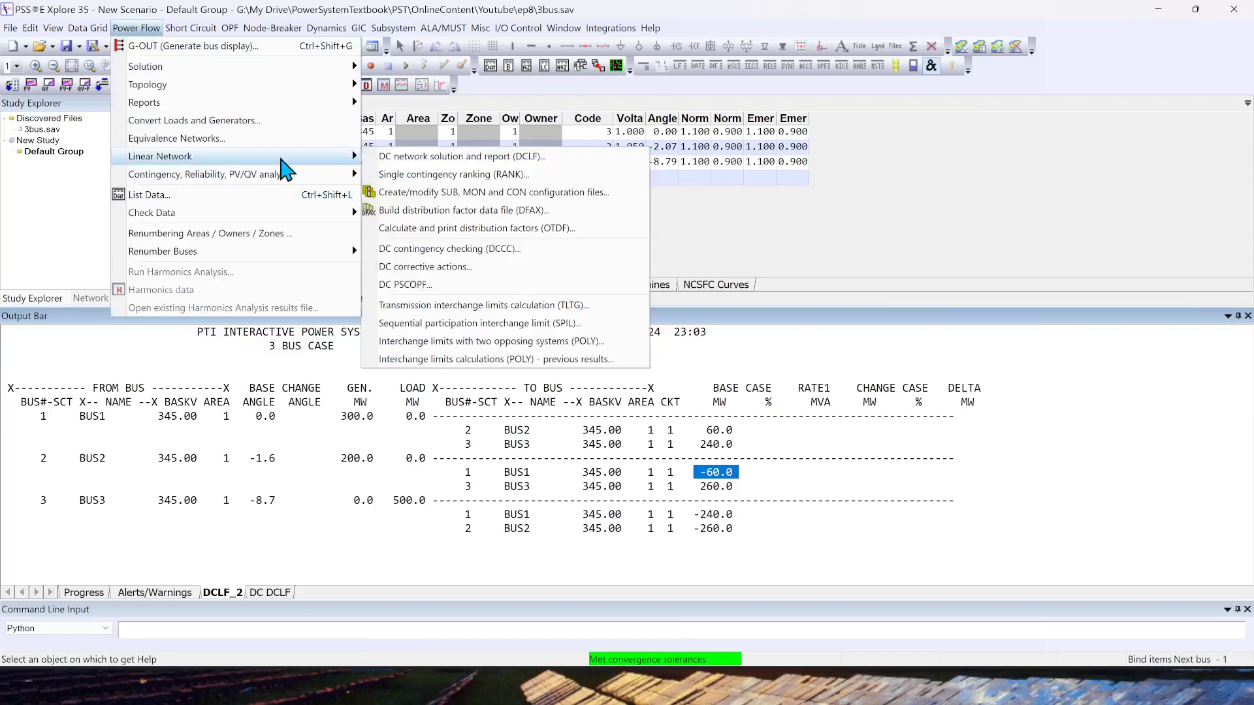
mouse_move(461, 155)
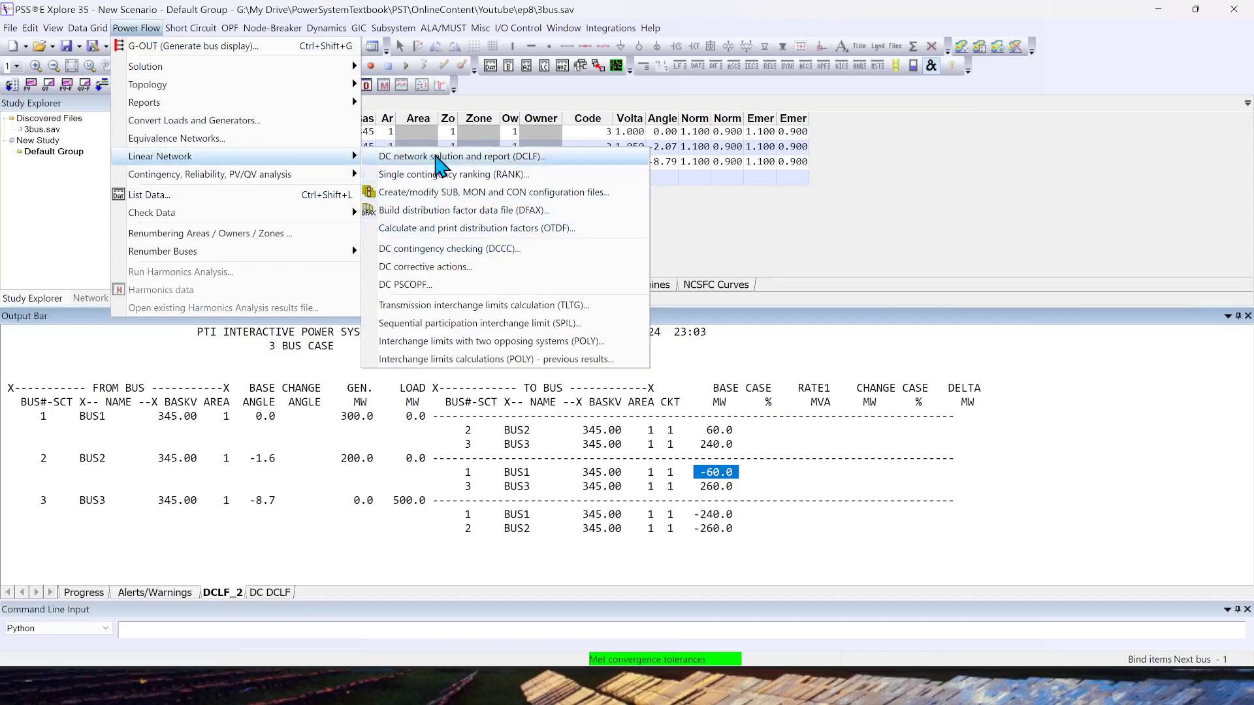
click(462, 155)
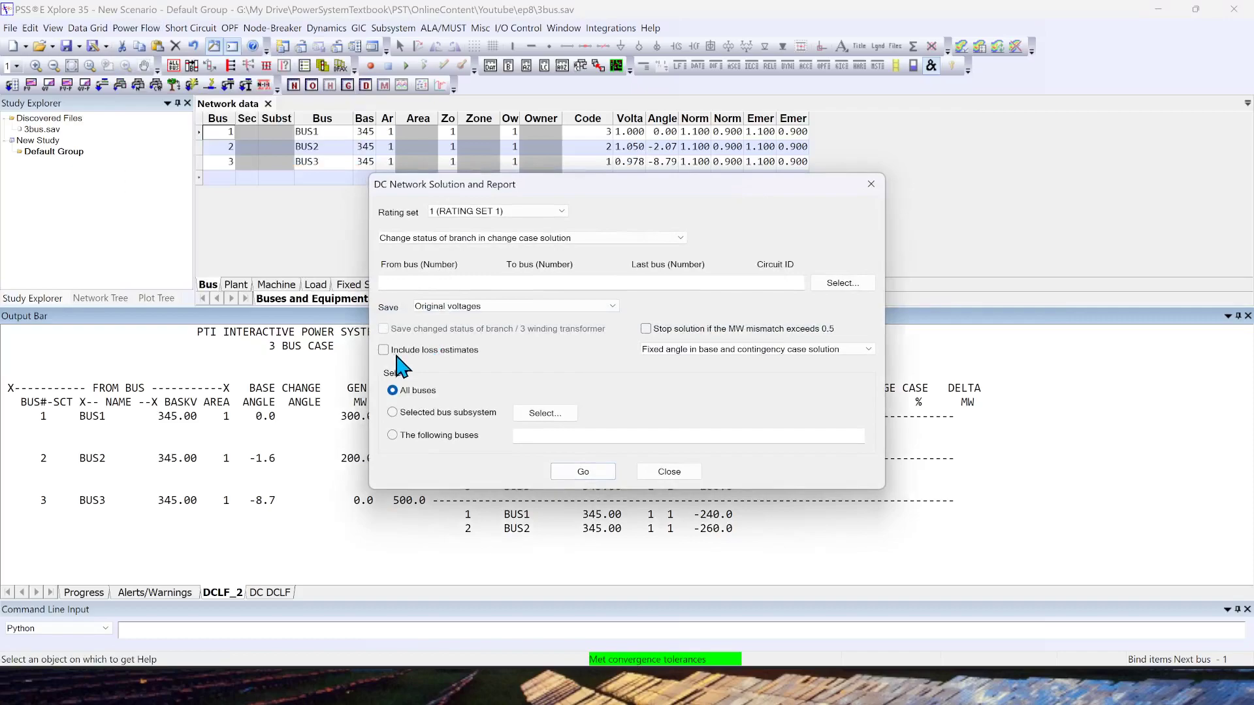
mouse_move(390, 353)
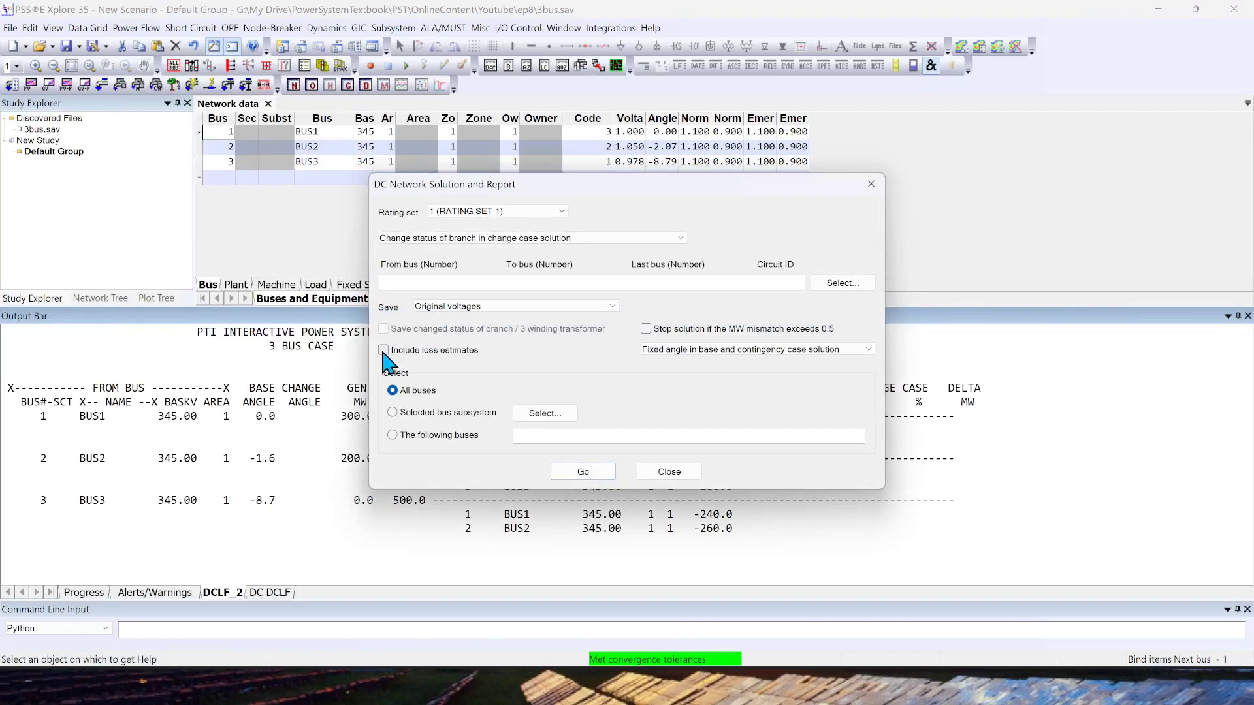
click(384, 349)
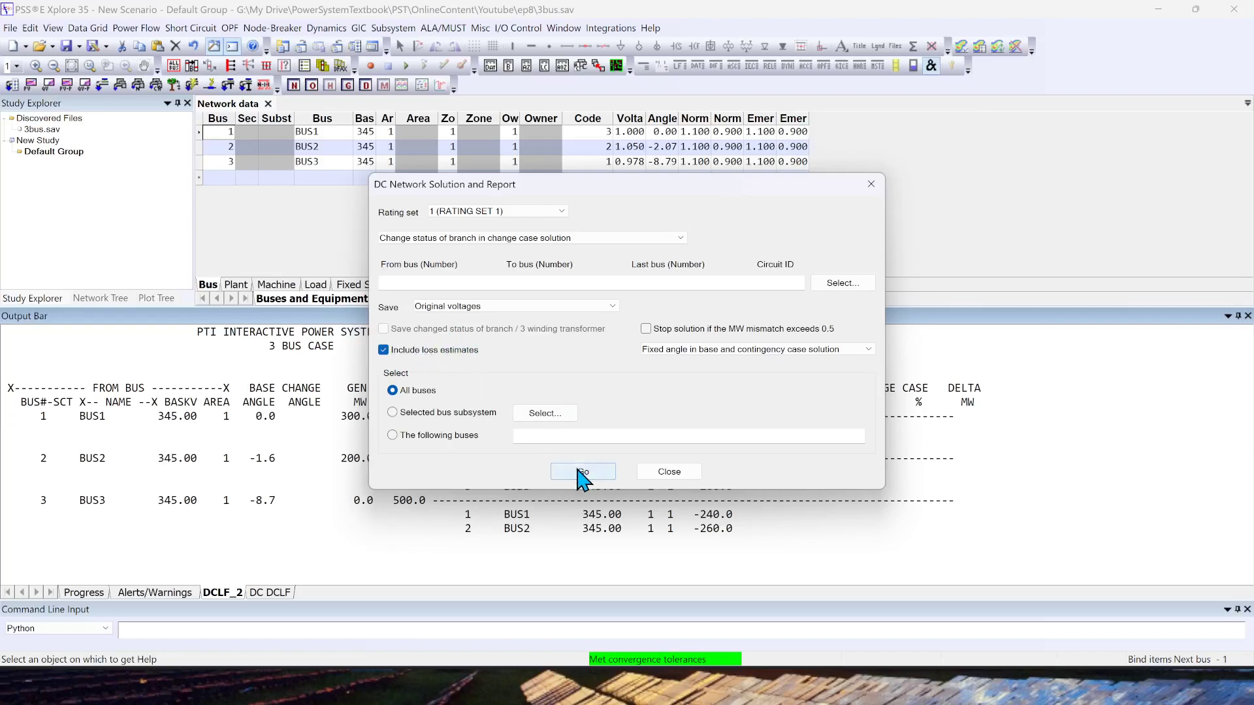
click(582, 471)
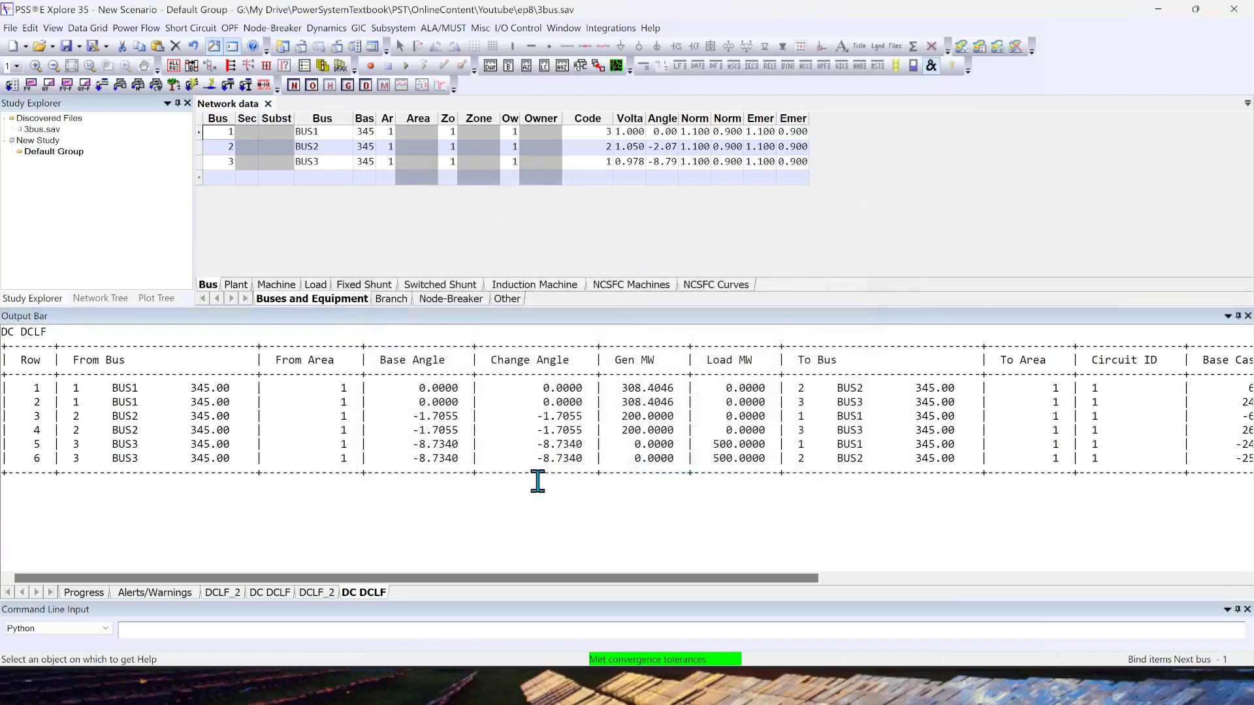
Review the DCLF_2 report values: BUS1 308.4 MW, BUS2 200 MW, BUS3 load 500 MW, flows 63.6 and -62.8 MW.
click(316, 592)
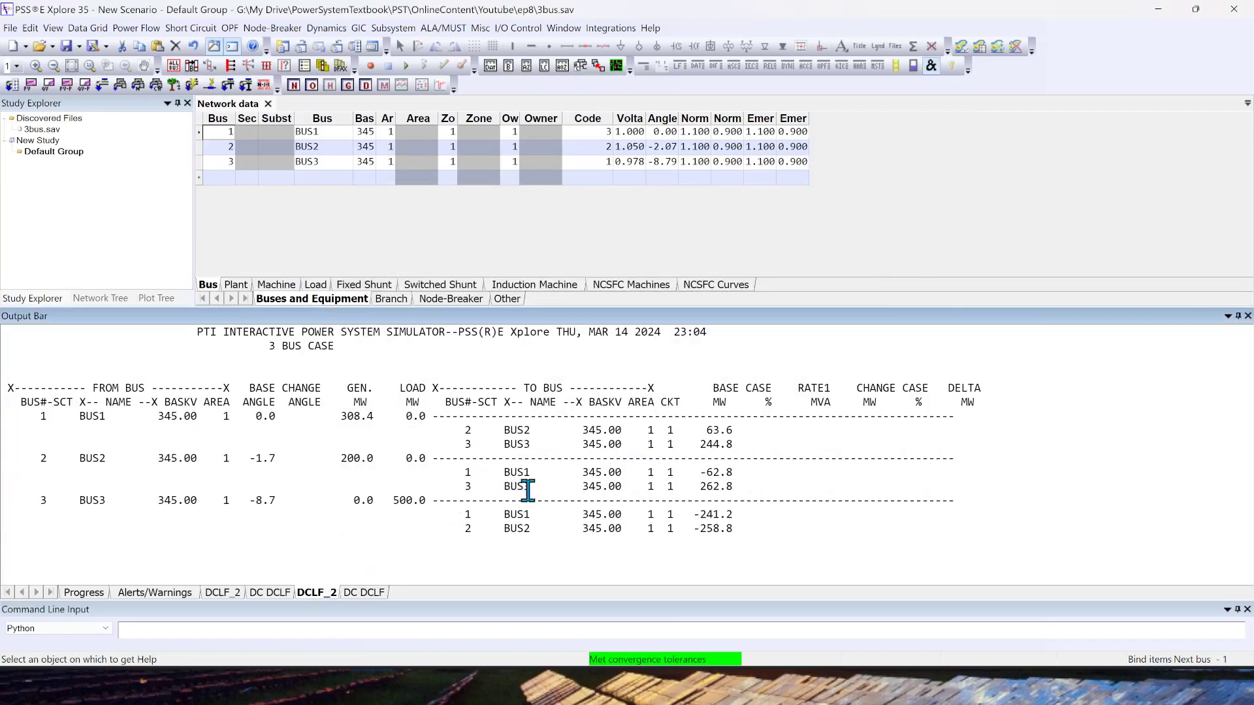
mouse_move(339, 416)
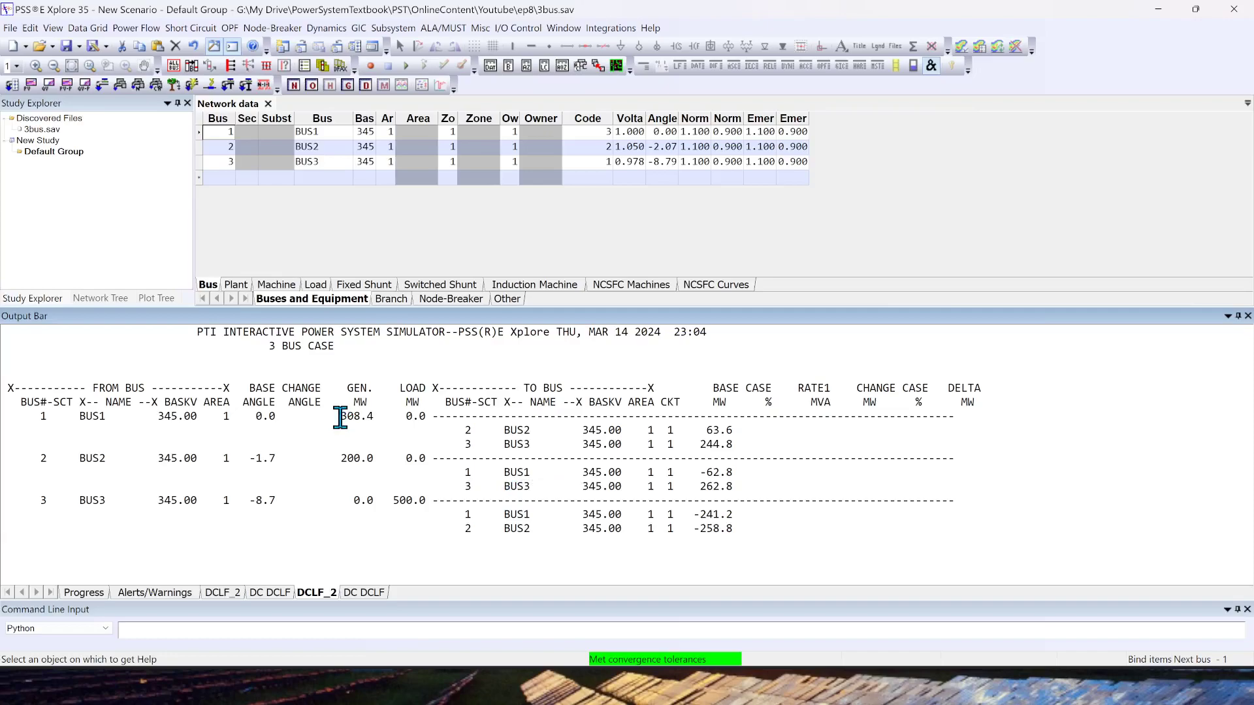
double_click(355, 415)
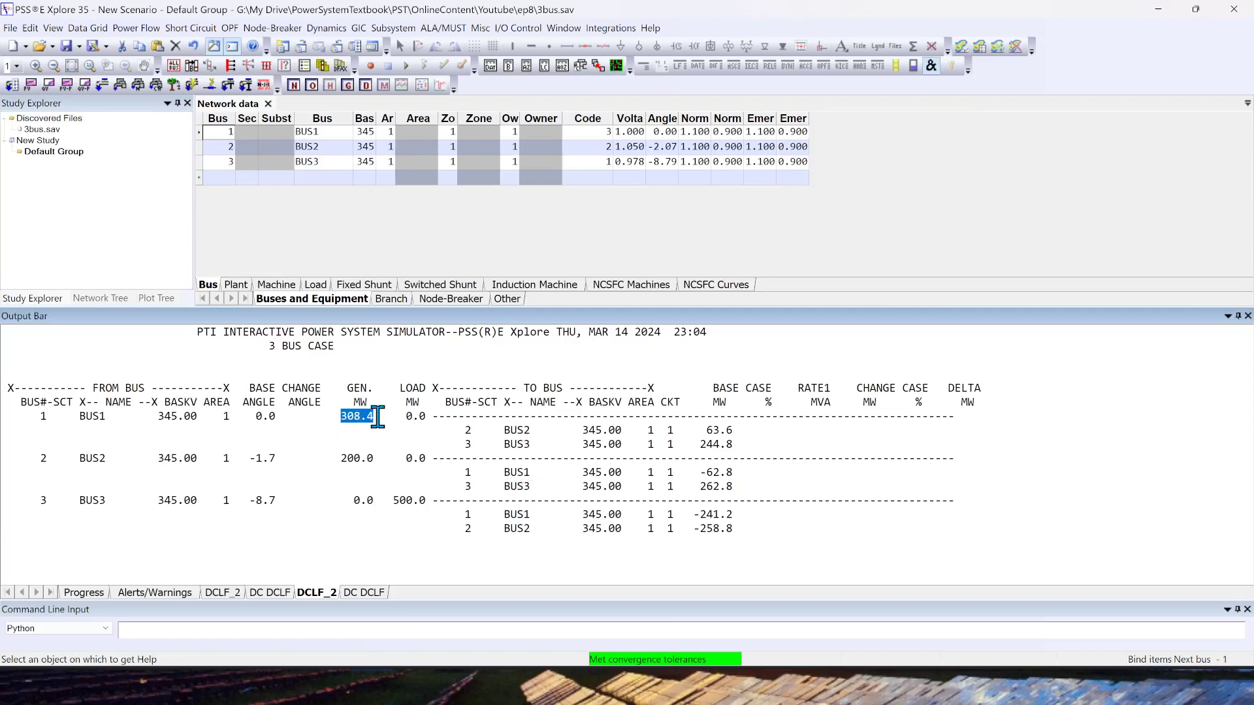
click(359, 457)
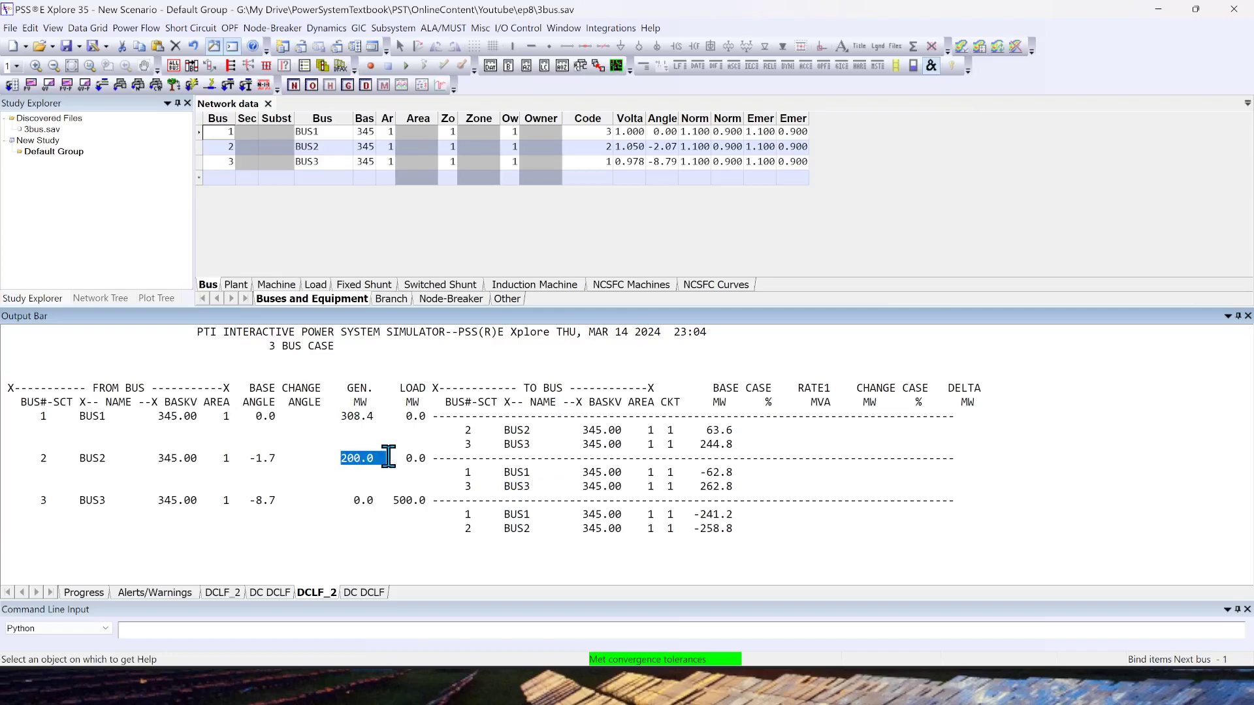
mouse_move(392, 483)
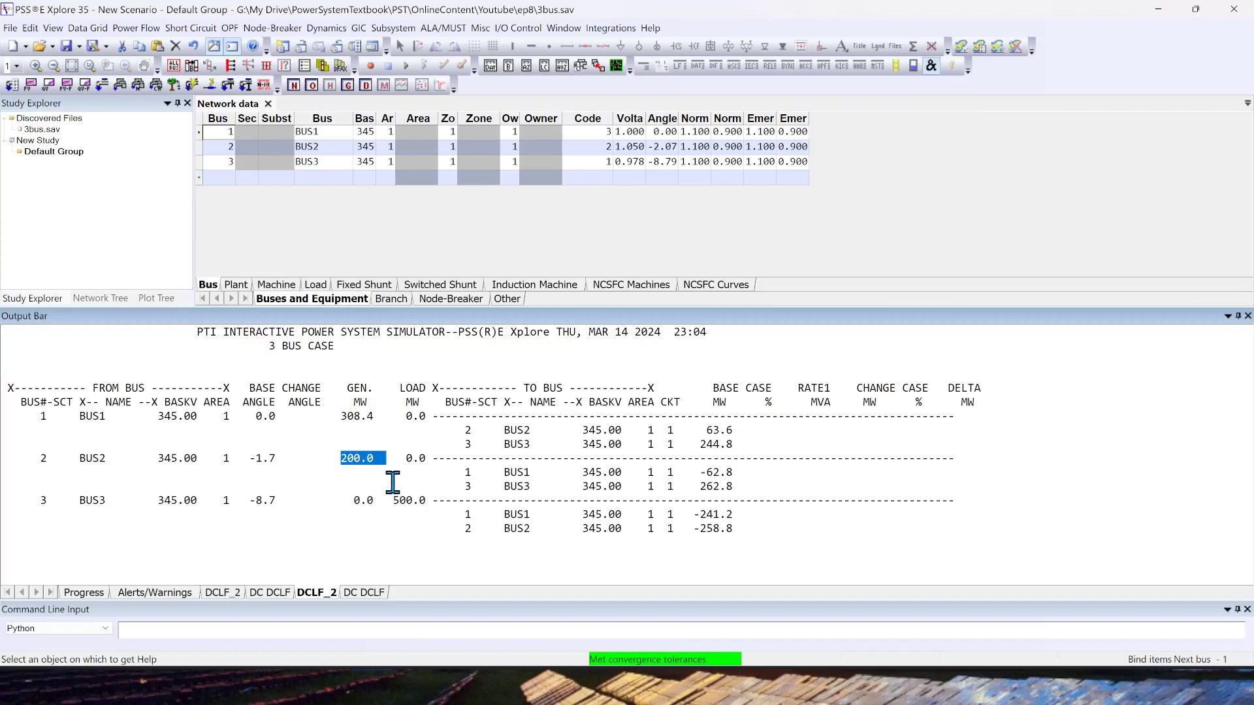
mouse_move(402, 511)
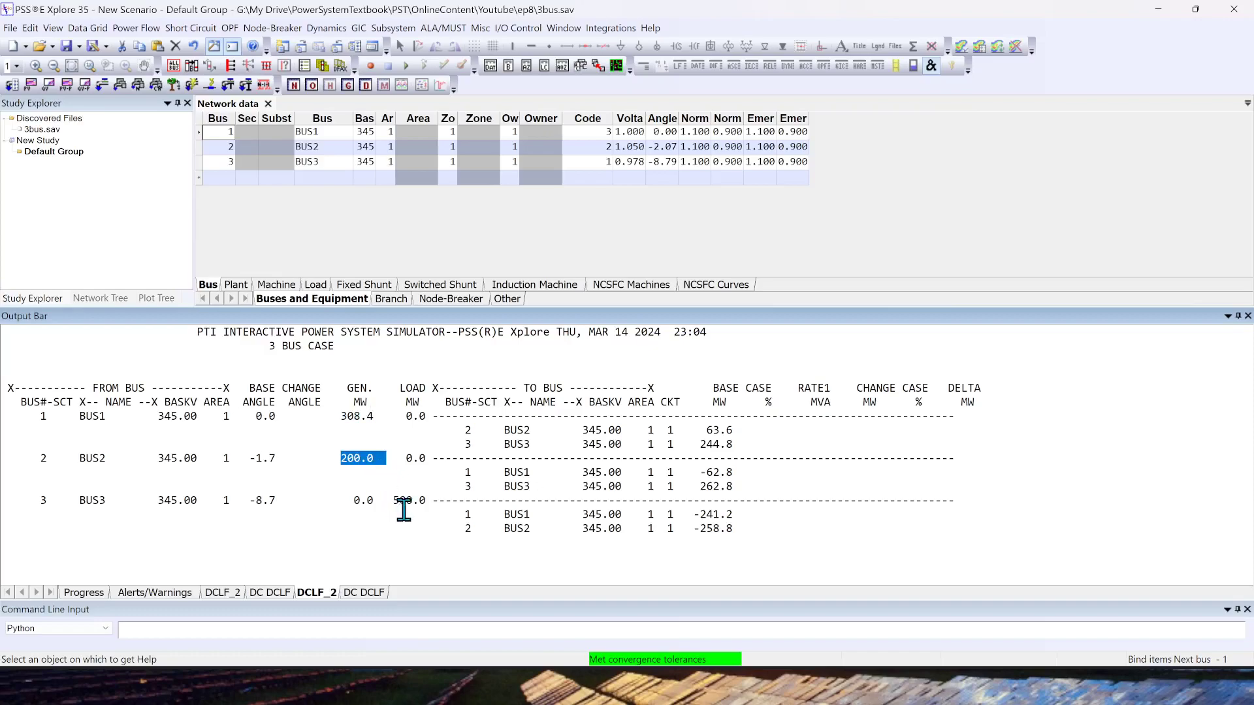
click(407, 500)
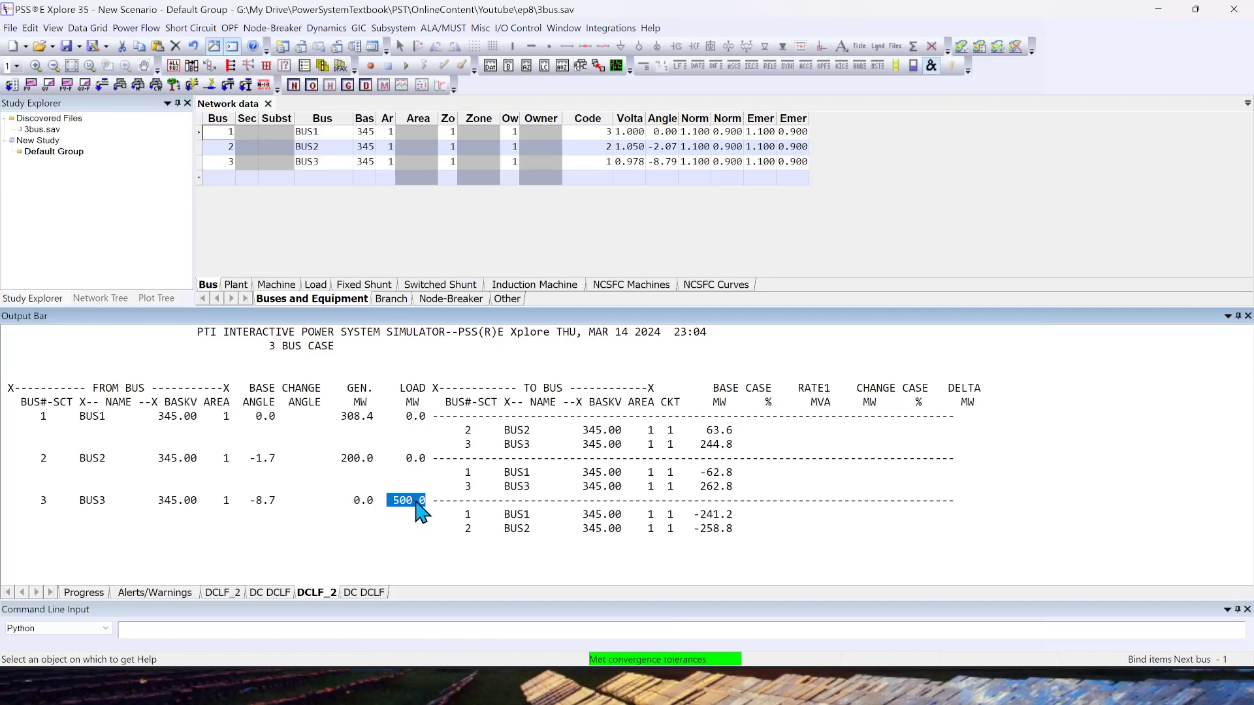
mouse_move(736, 432)
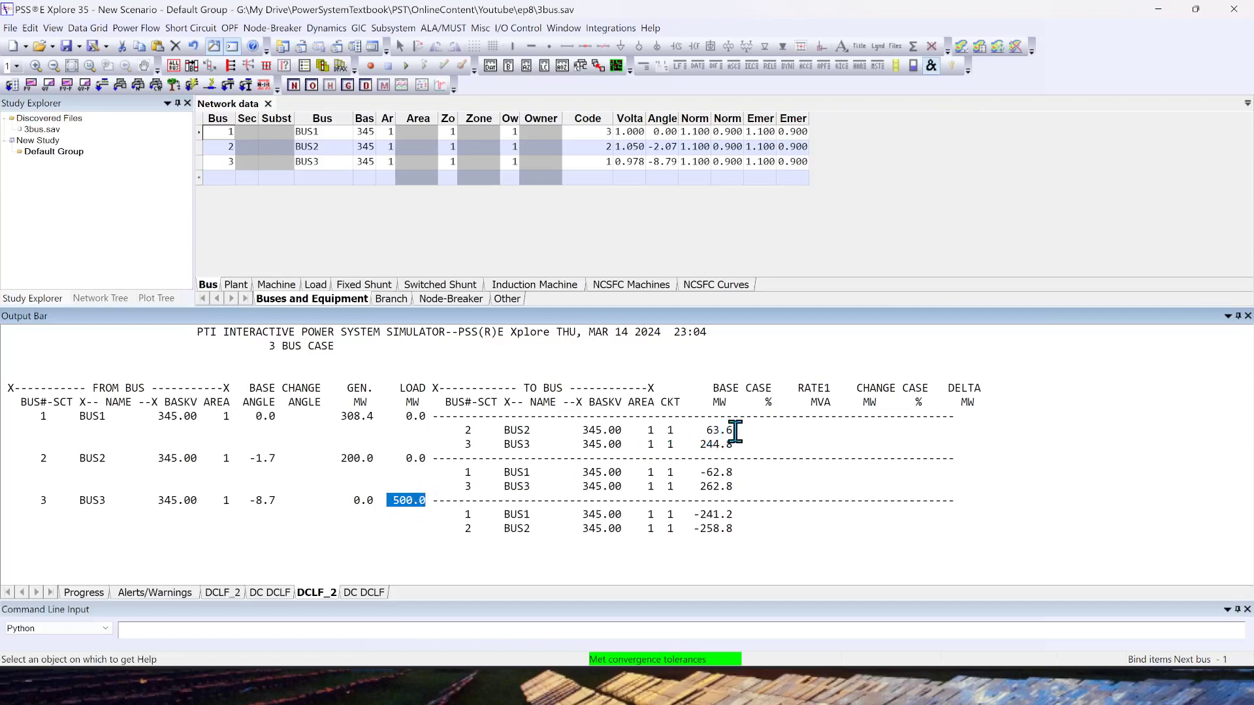
click(719, 430)
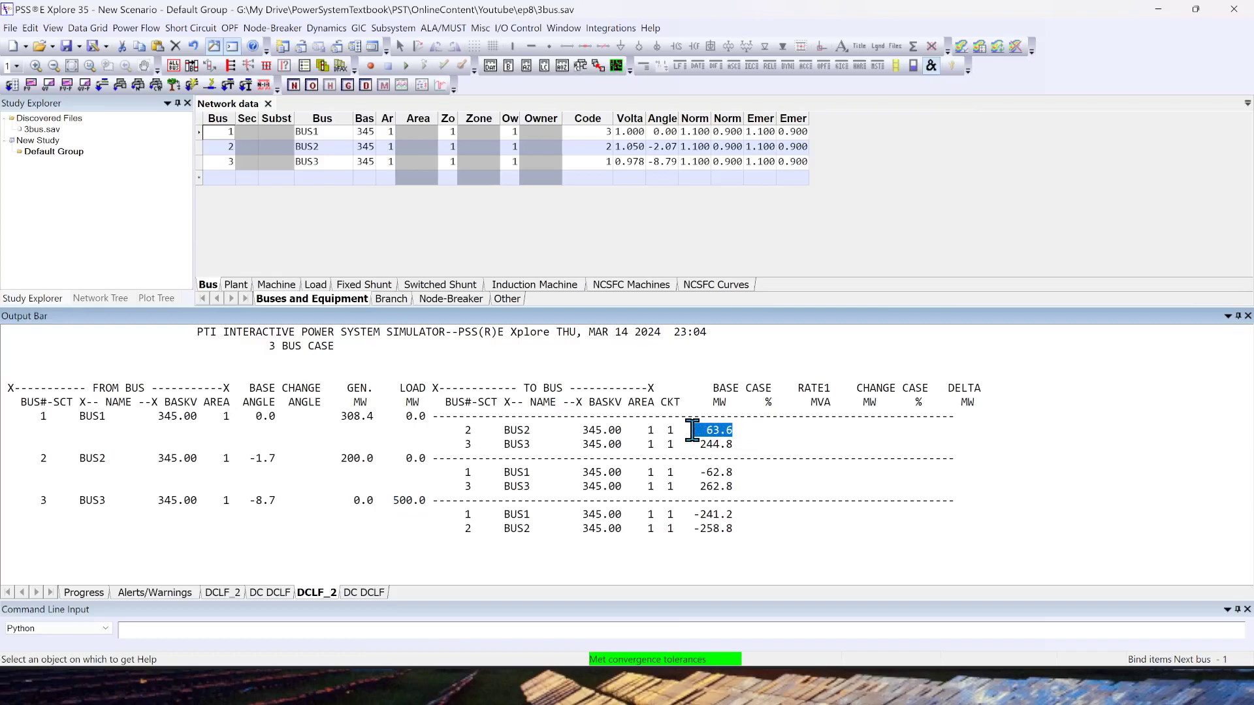
click(43, 457)
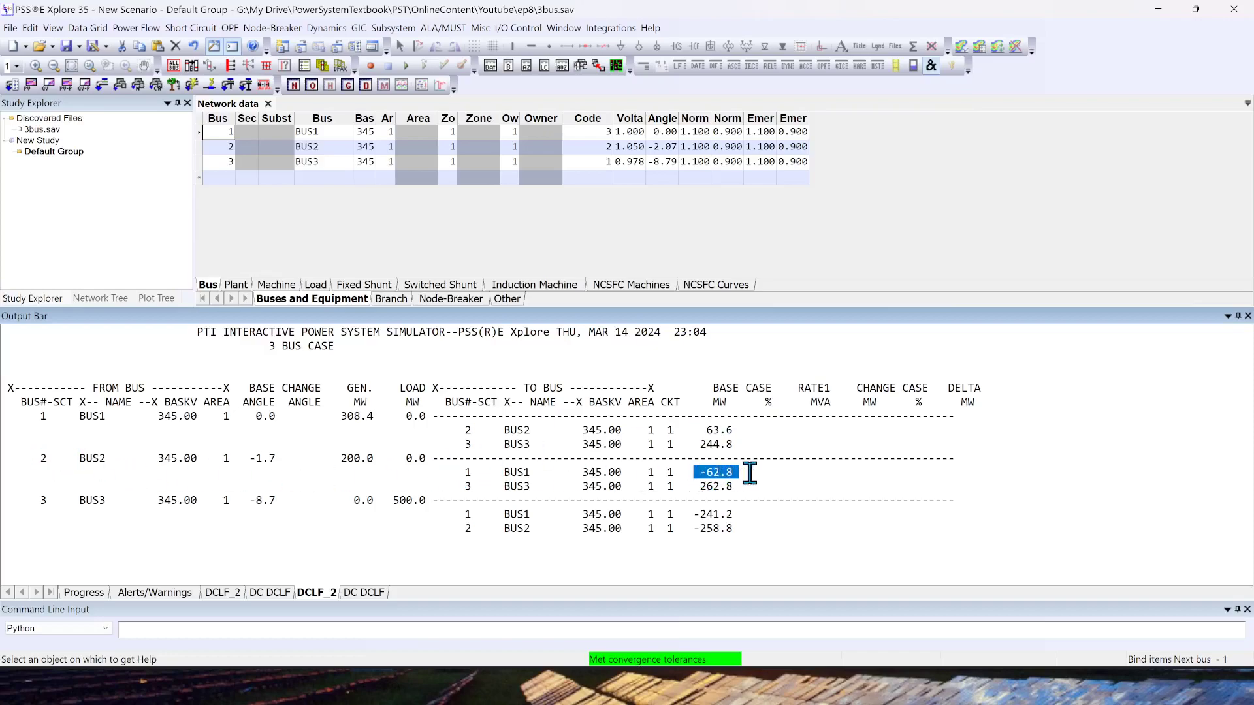
mouse_move(746, 494)
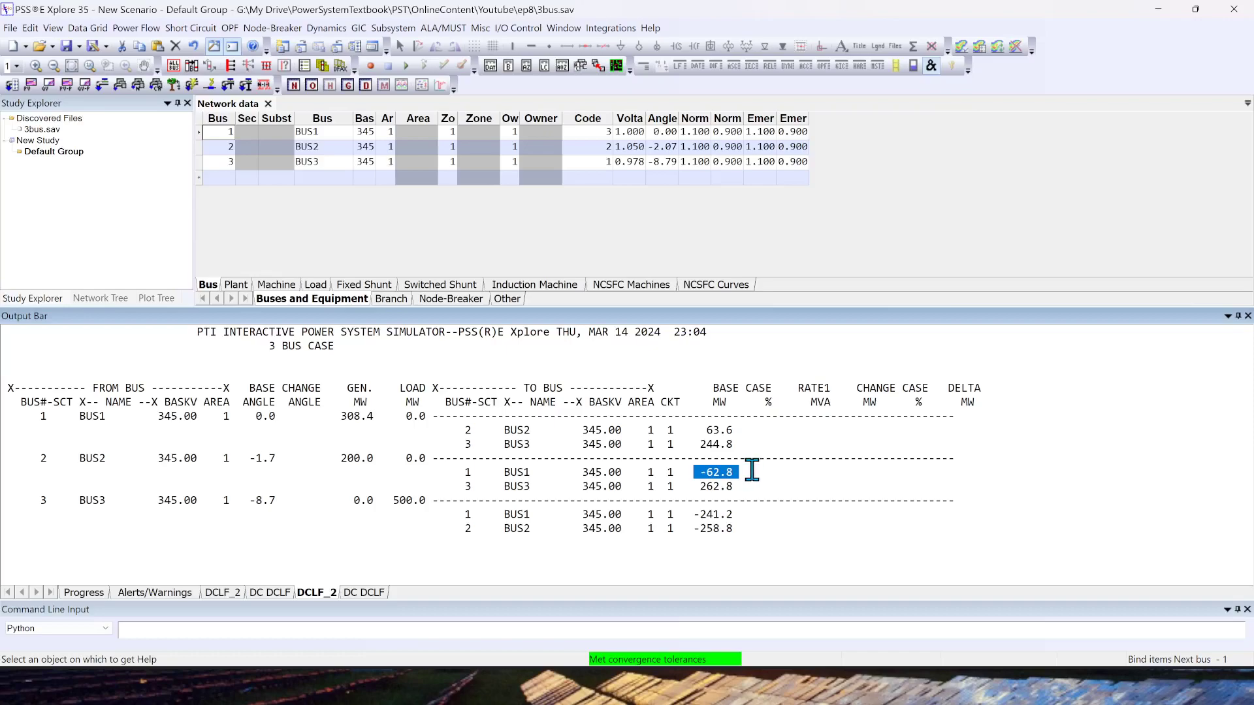
mouse_move(710, 496)
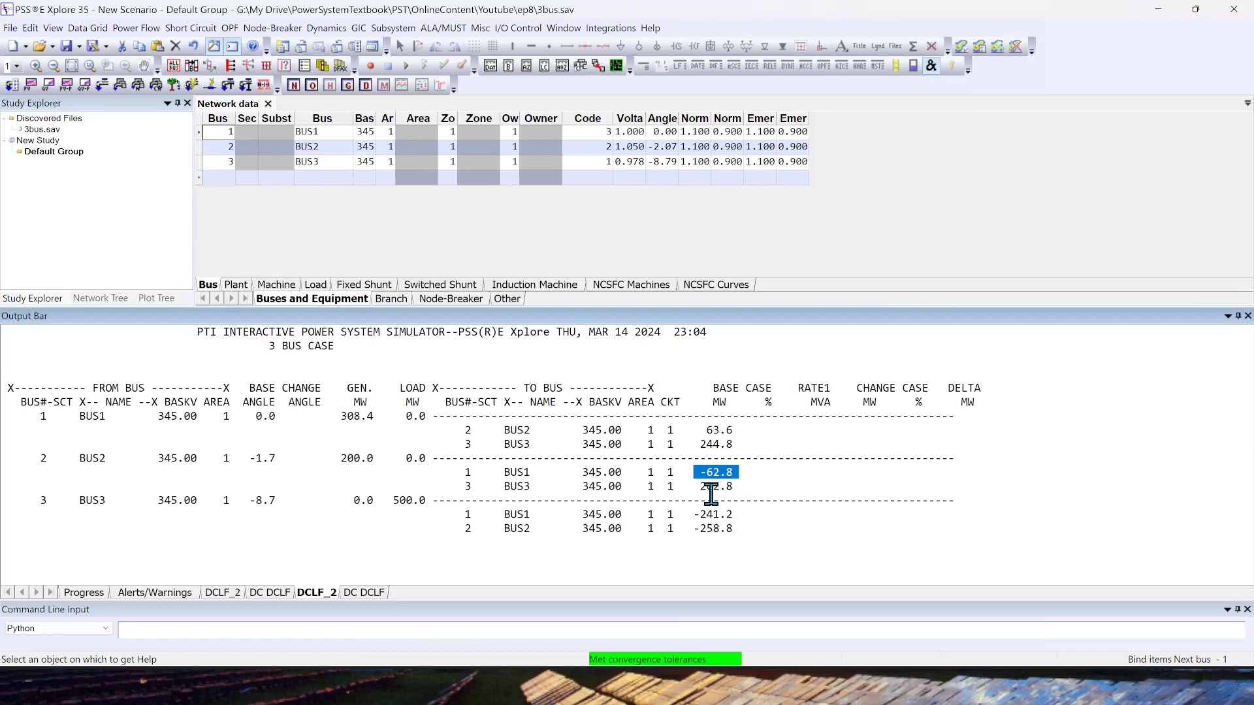
mouse_move(719, 392)
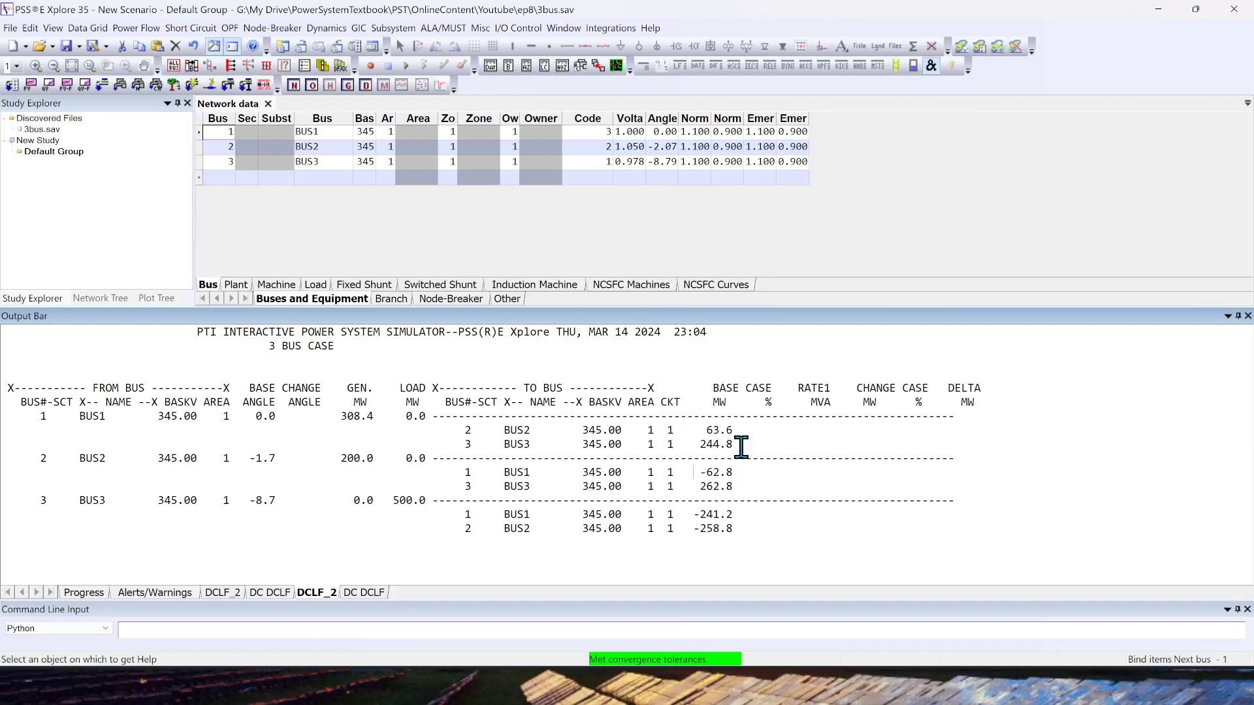
mouse_move(724, 471)
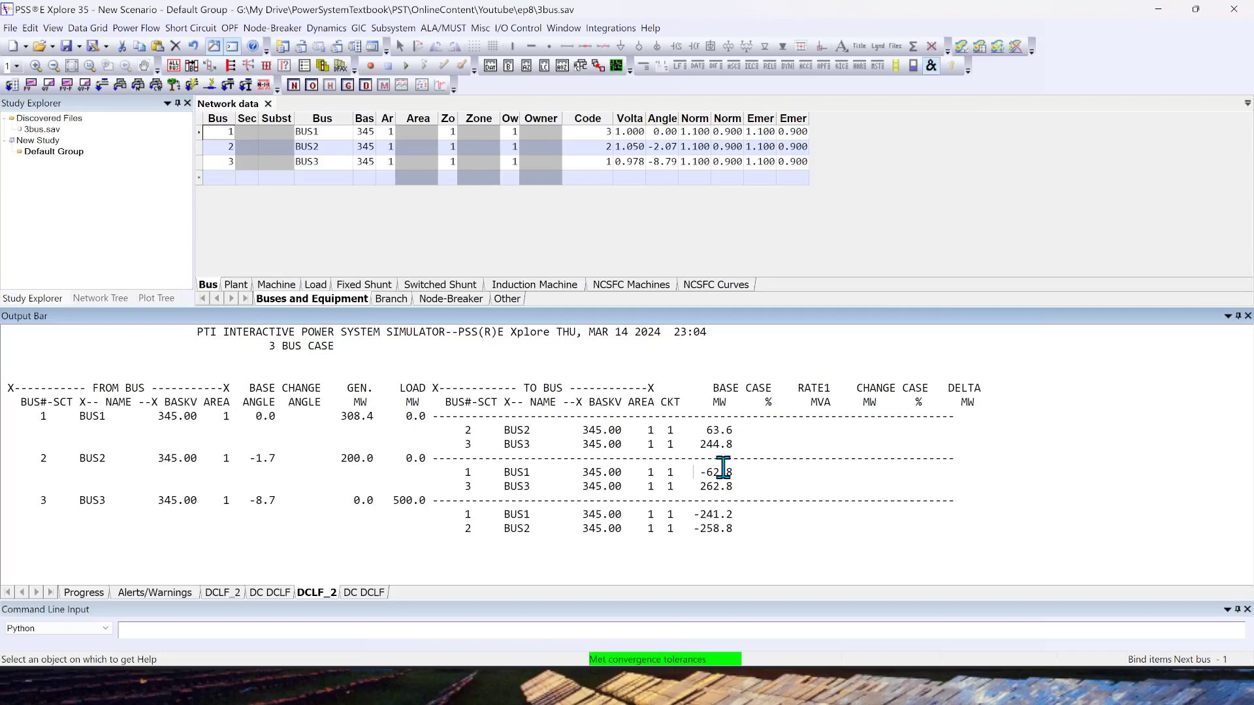
mouse_move(610, 28)
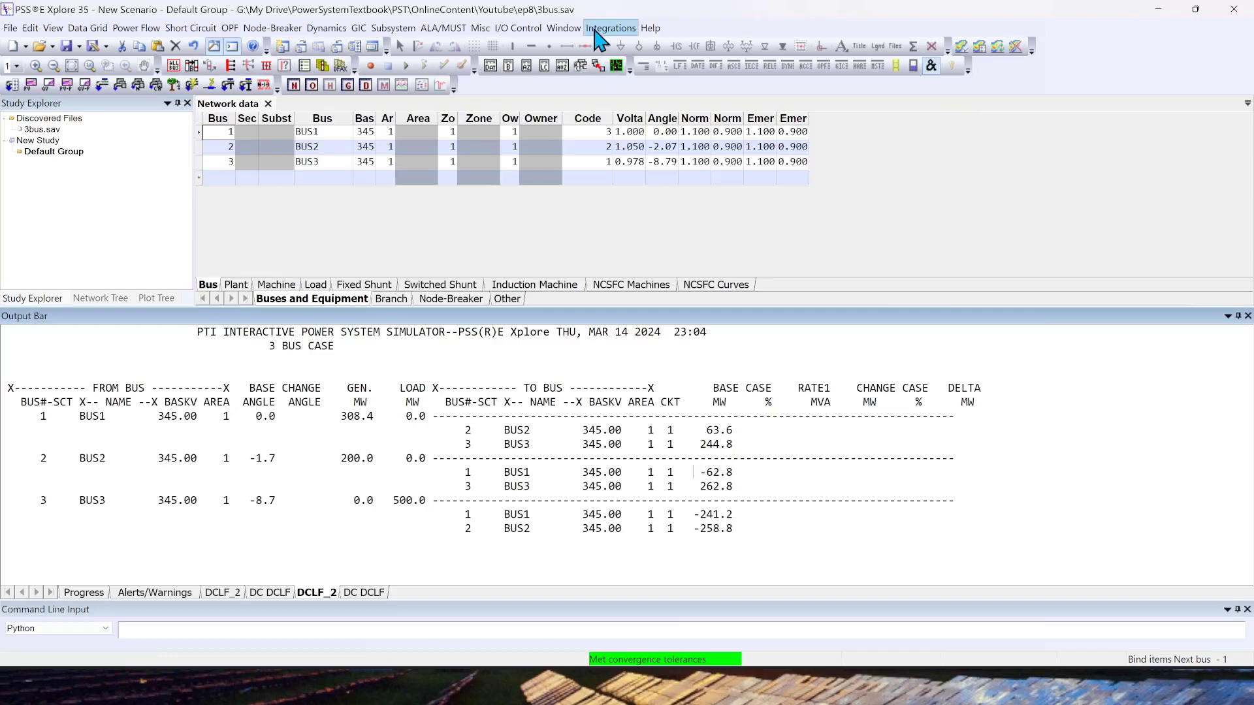
Bring up the PSS®E Program Operation Manual from the help documentation.
click(649, 28)
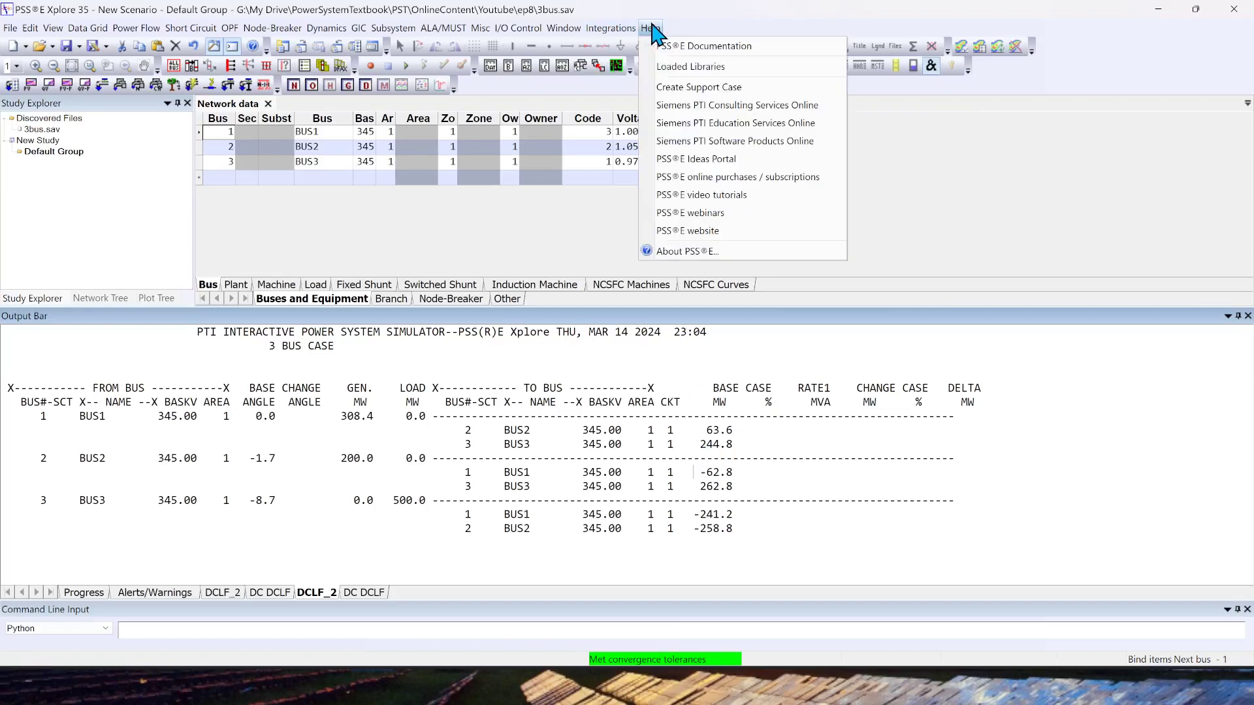
mouse_move(692, 56)
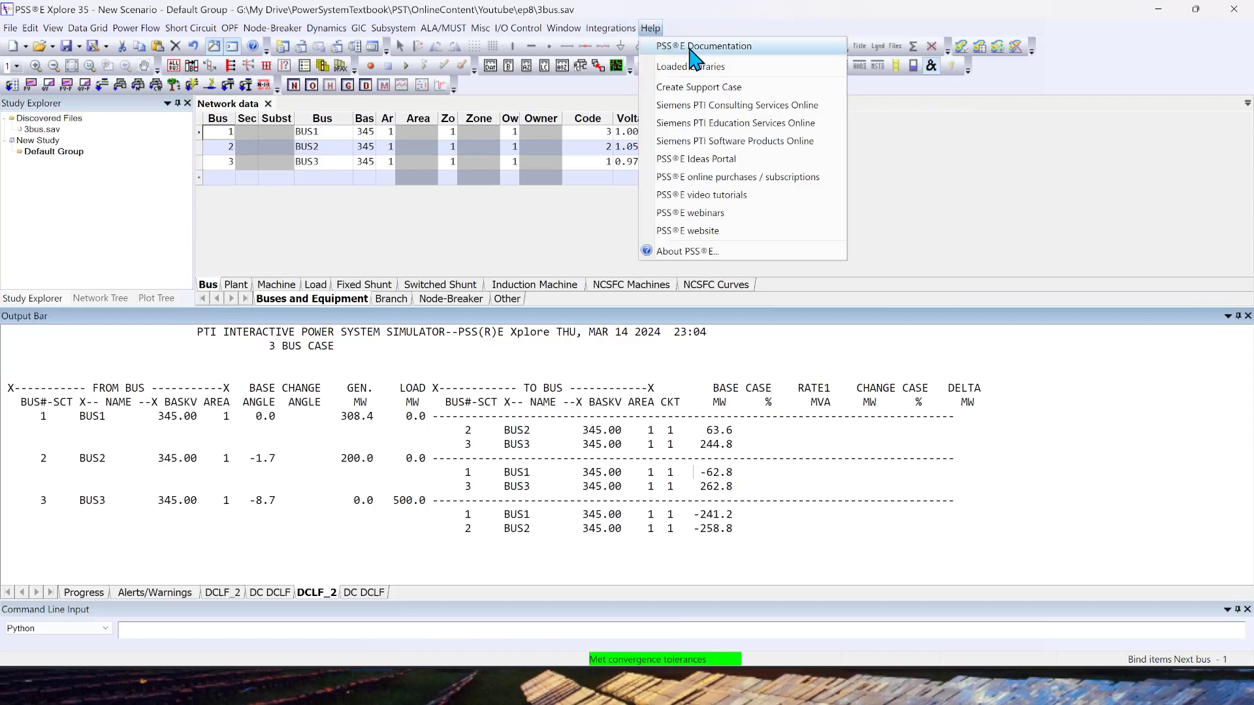
click(702, 46)
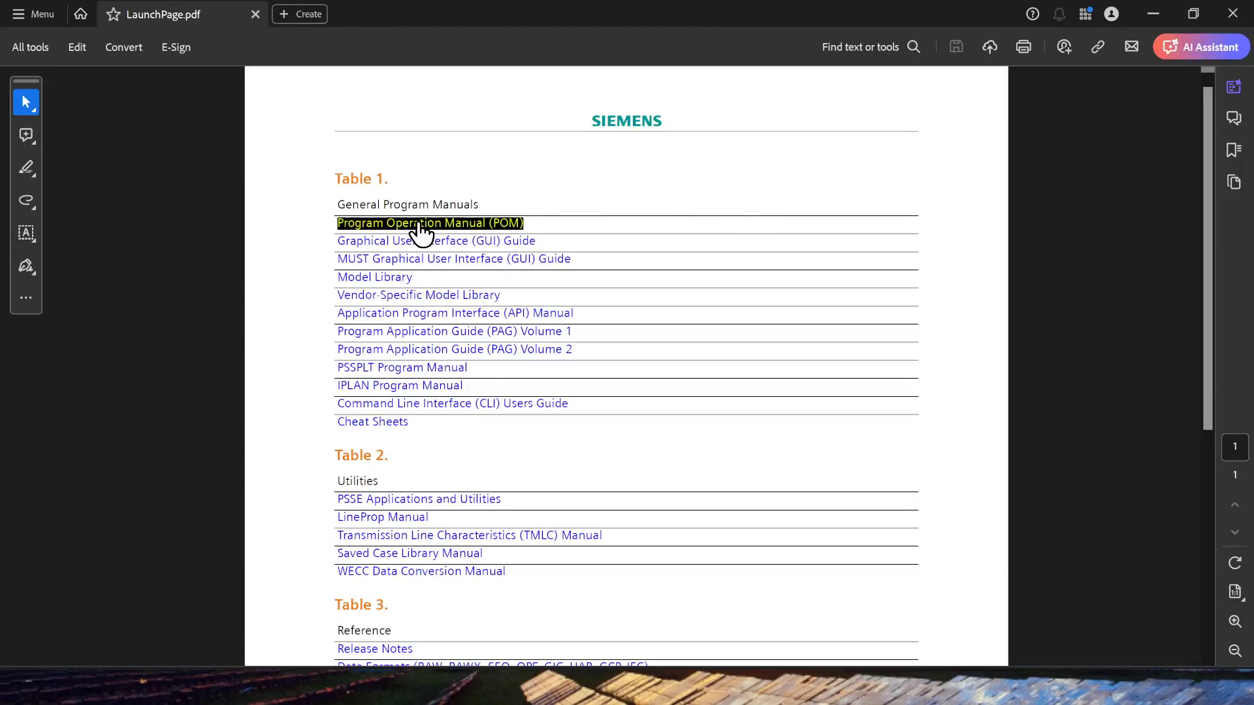
click(430, 222)
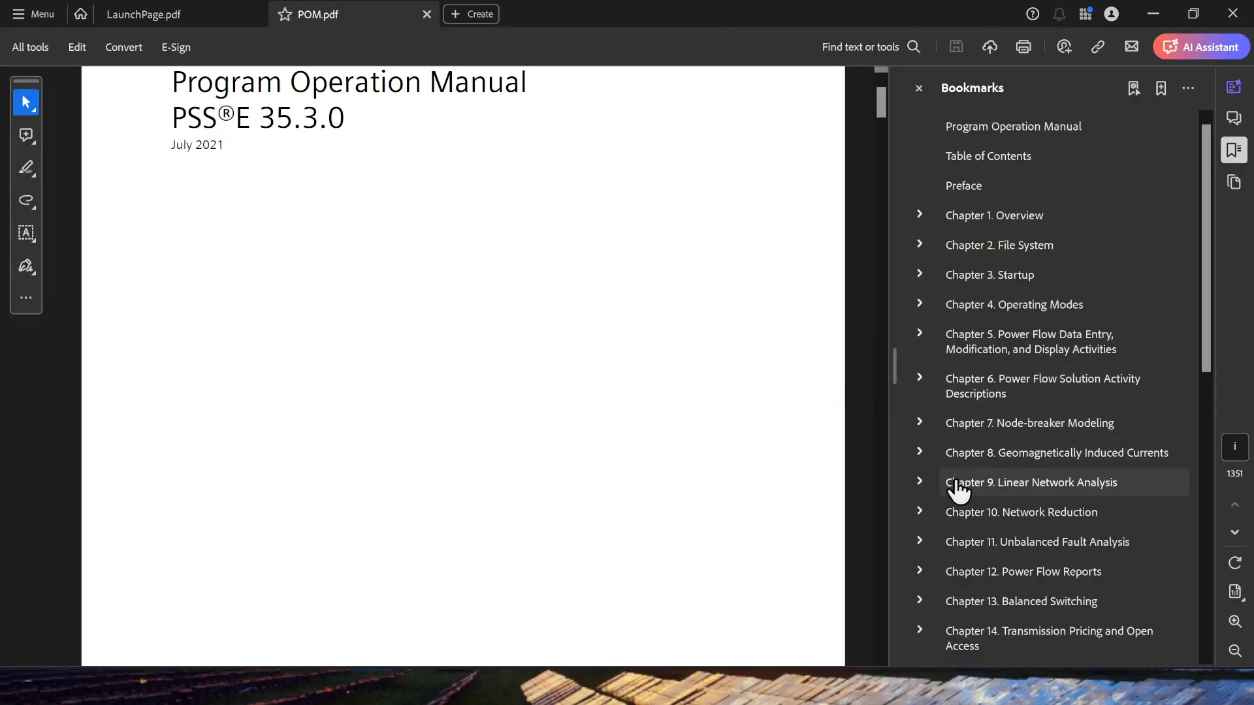
mouse_move(1035, 494)
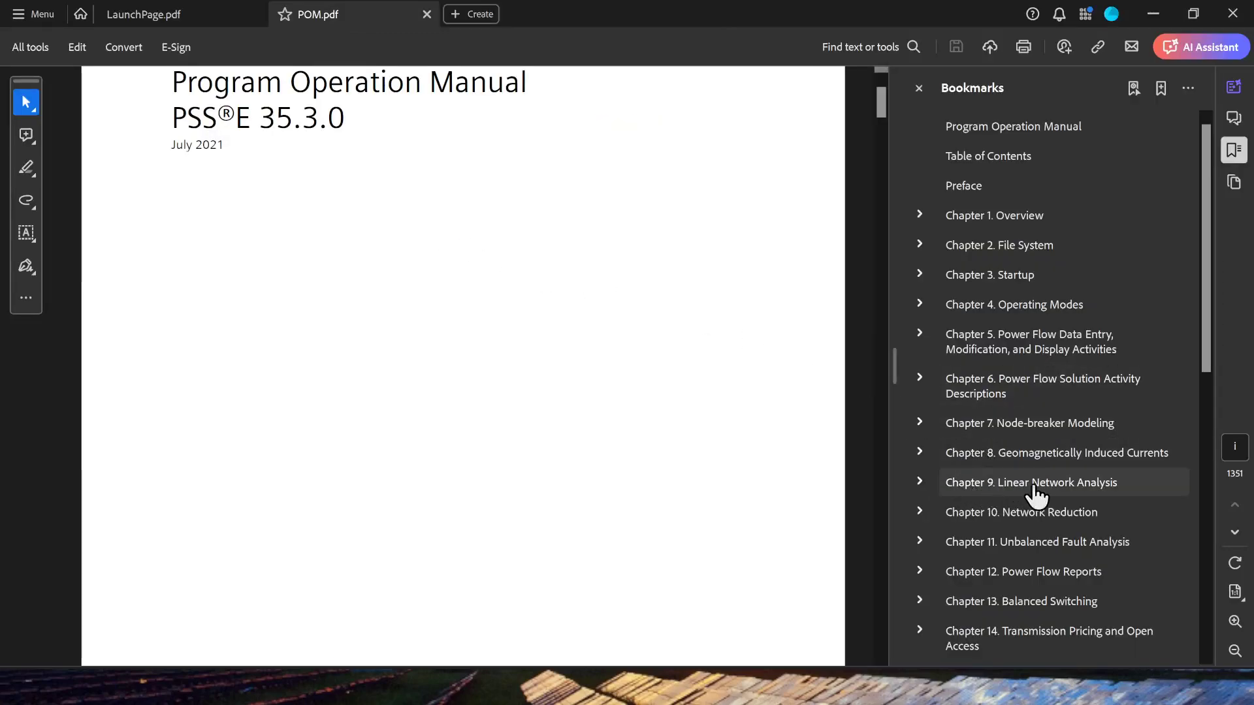
mouse_move(921, 497)
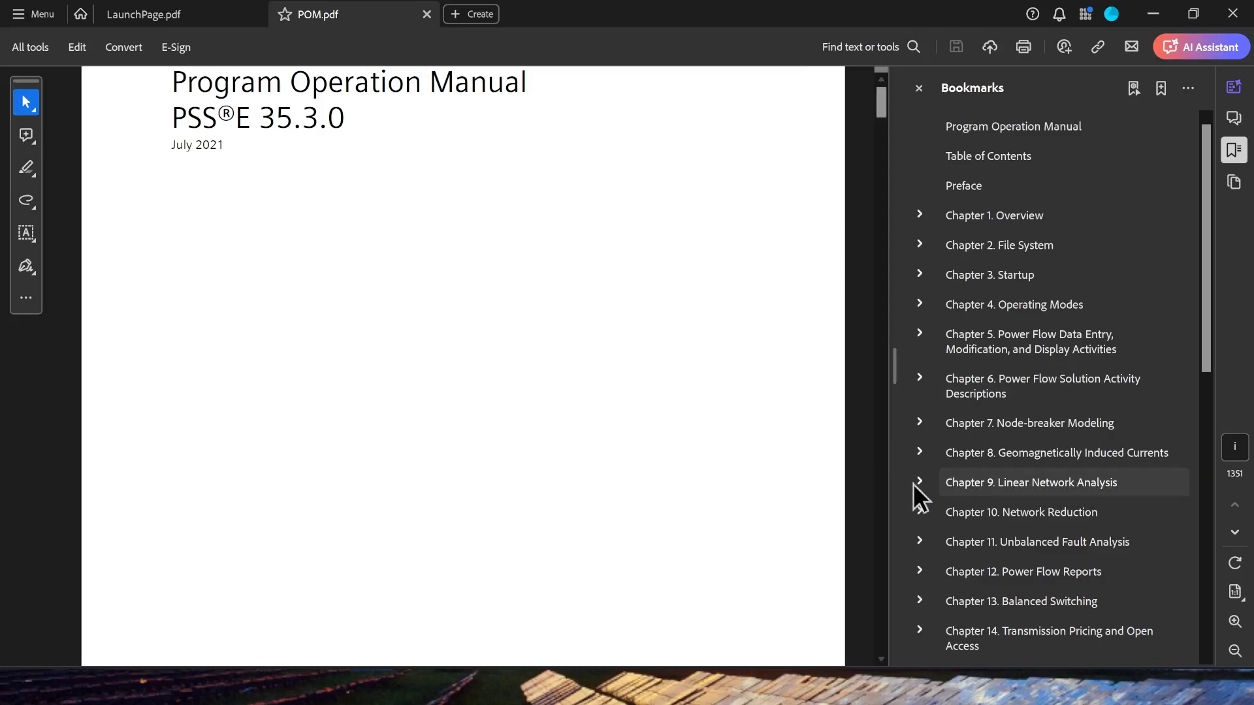
Navigate the bookmarks to section 9.4.4 Application Notes under 9.4 DC Linearized Network Solution.
click(919, 482)
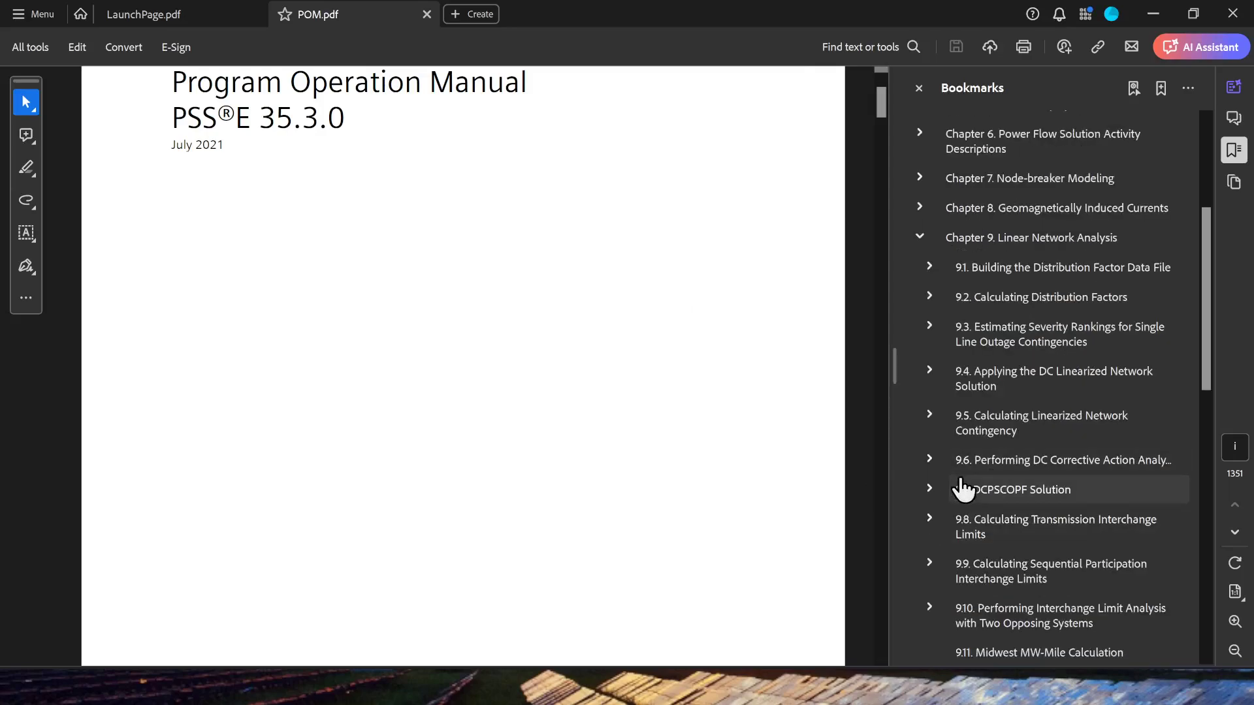
mouse_move(935, 379)
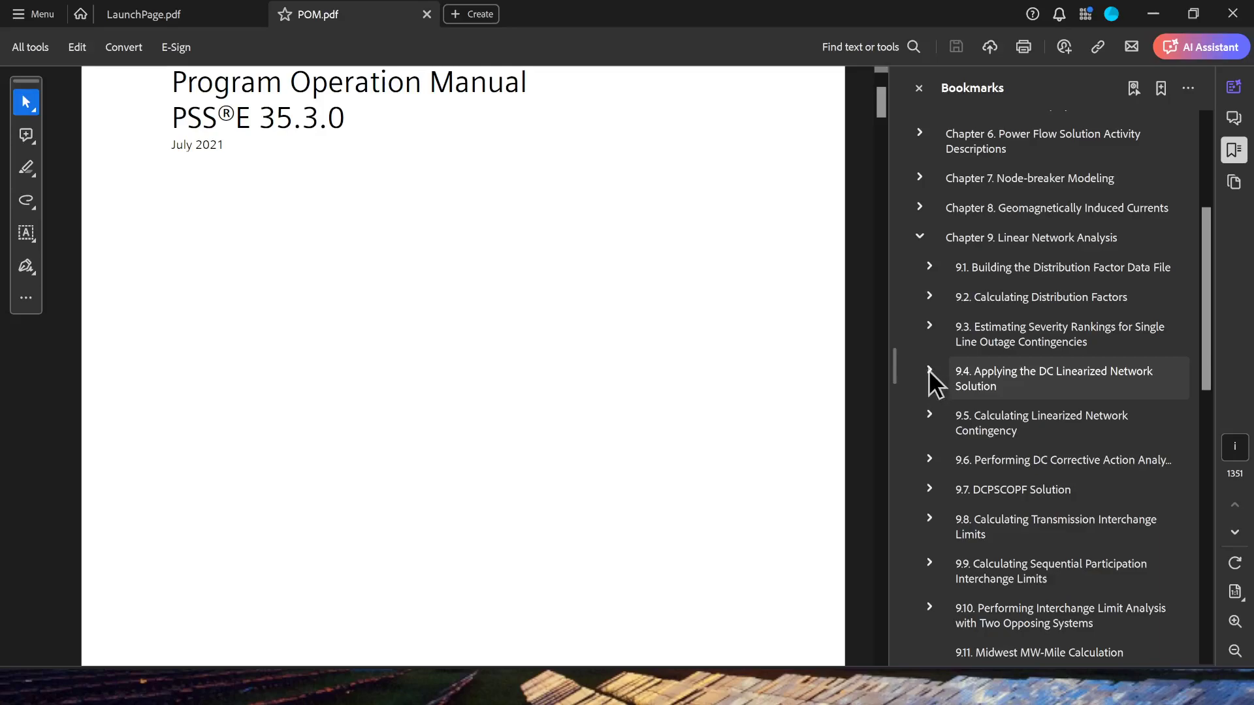
click(930, 378)
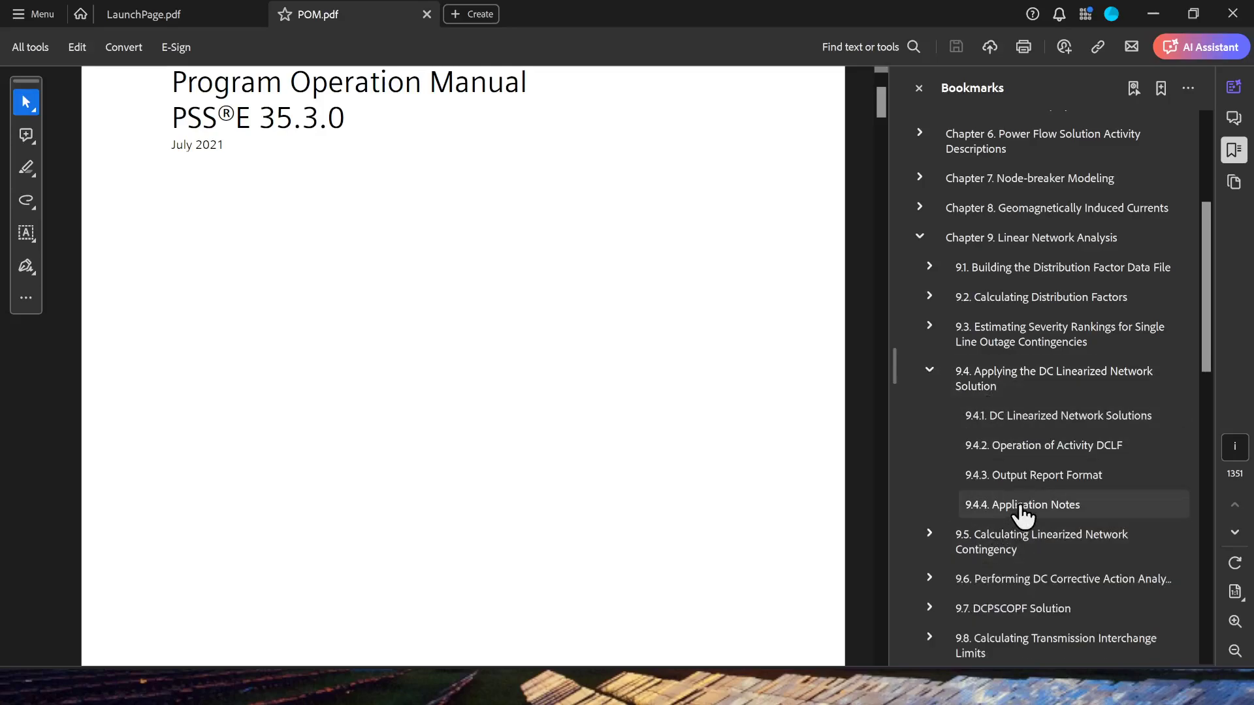
click(1021, 504)
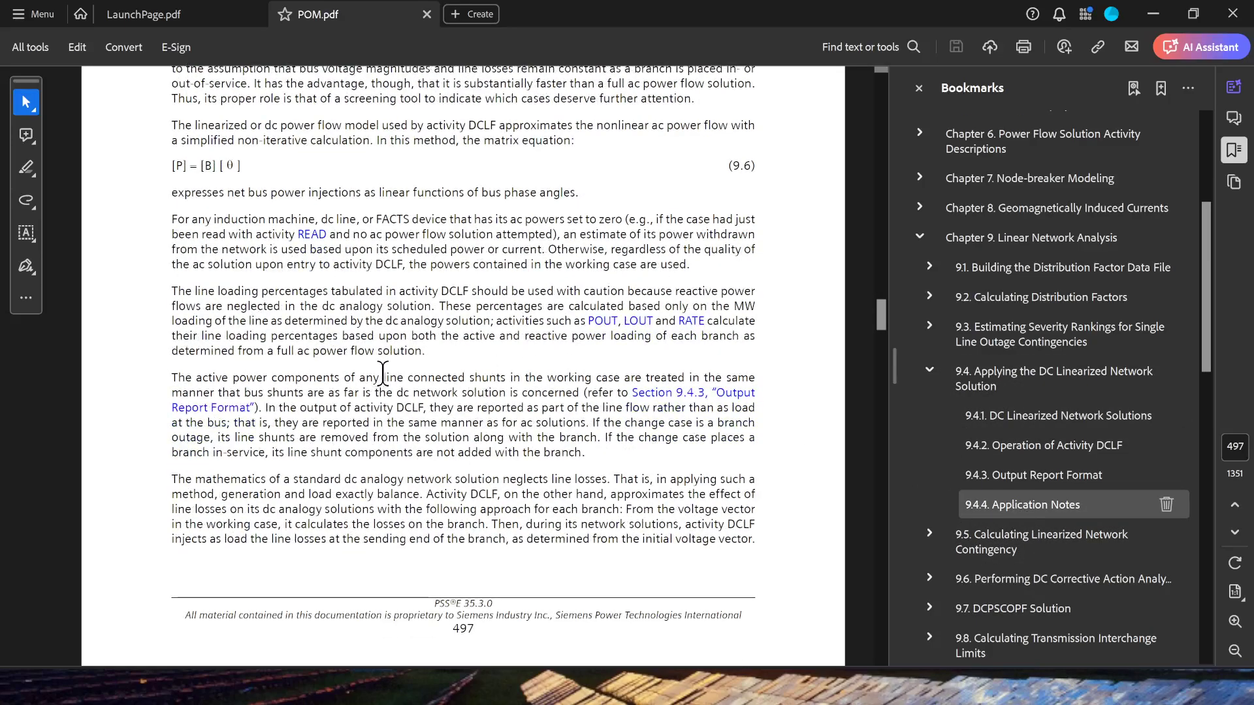
Highlight the page 497 phrases on dc analogy solutions neglecting line losses.
scroll(down, 3)
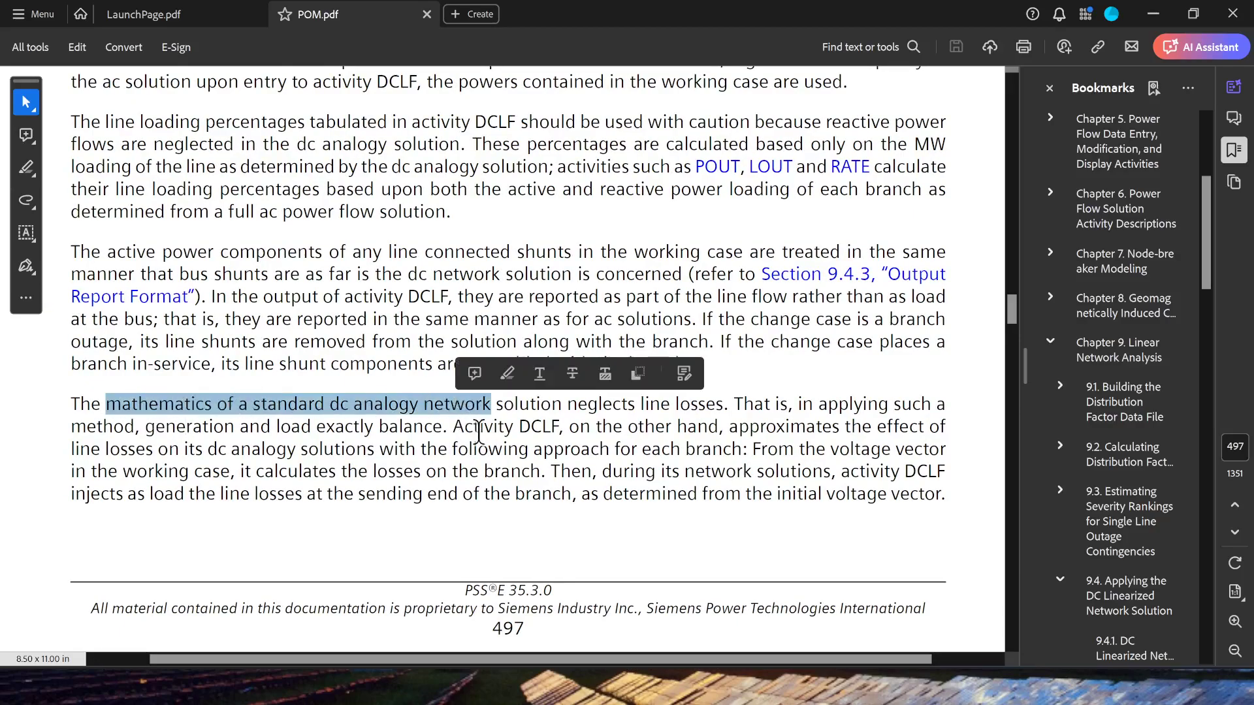
click(552, 403)
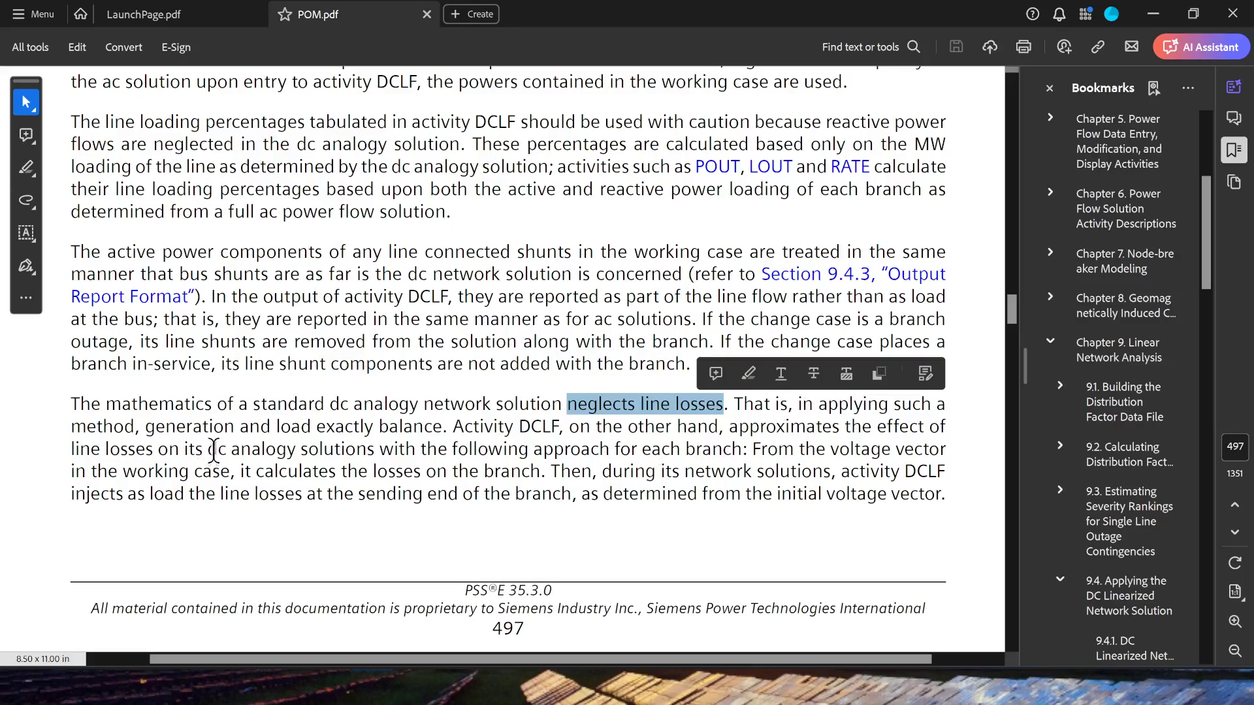
double_click(194, 426)
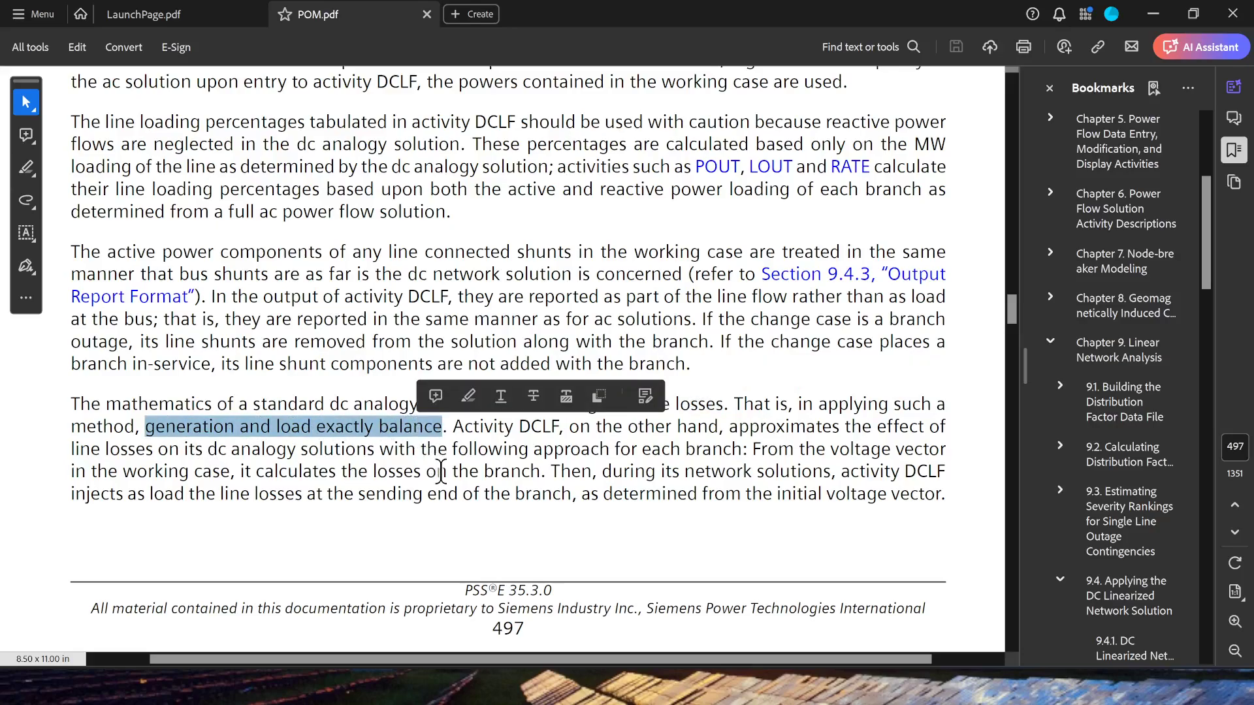
mouse_move(504, 486)
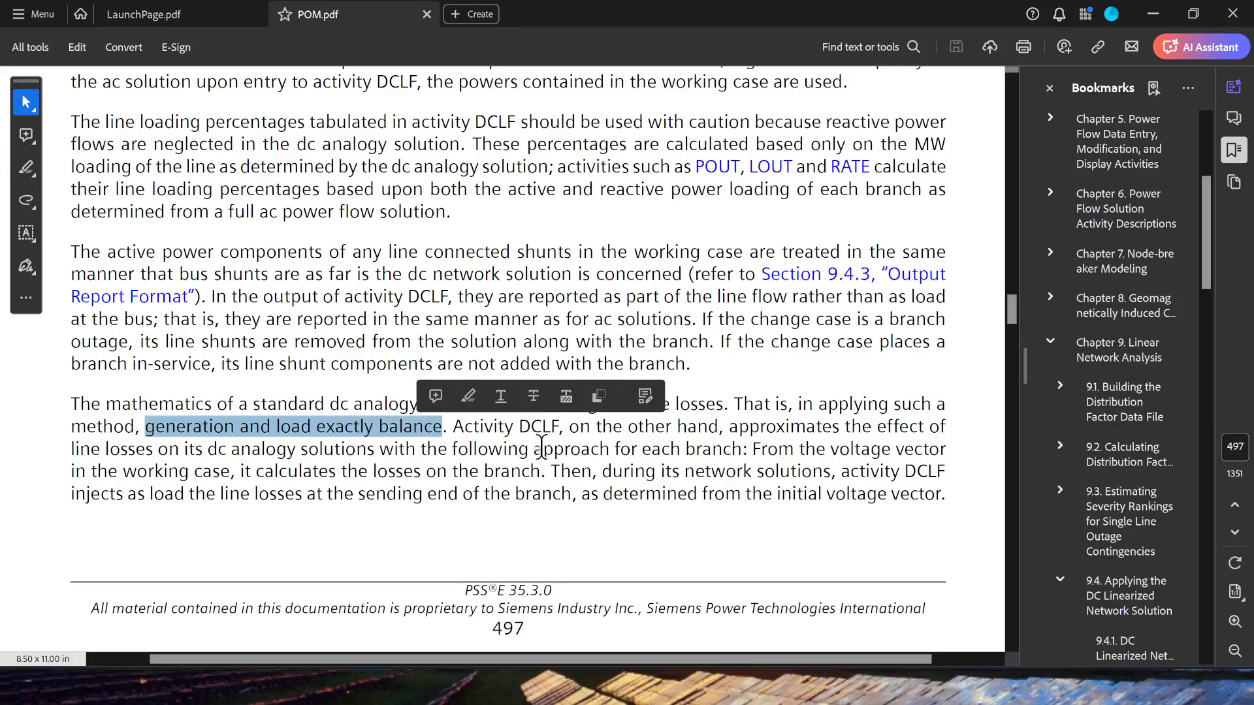
mouse_move(654, 483)
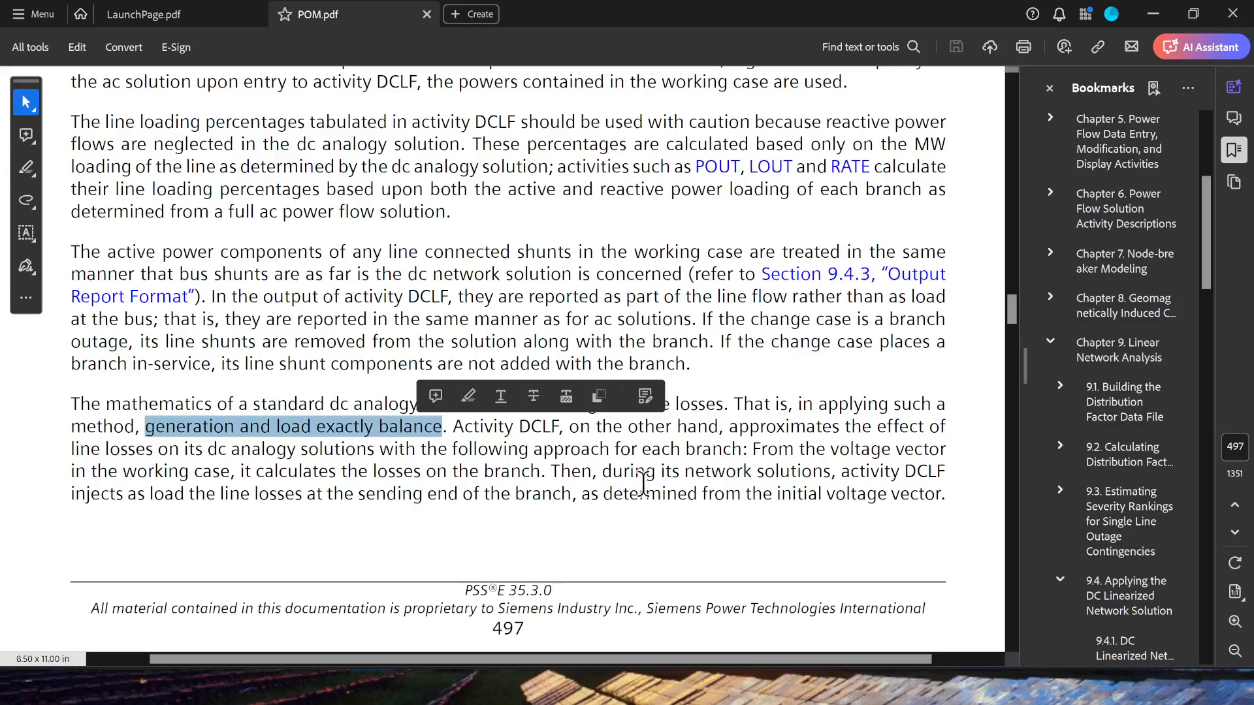
mouse_move(659, 479)
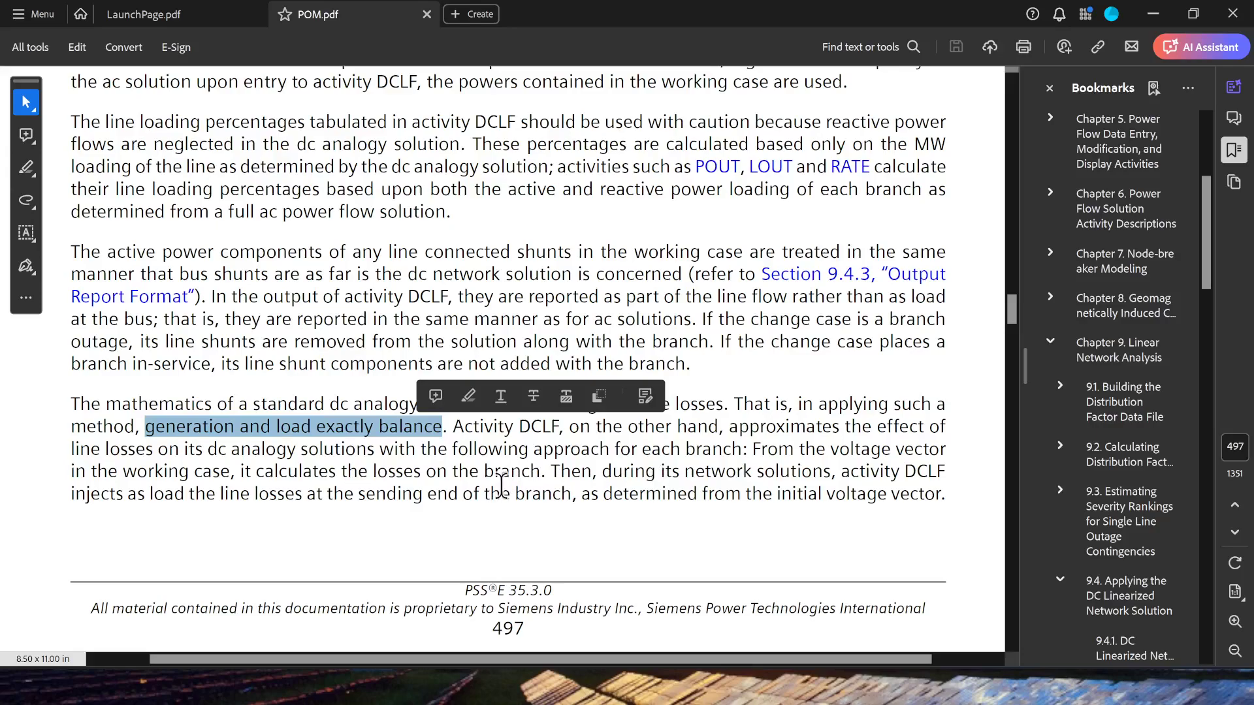
mouse_move(488, 526)
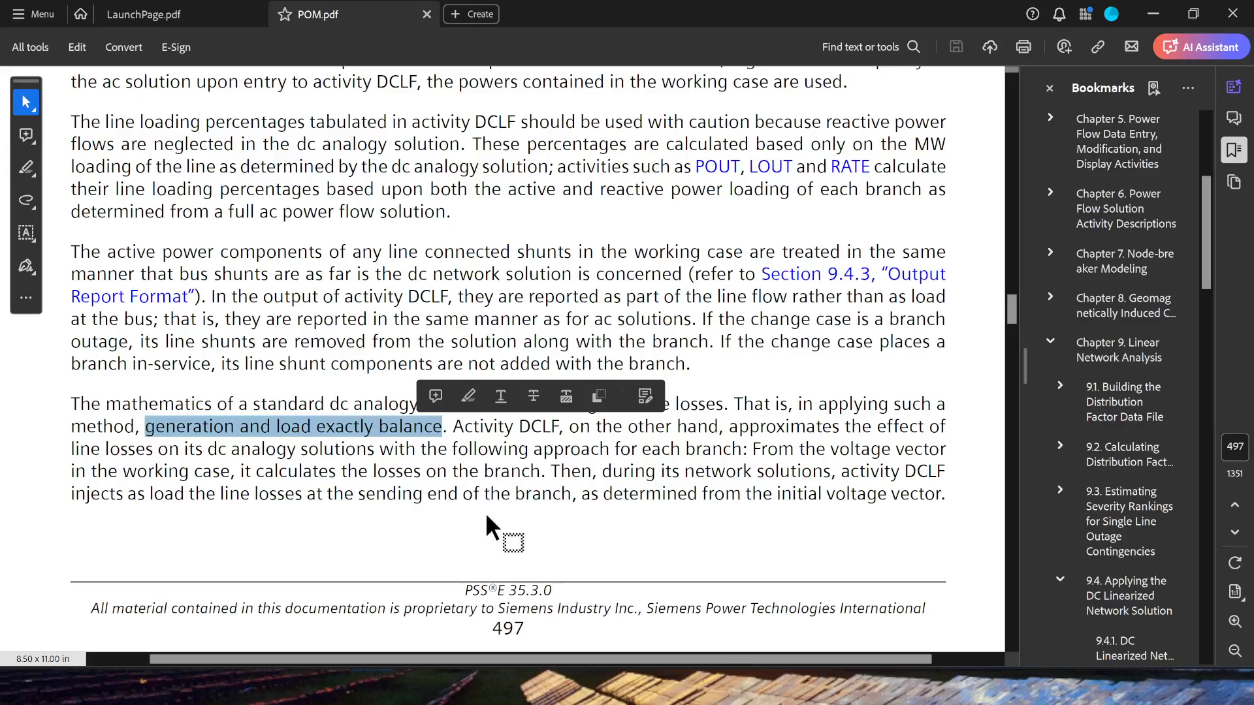
mouse_move(478, 534)
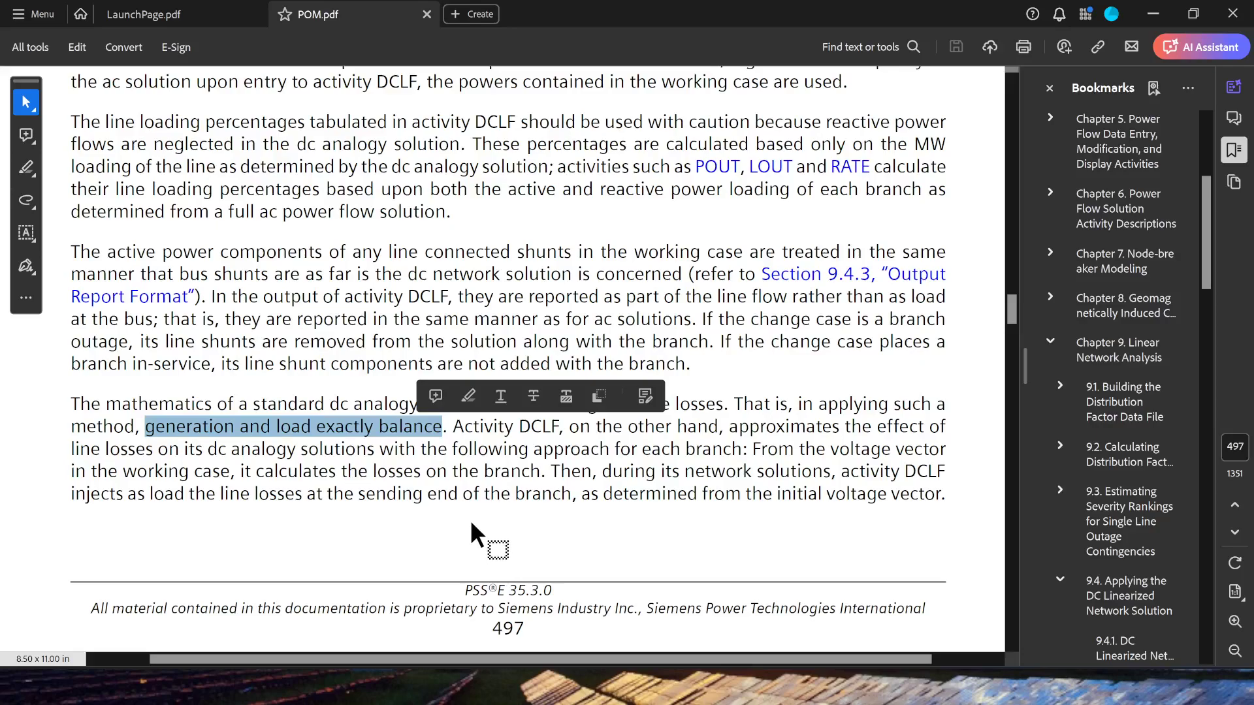
mouse_move(479, 528)
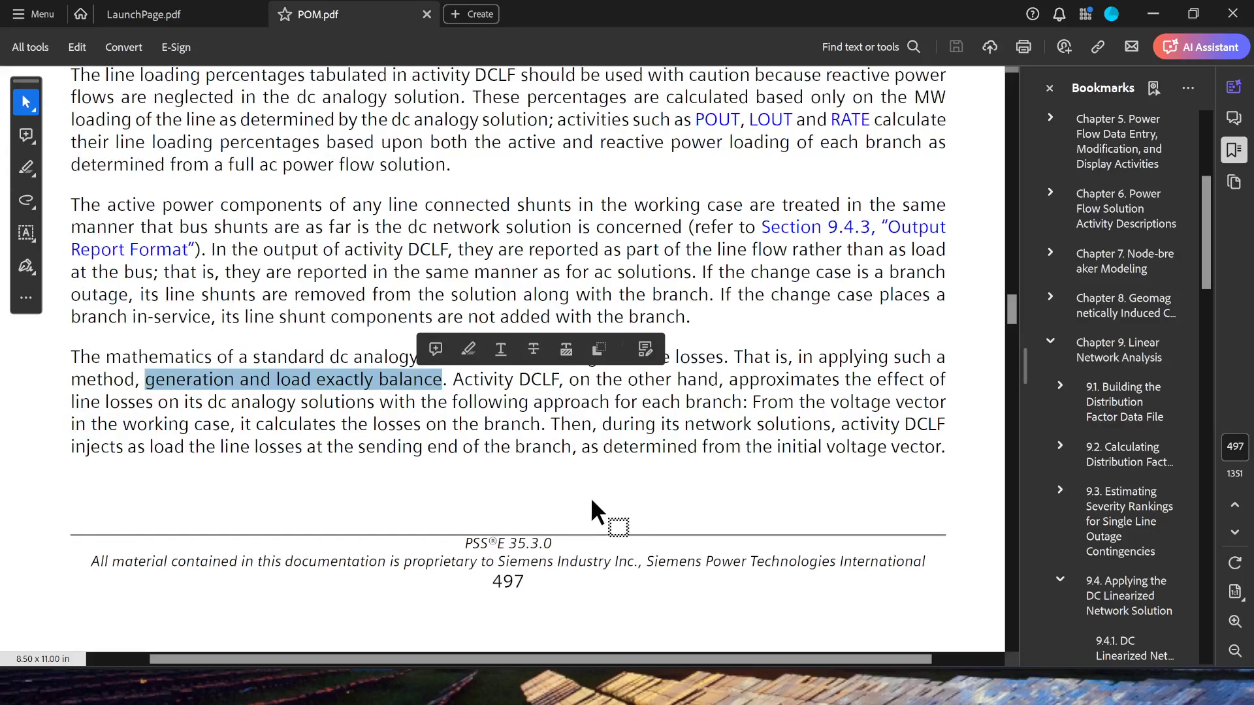
Scroll down to page 498's paragraphs on DCLF loss injections in output reports.
scroll(down, 3)
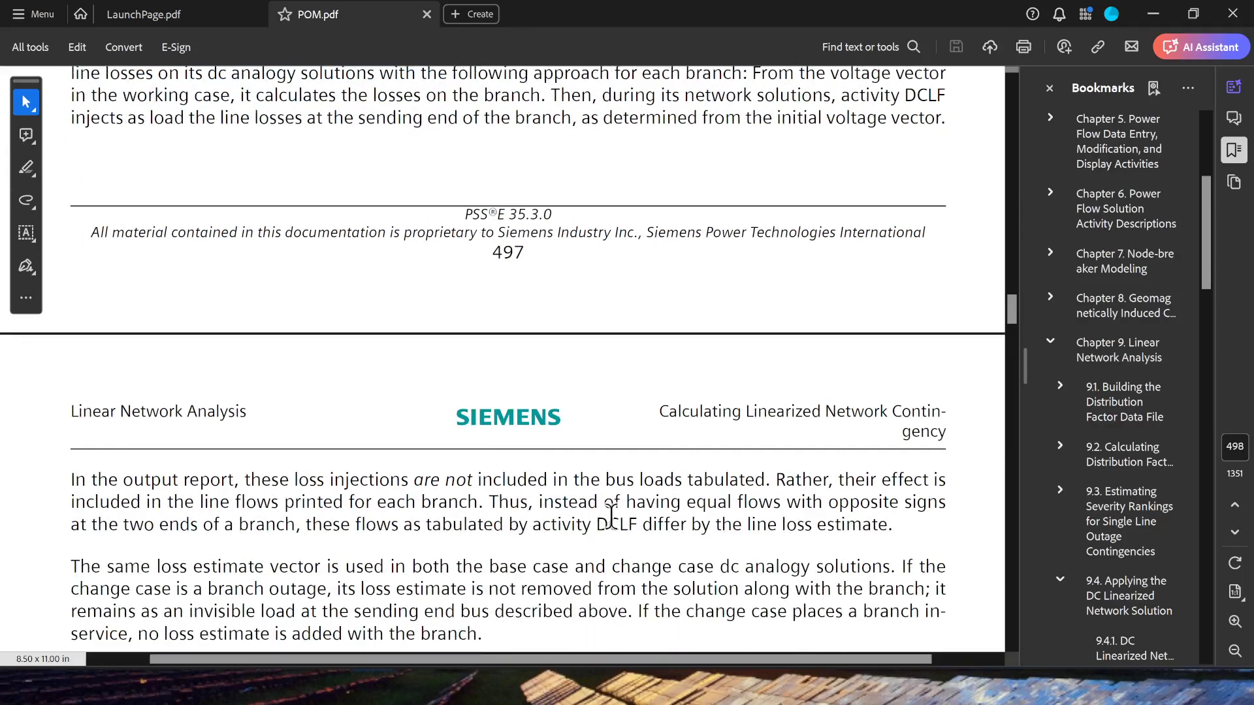
mouse_move(607, 528)
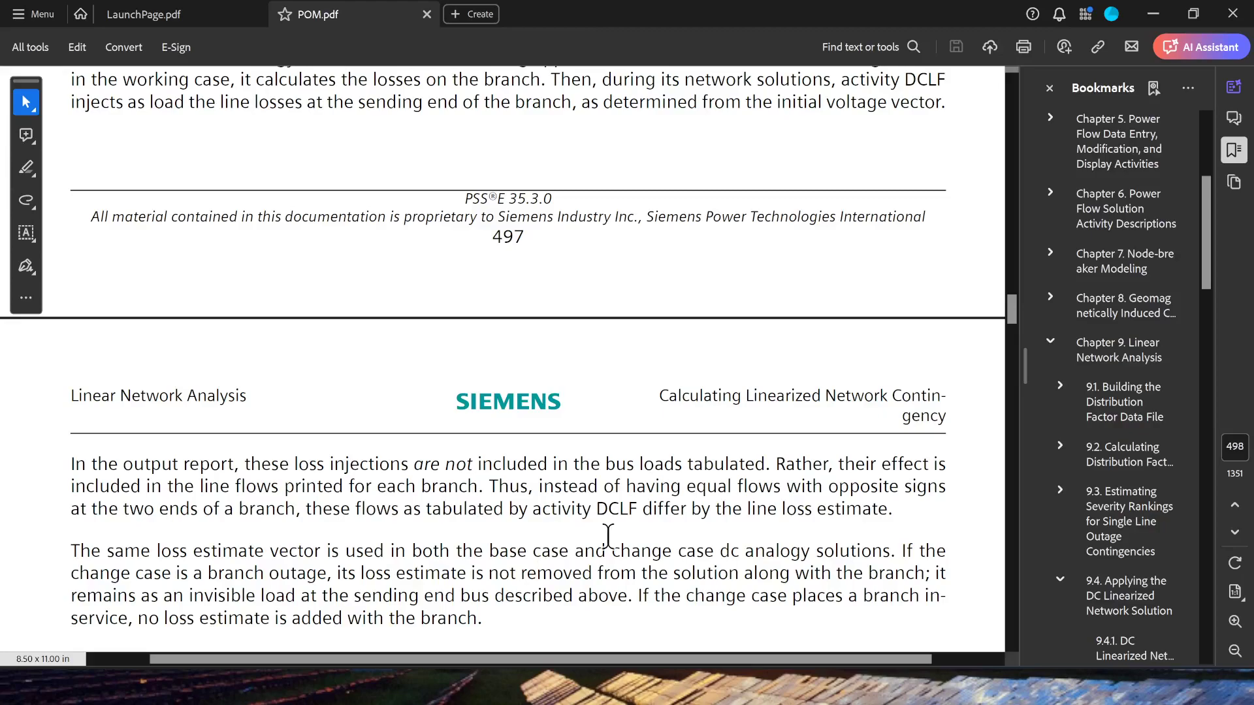
mouse_move(610, 534)
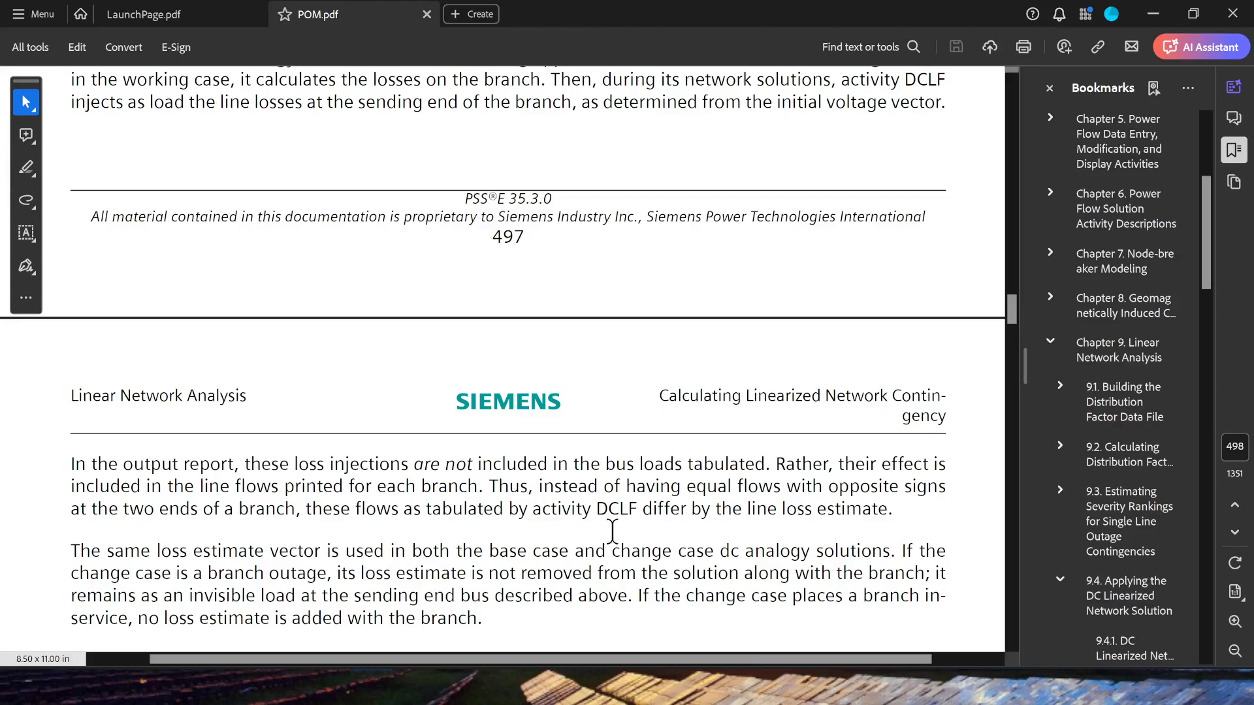
mouse_move(625, 543)
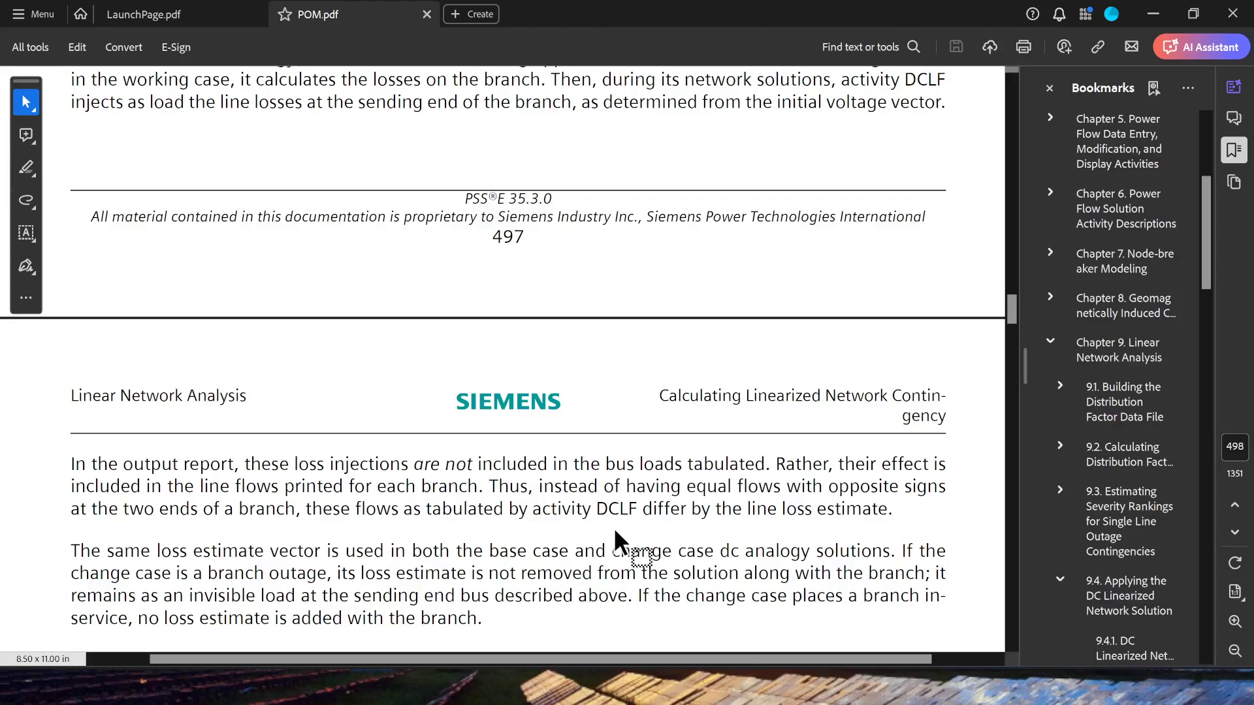
mouse_move(1176, 38)
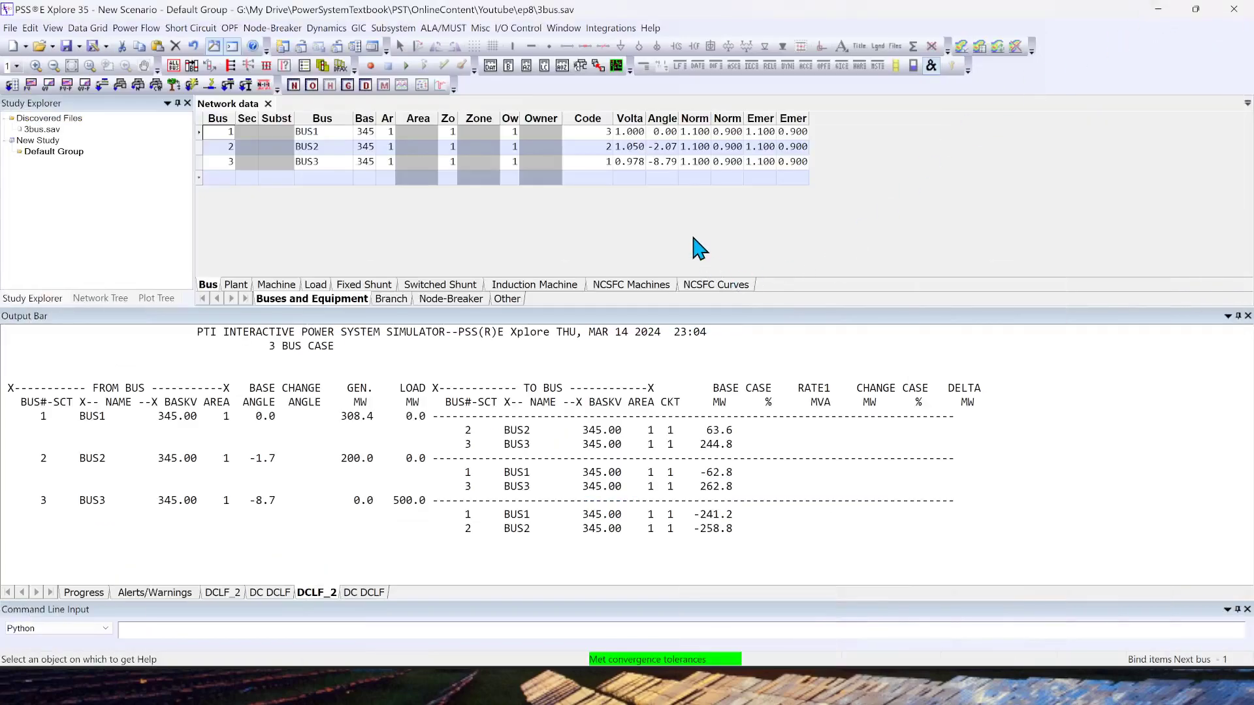
mouse_move(560, 257)
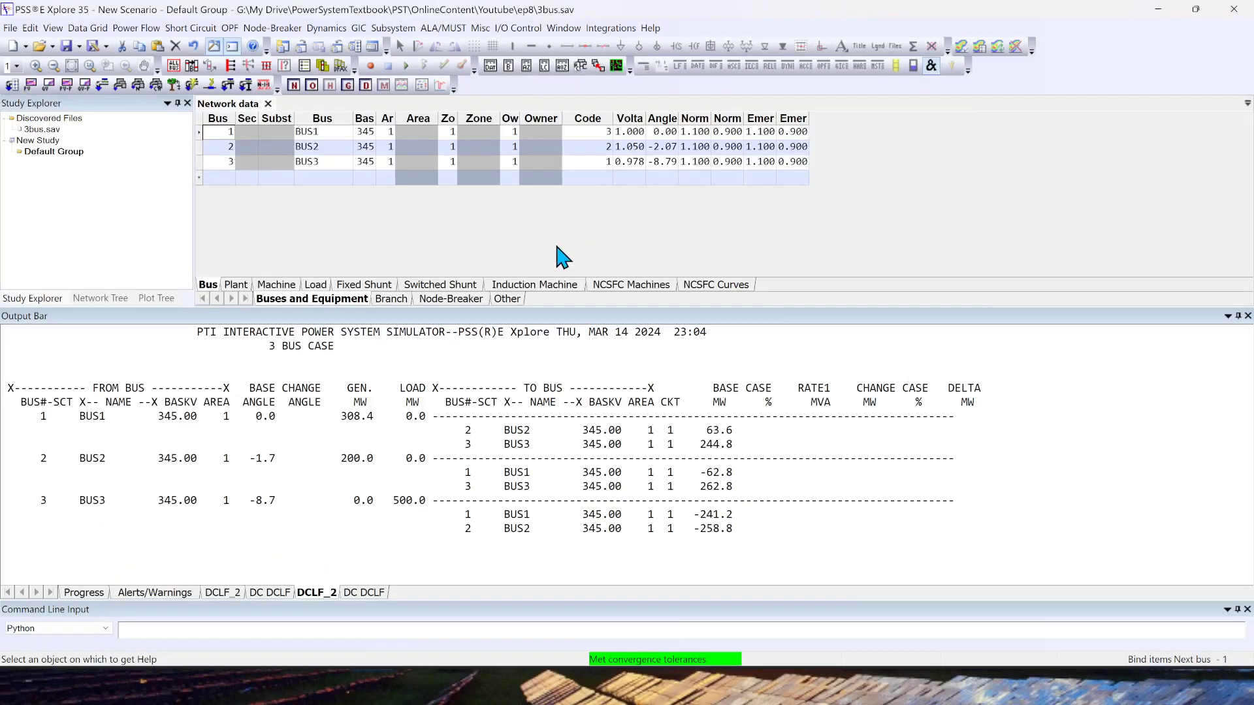
mouse_move(429, 255)
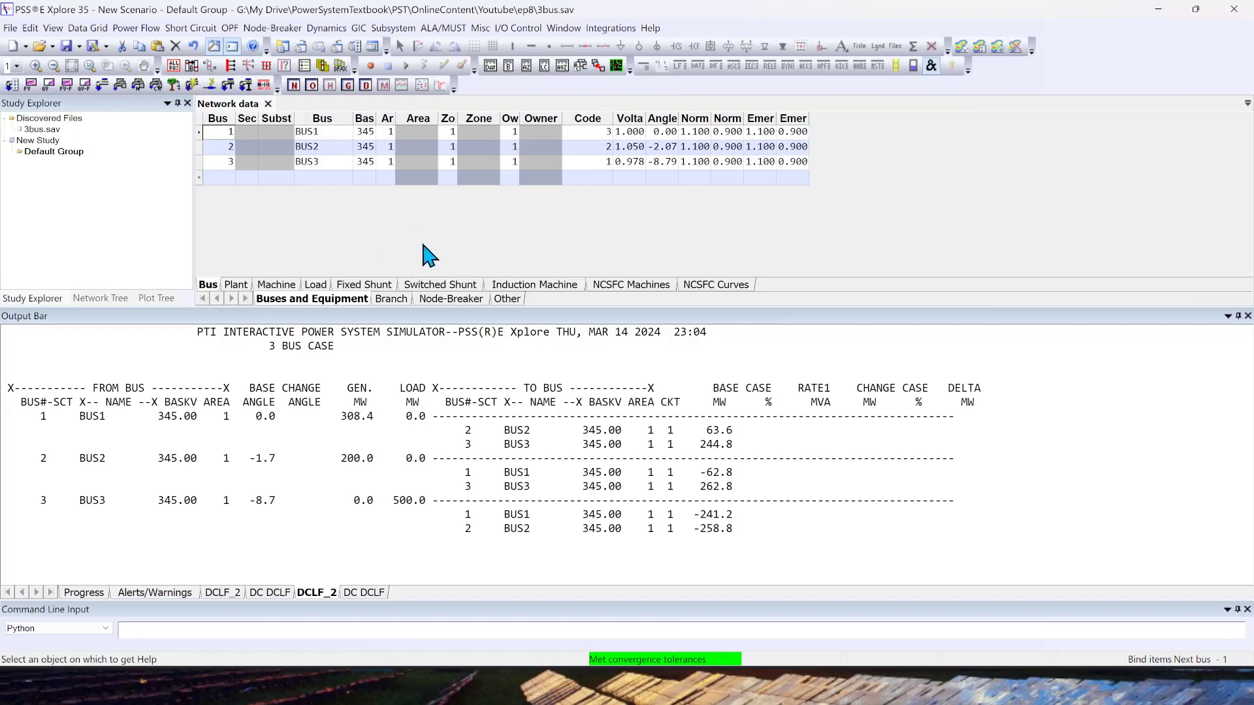
mouse_move(442, 247)
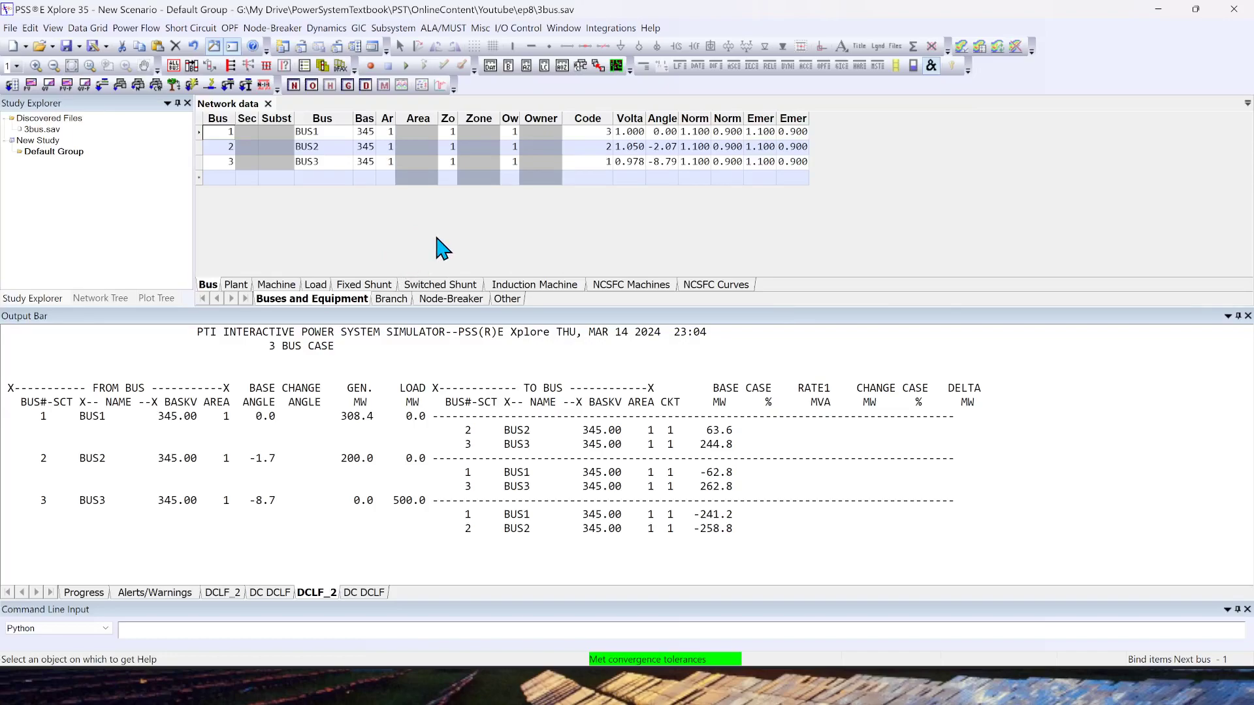
mouse_move(674, 519)
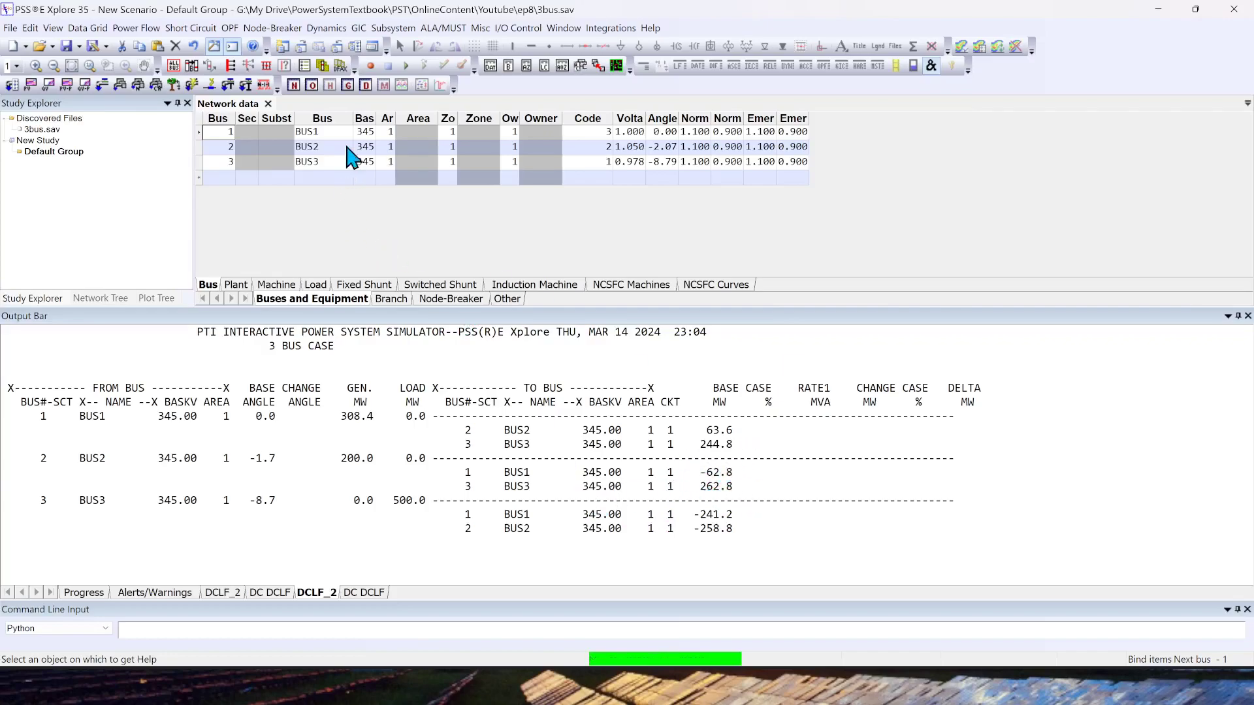
mouse_move(433, 254)
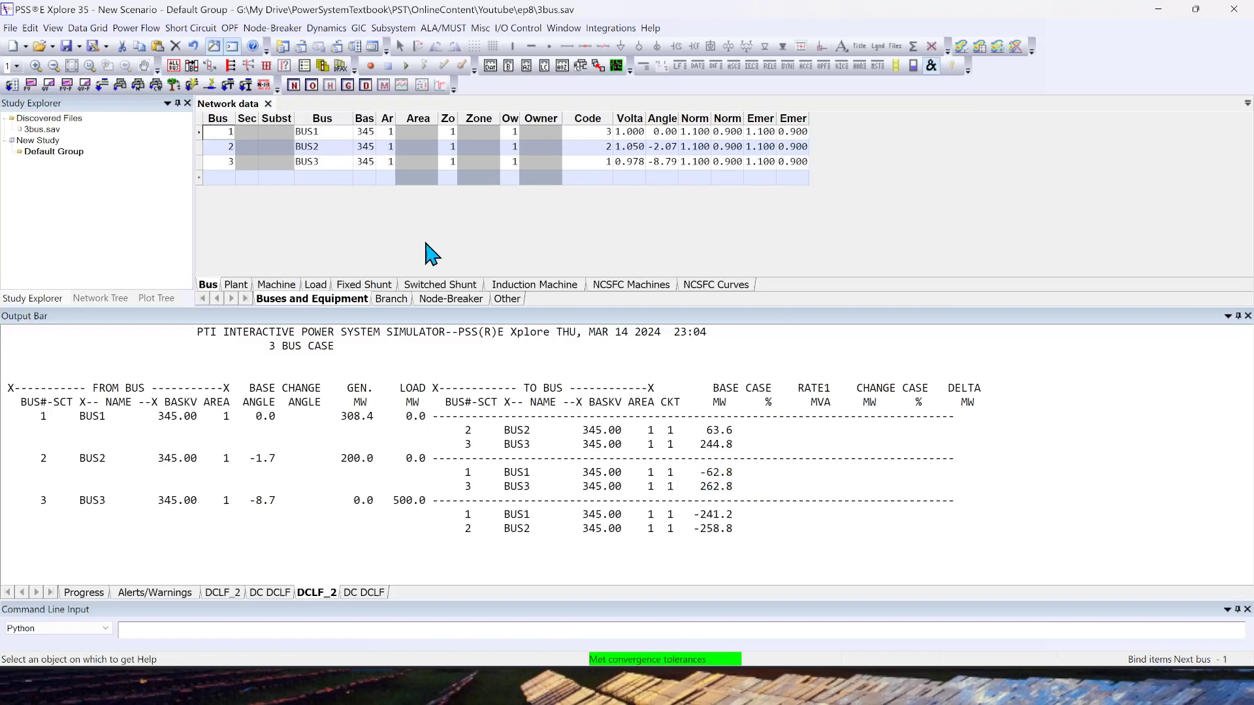
mouse_move(342, 260)
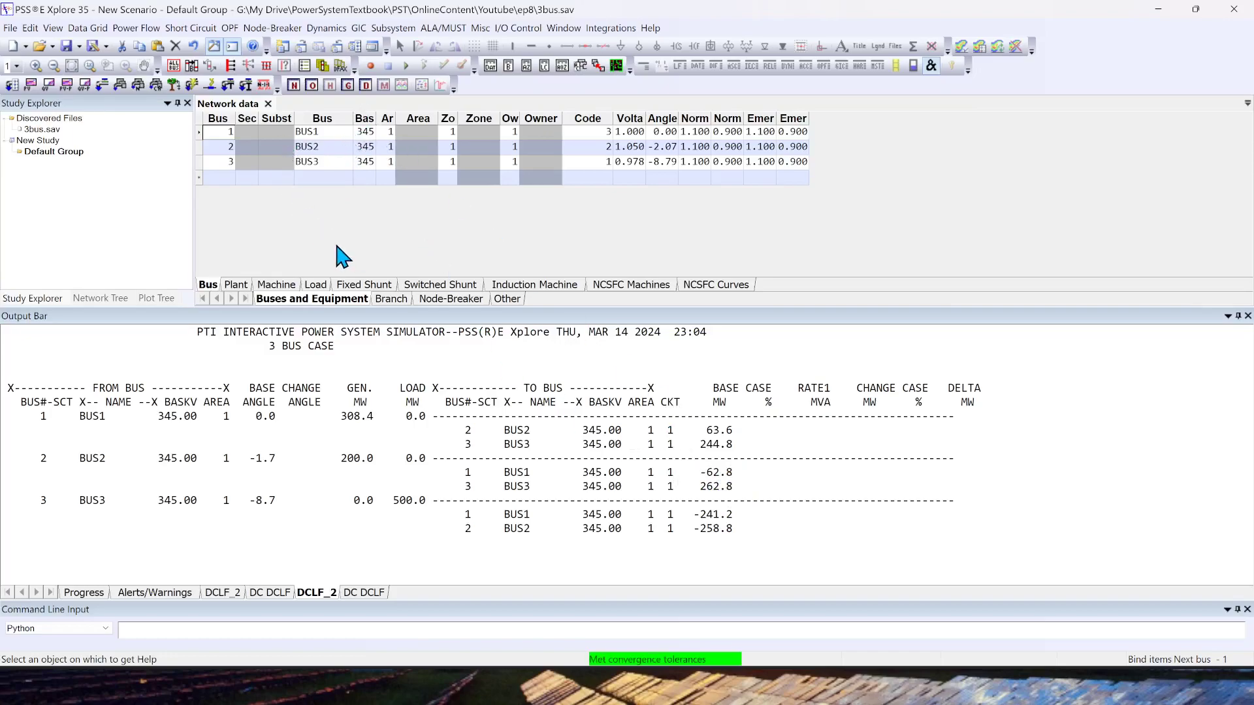
Reopen the Power Flow menu in PSS®E Xplore 35 after returning from the manual.
click(136, 27)
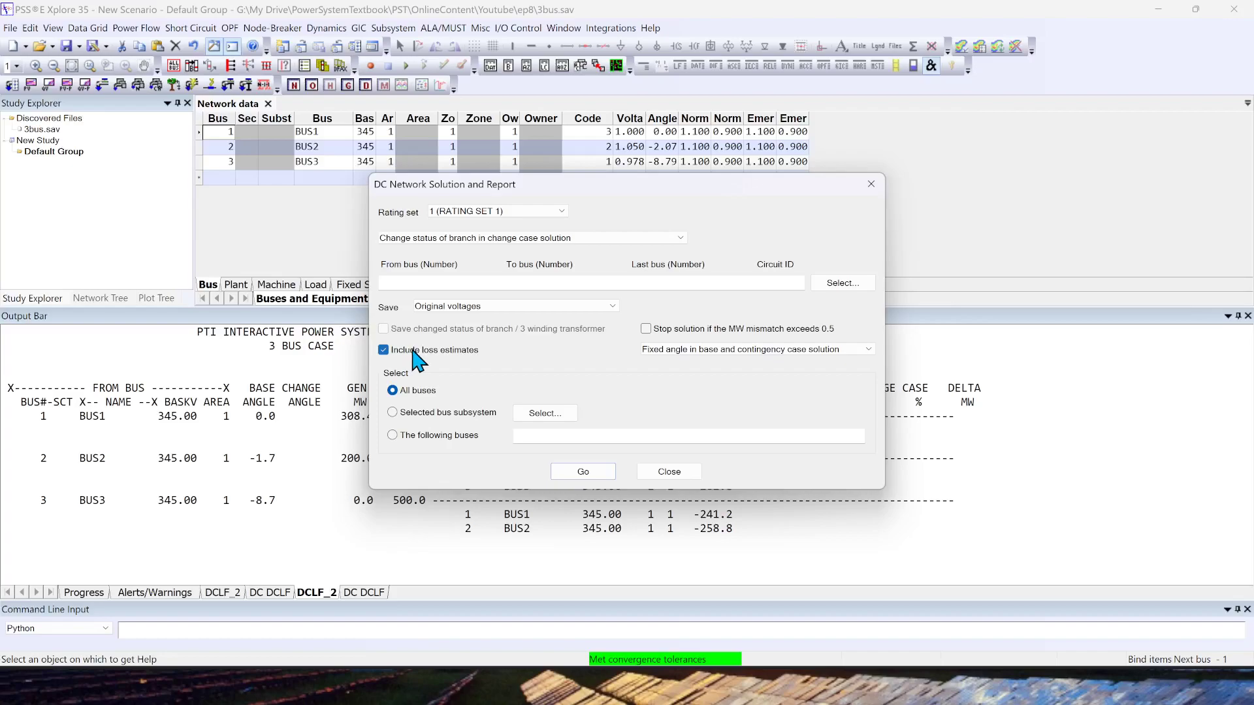
mouse_move(440, 362)
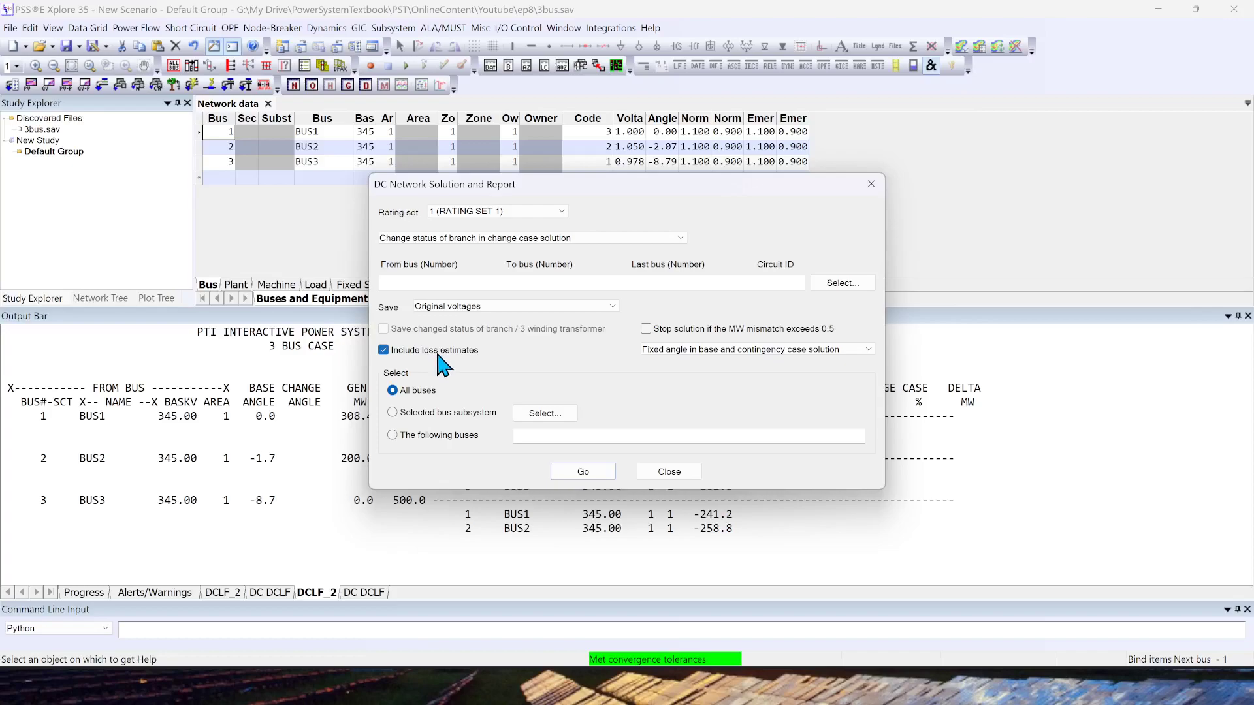
mouse_move(452, 368)
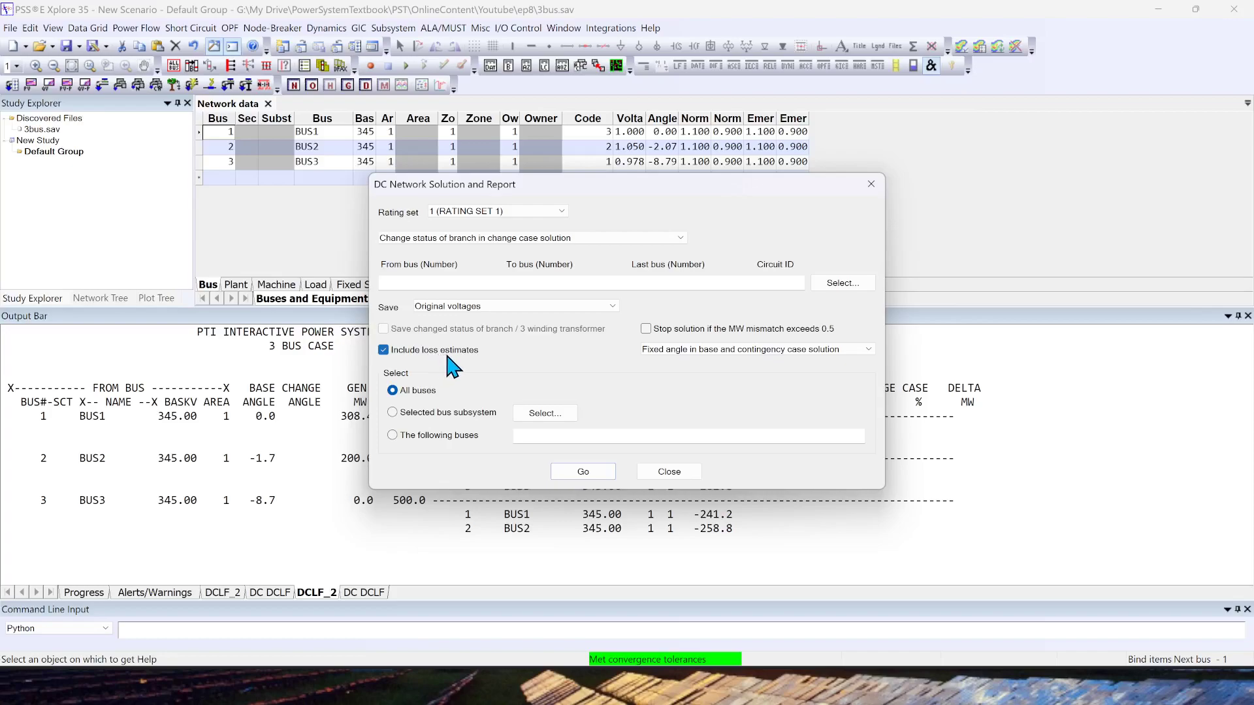
mouse_move(458, 368)
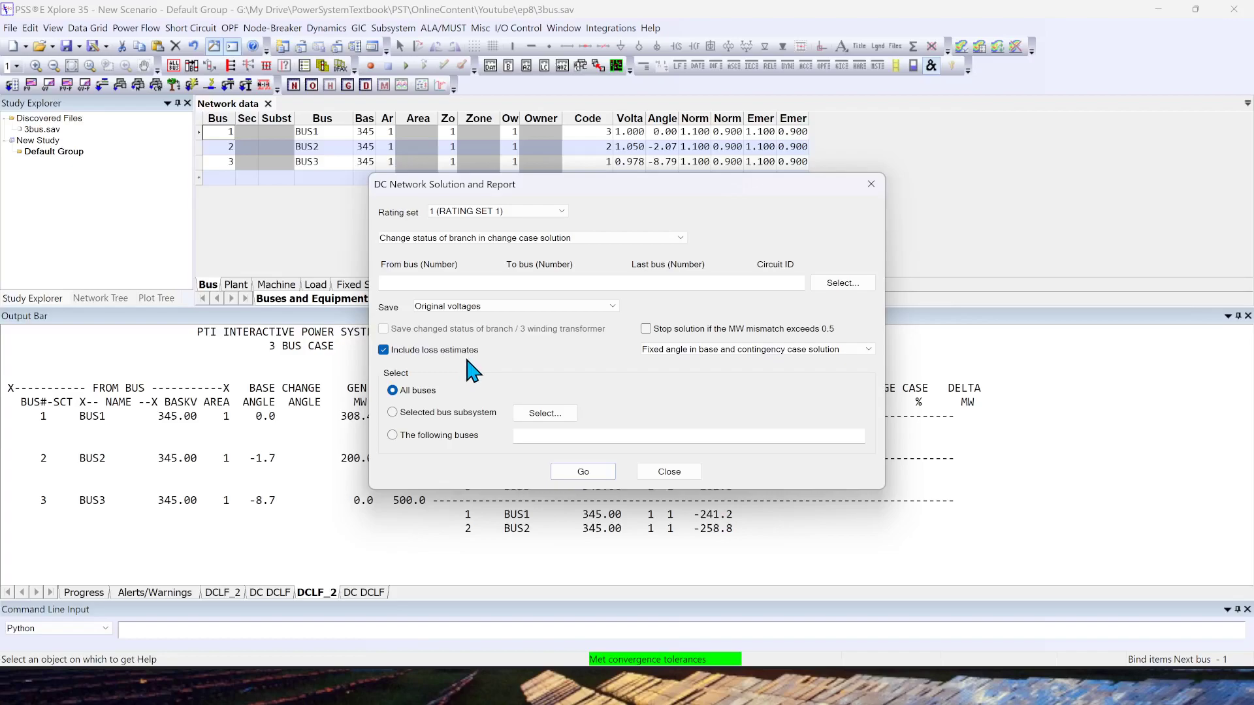
mouse_move(515, 379)
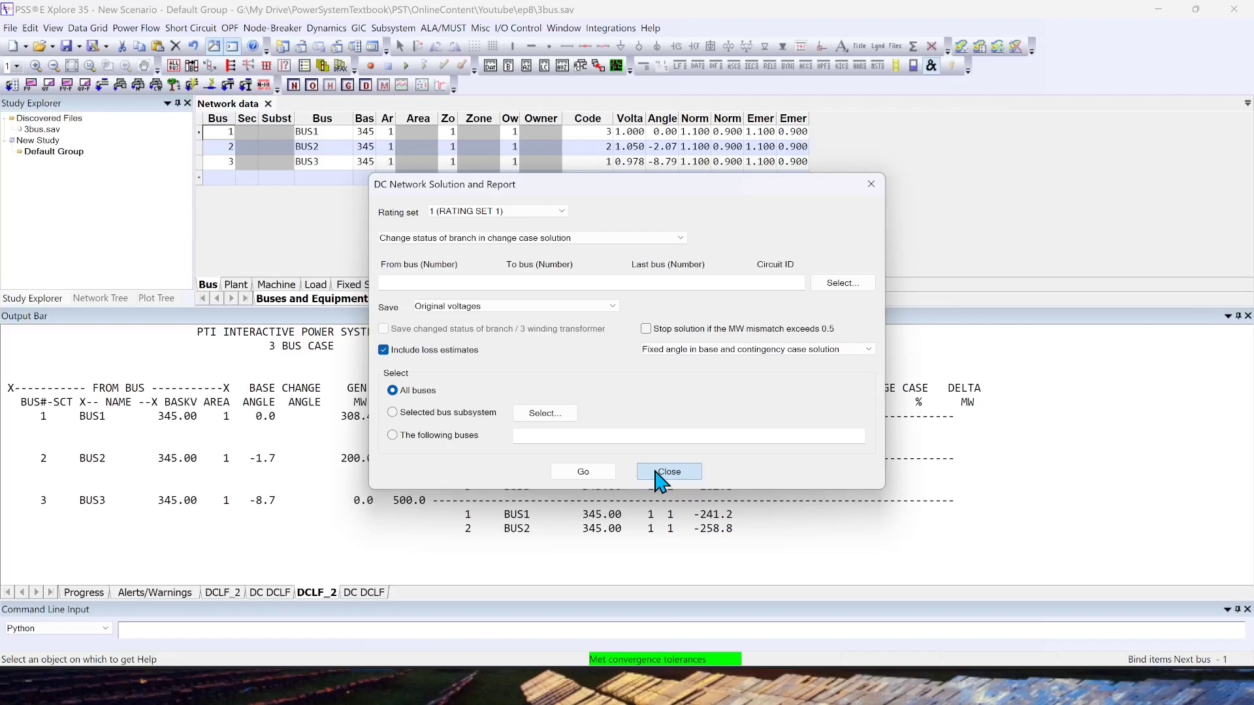
click(669, 471)
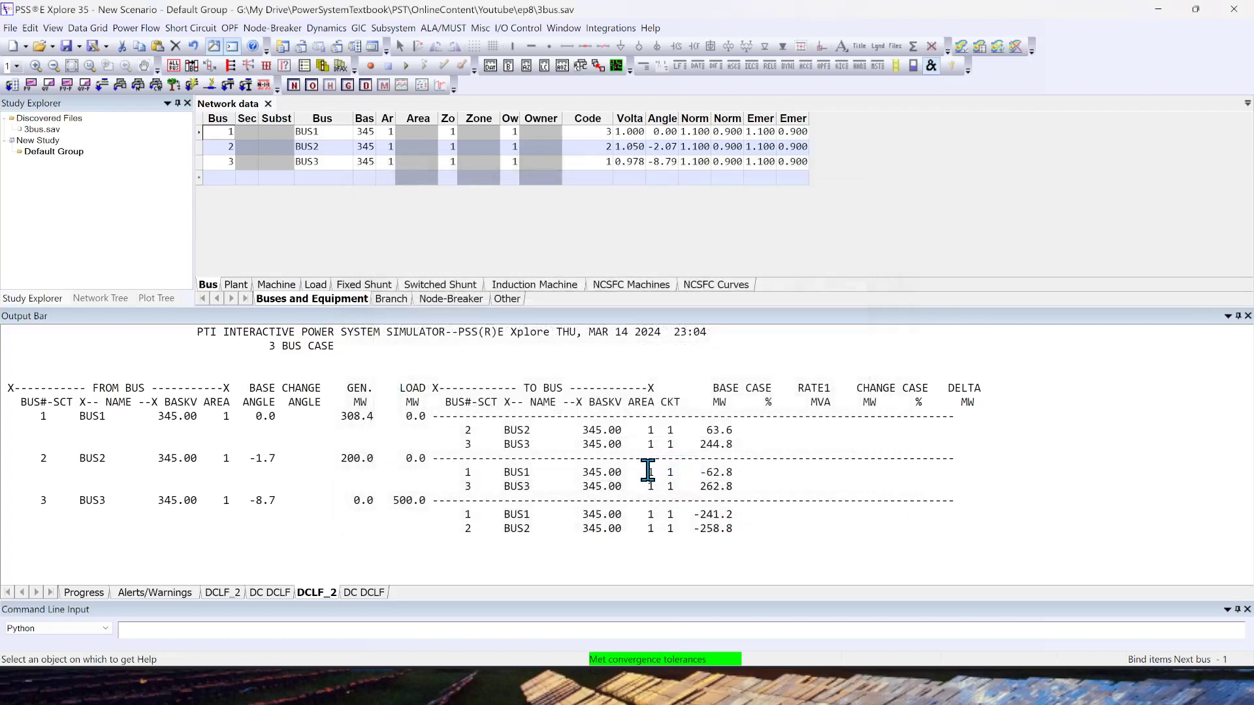